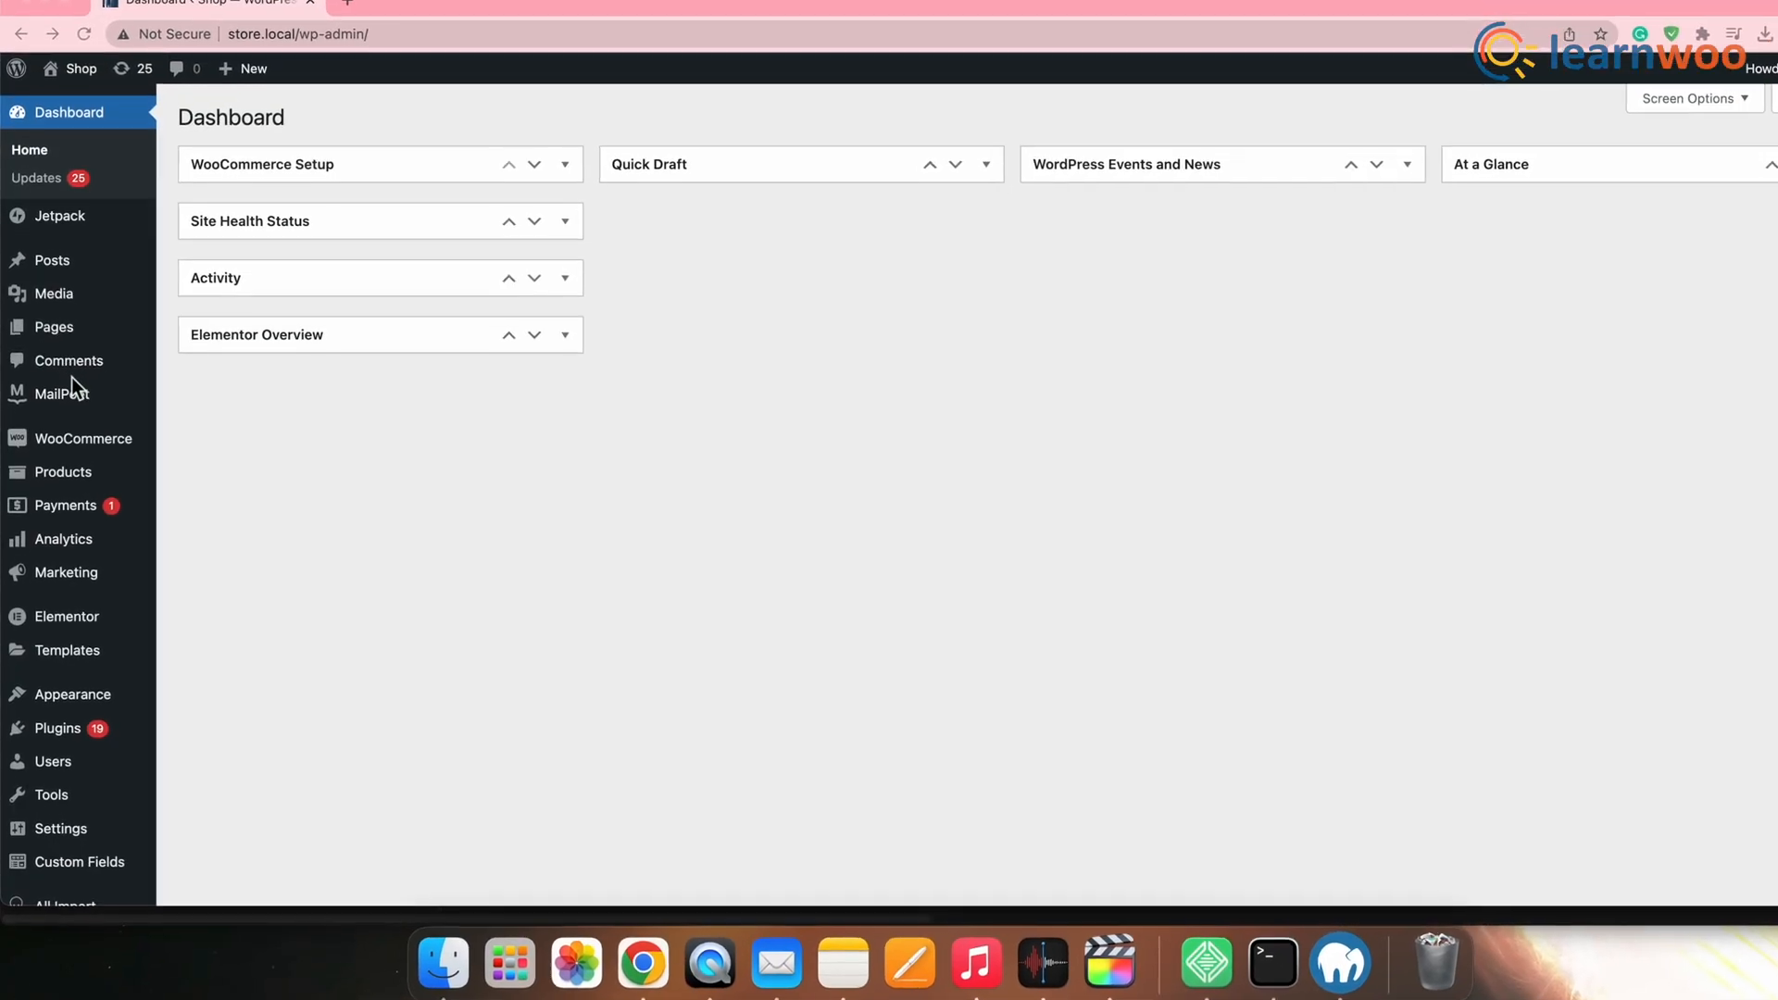
Step: Open the Tools > Export screen from the Dashboard sidebar
{"action": "scroll", "scroll_direction": "down", "scroll_amount": 3}
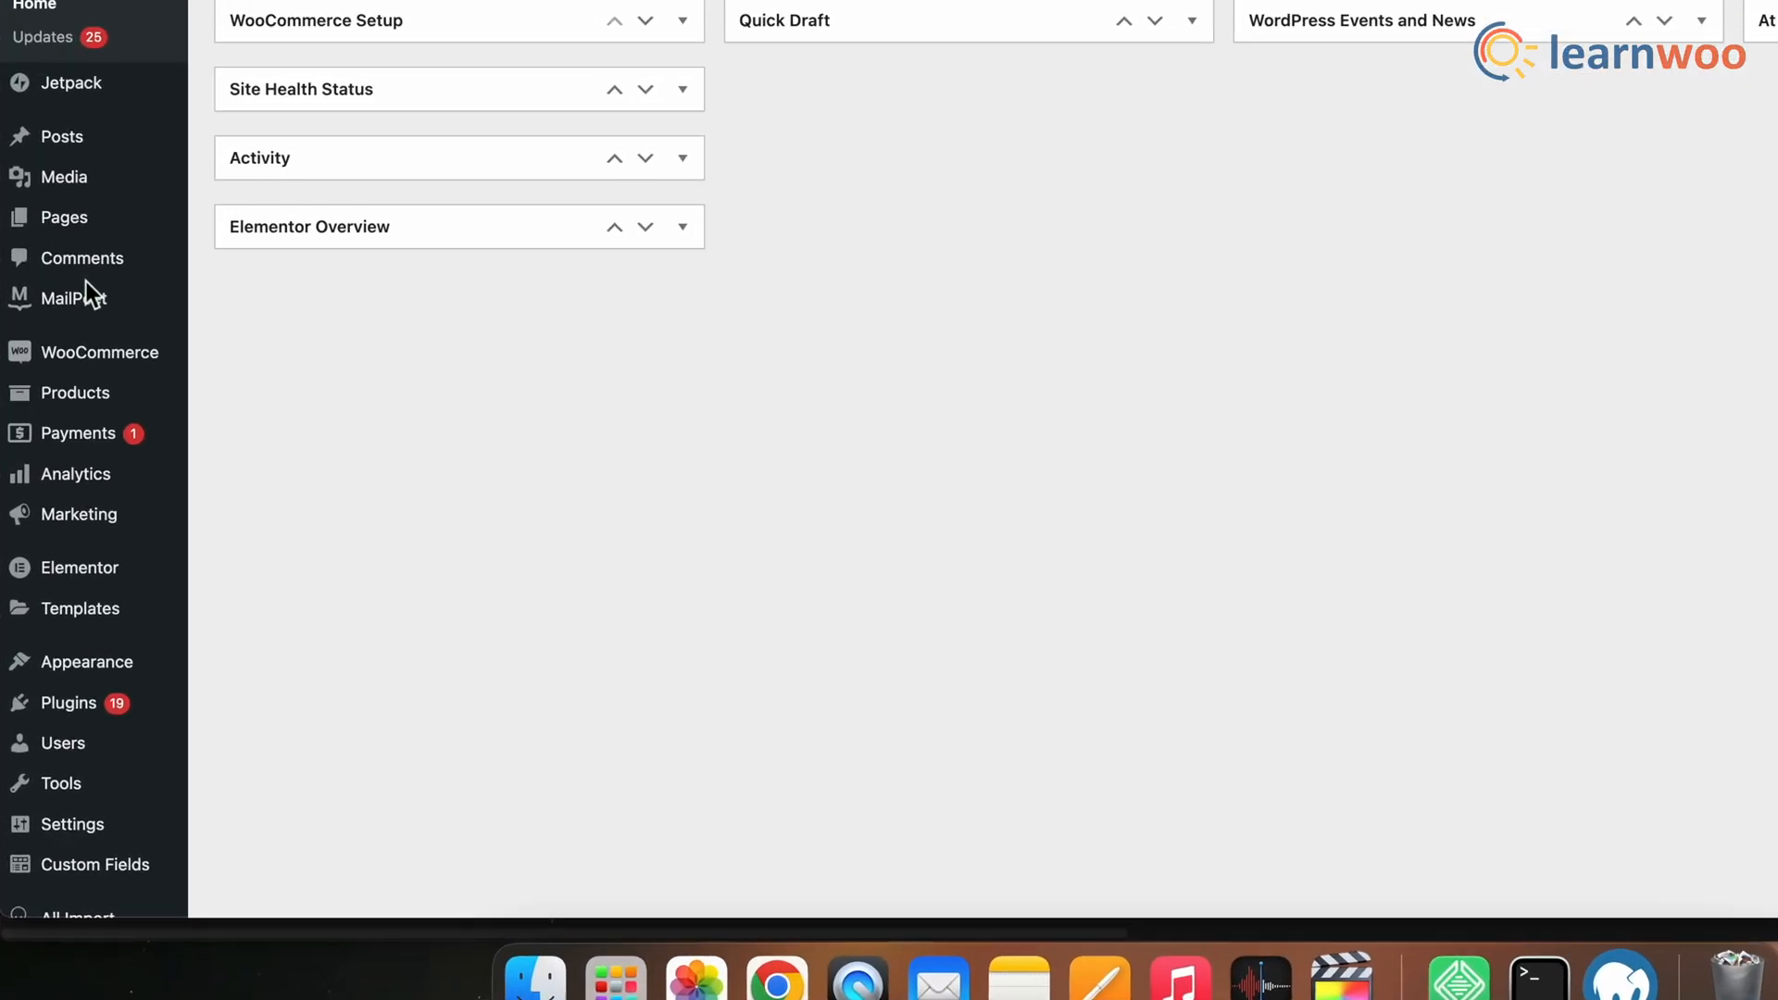
{"action": "scroll", "scroll_direction": "down", "scroll_amount": 3}
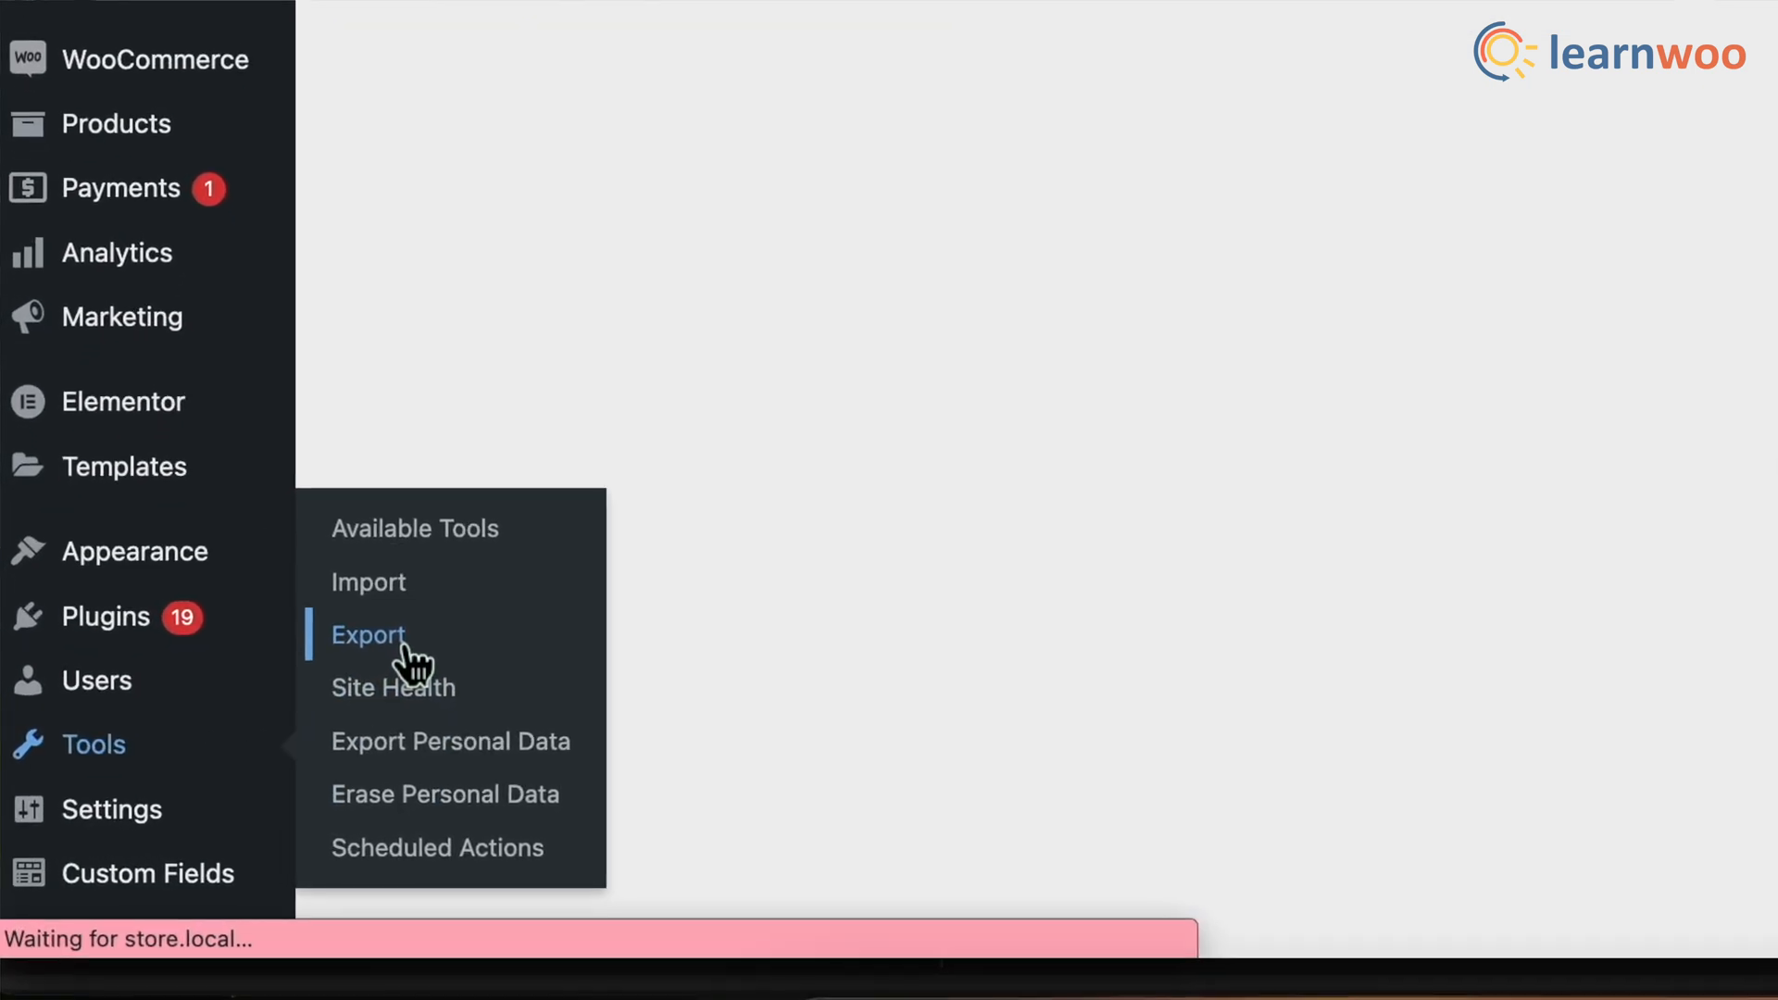
{"action": "left_click", "coordinate": [367, 635]}
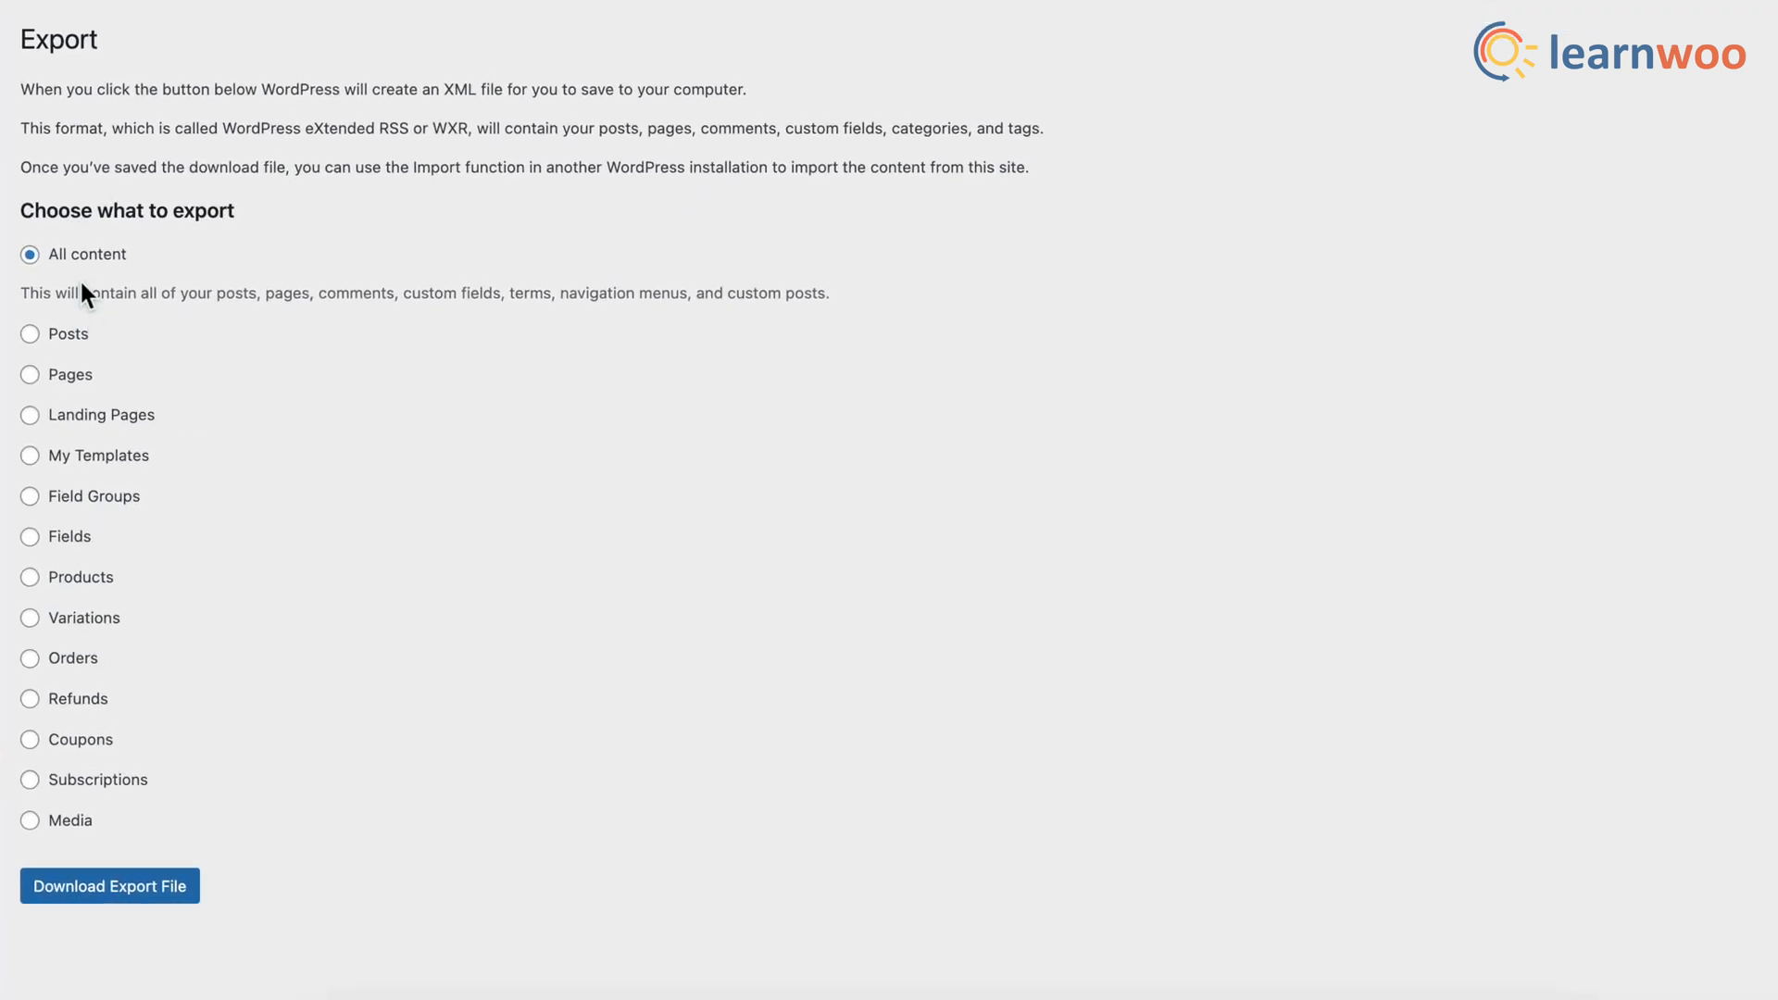
Step: Limit the export to Posts by author Aparna, keeping Status at All
{"action": "left_click", "coordinate": [30, 333]}
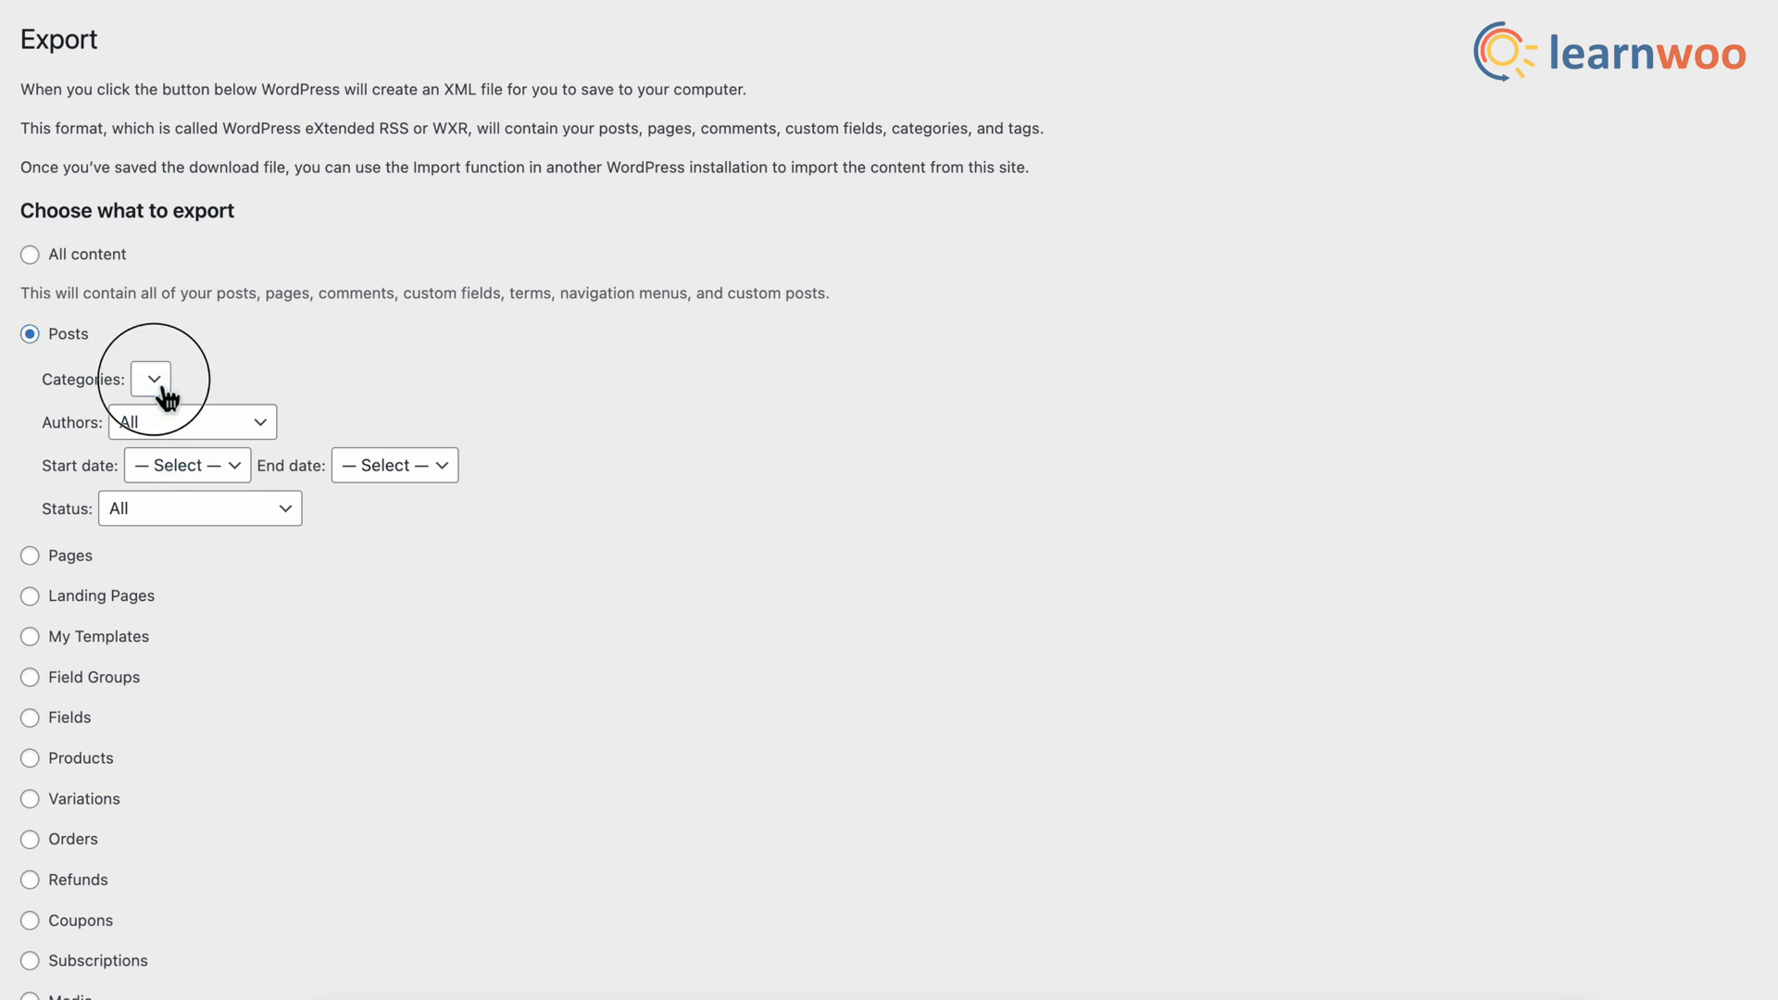
{"action": "left_click", "coordinate": [191, 422]}
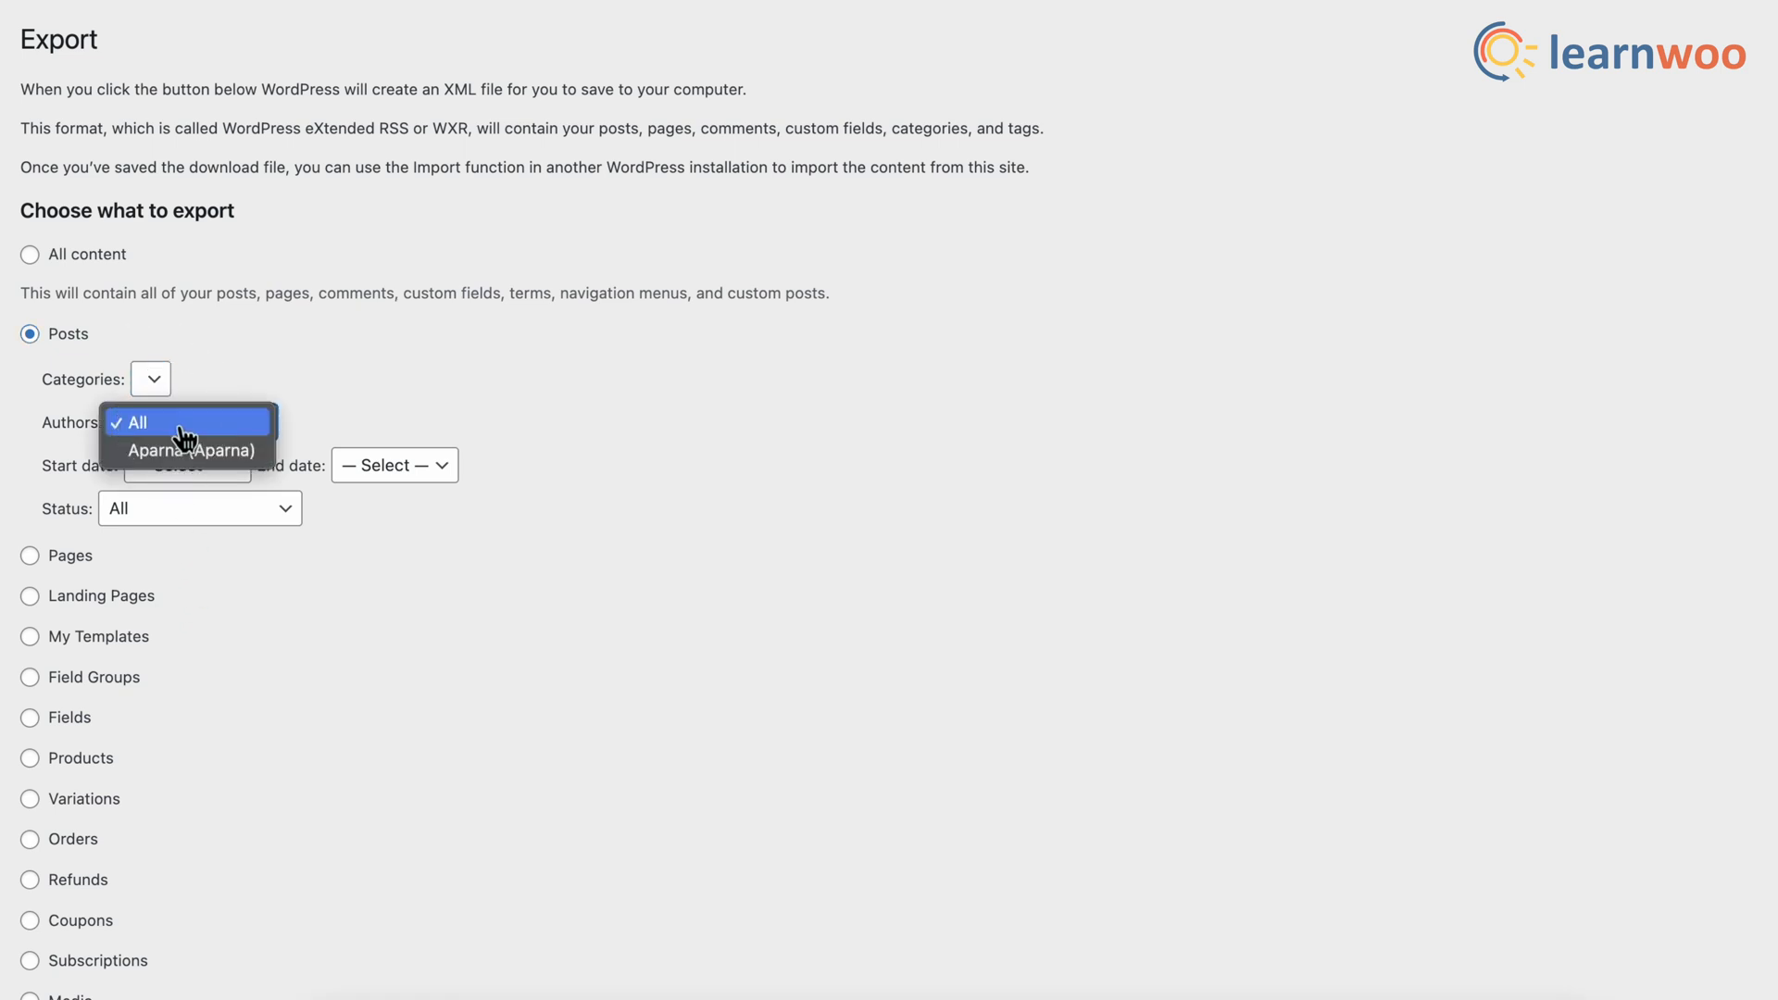
{"action": "left_click", "coordinate": [190, 450]}
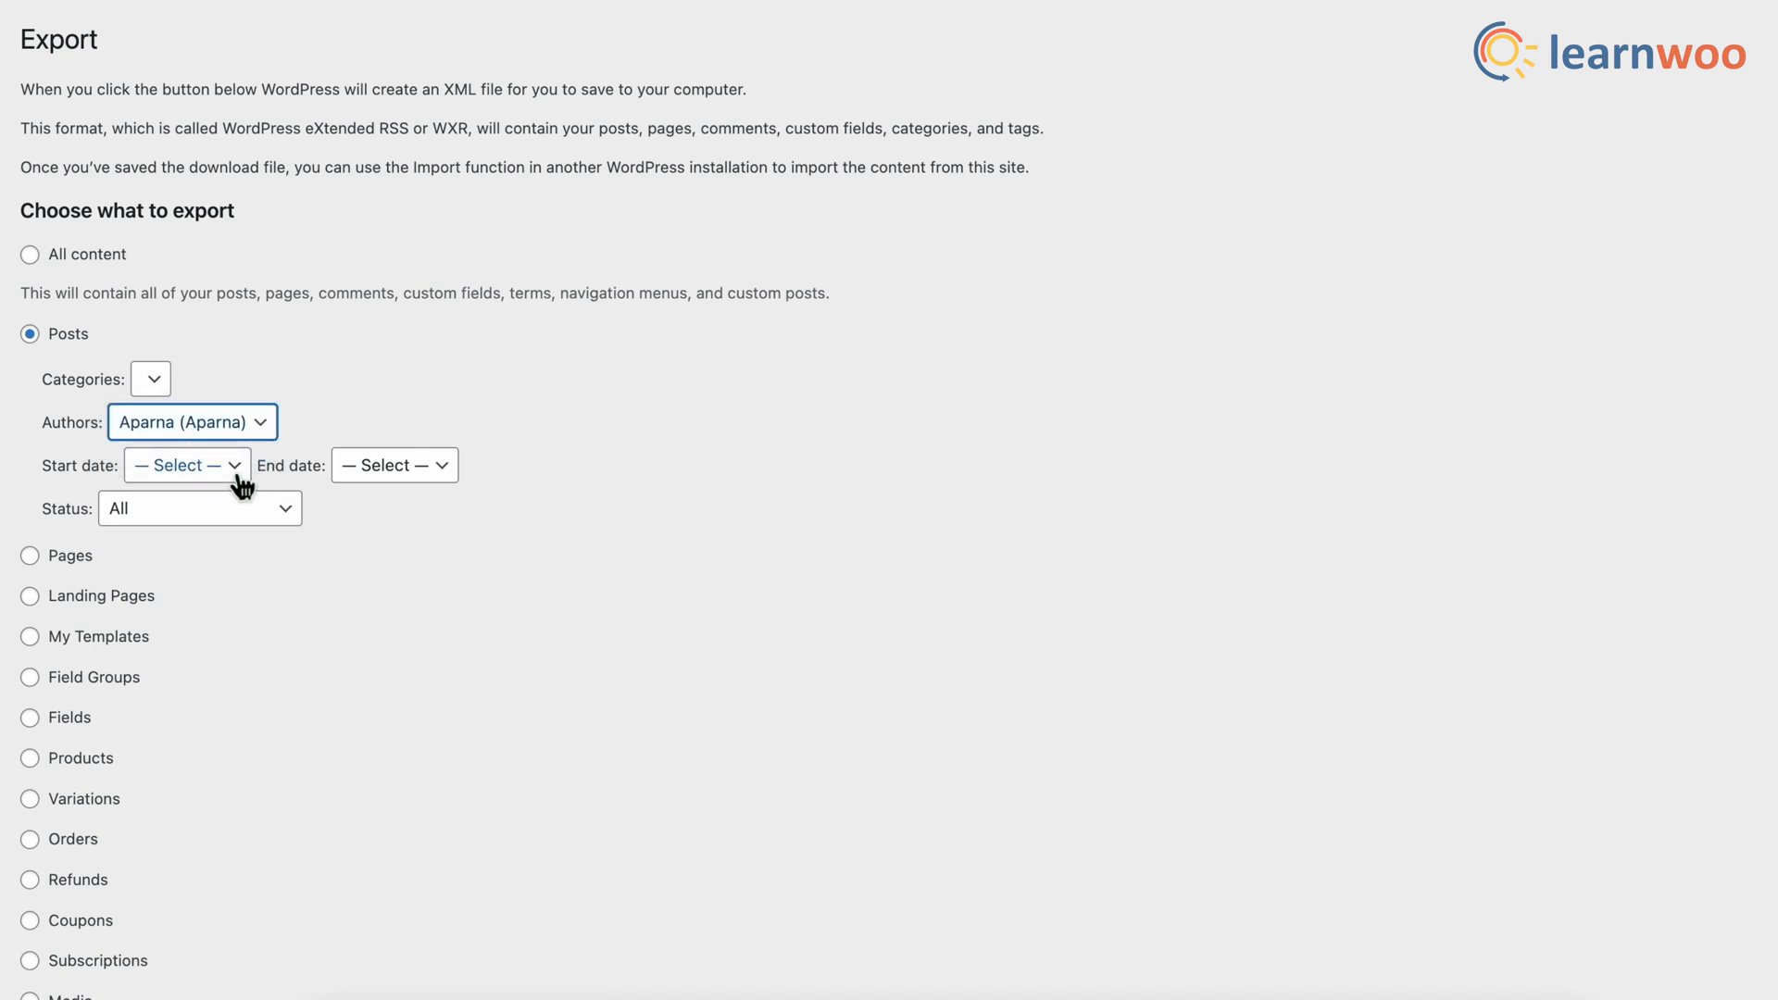
{"action": "left_click", "coordinate": [185, 465]}
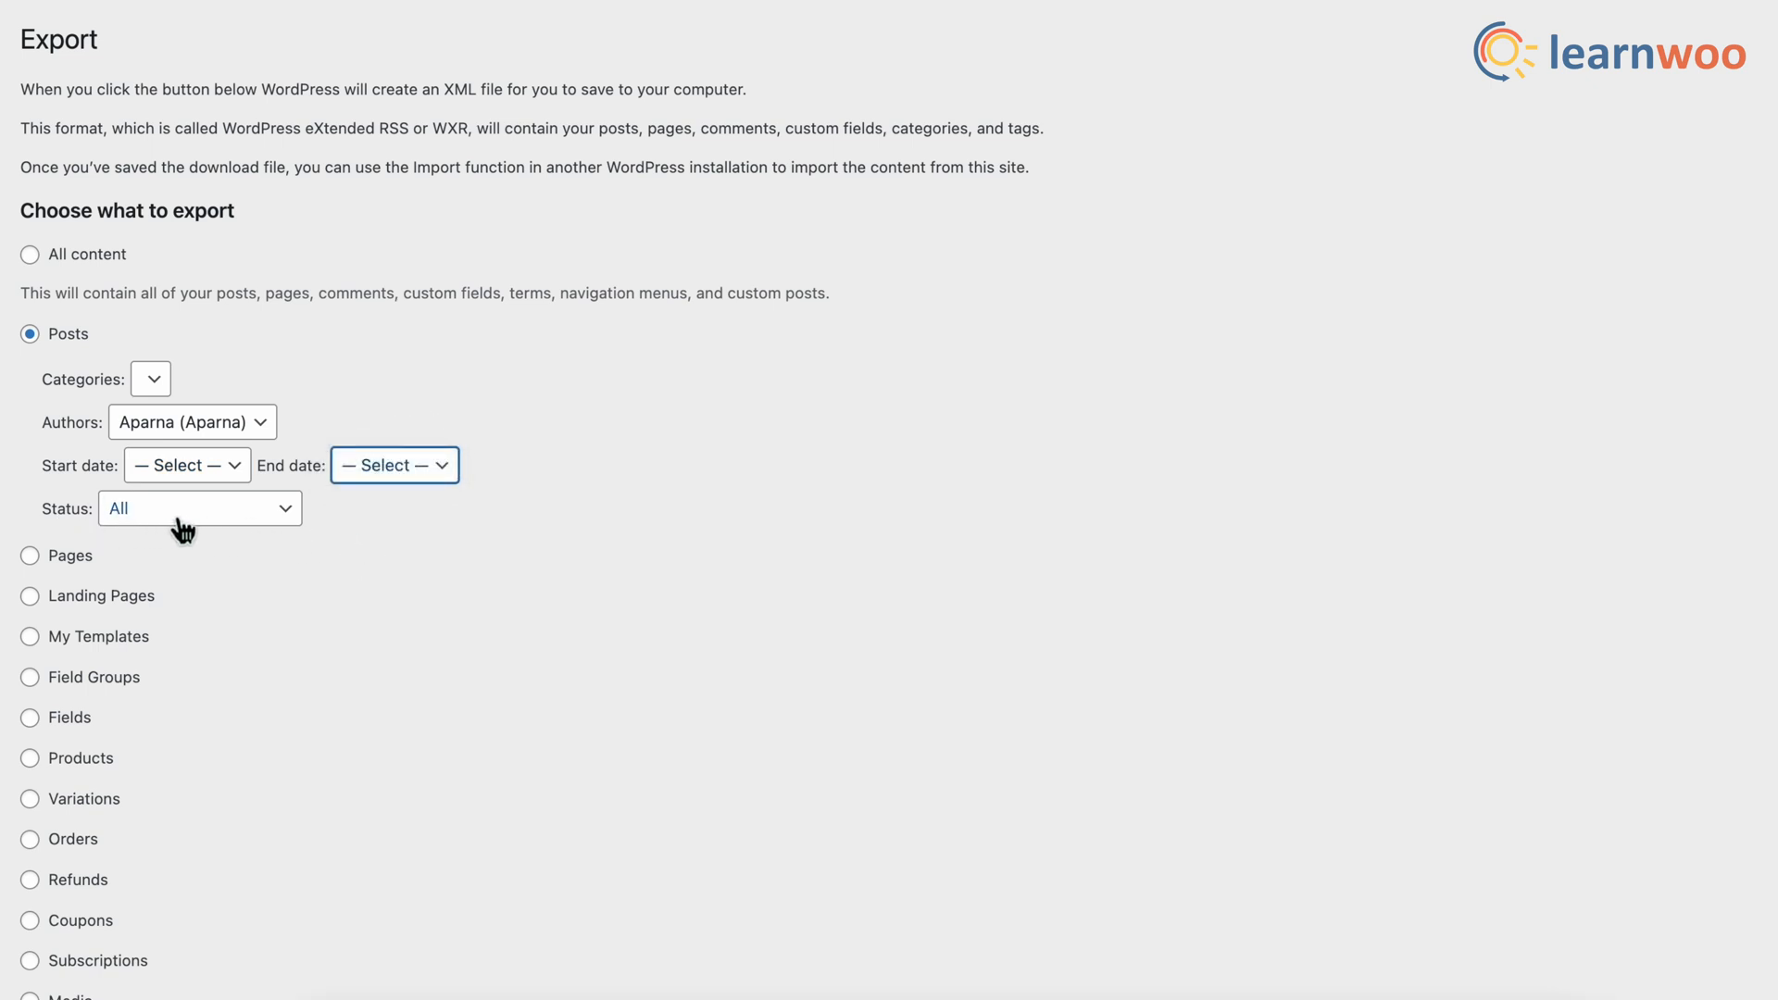
{"action": "left_click", "coordinate": [200, 507]}
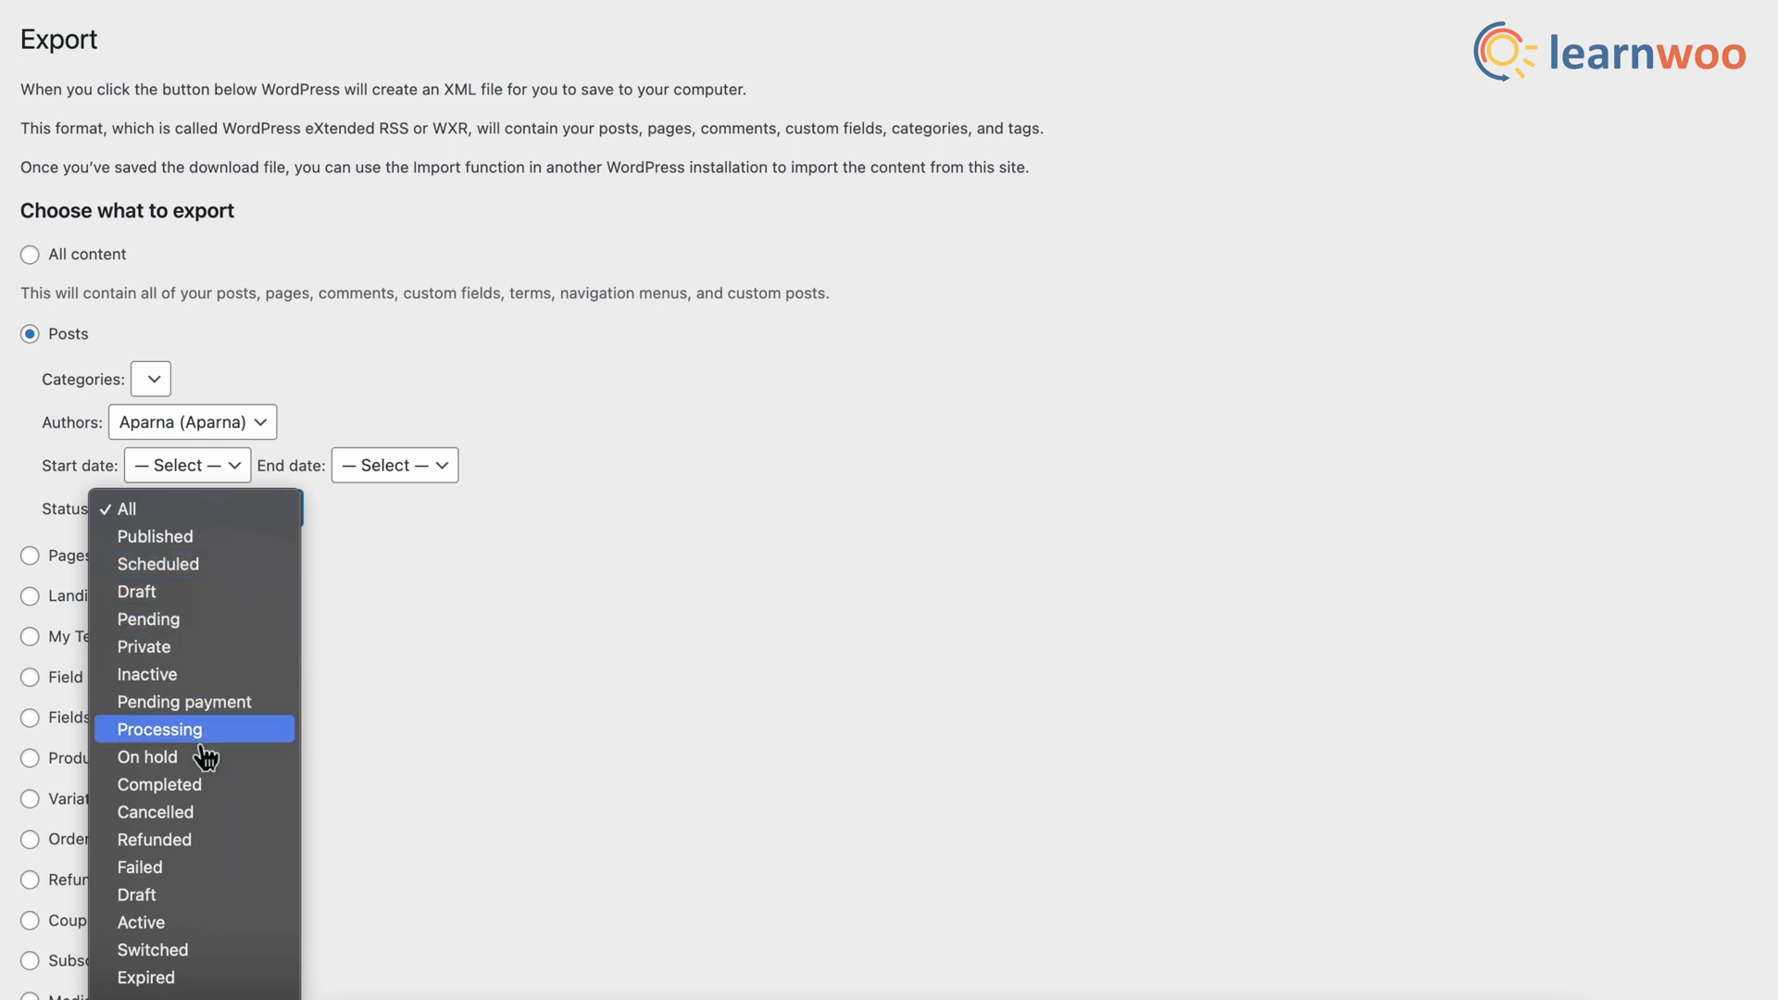
{"action": "mouse_move", "coordinate": [226, 749]}
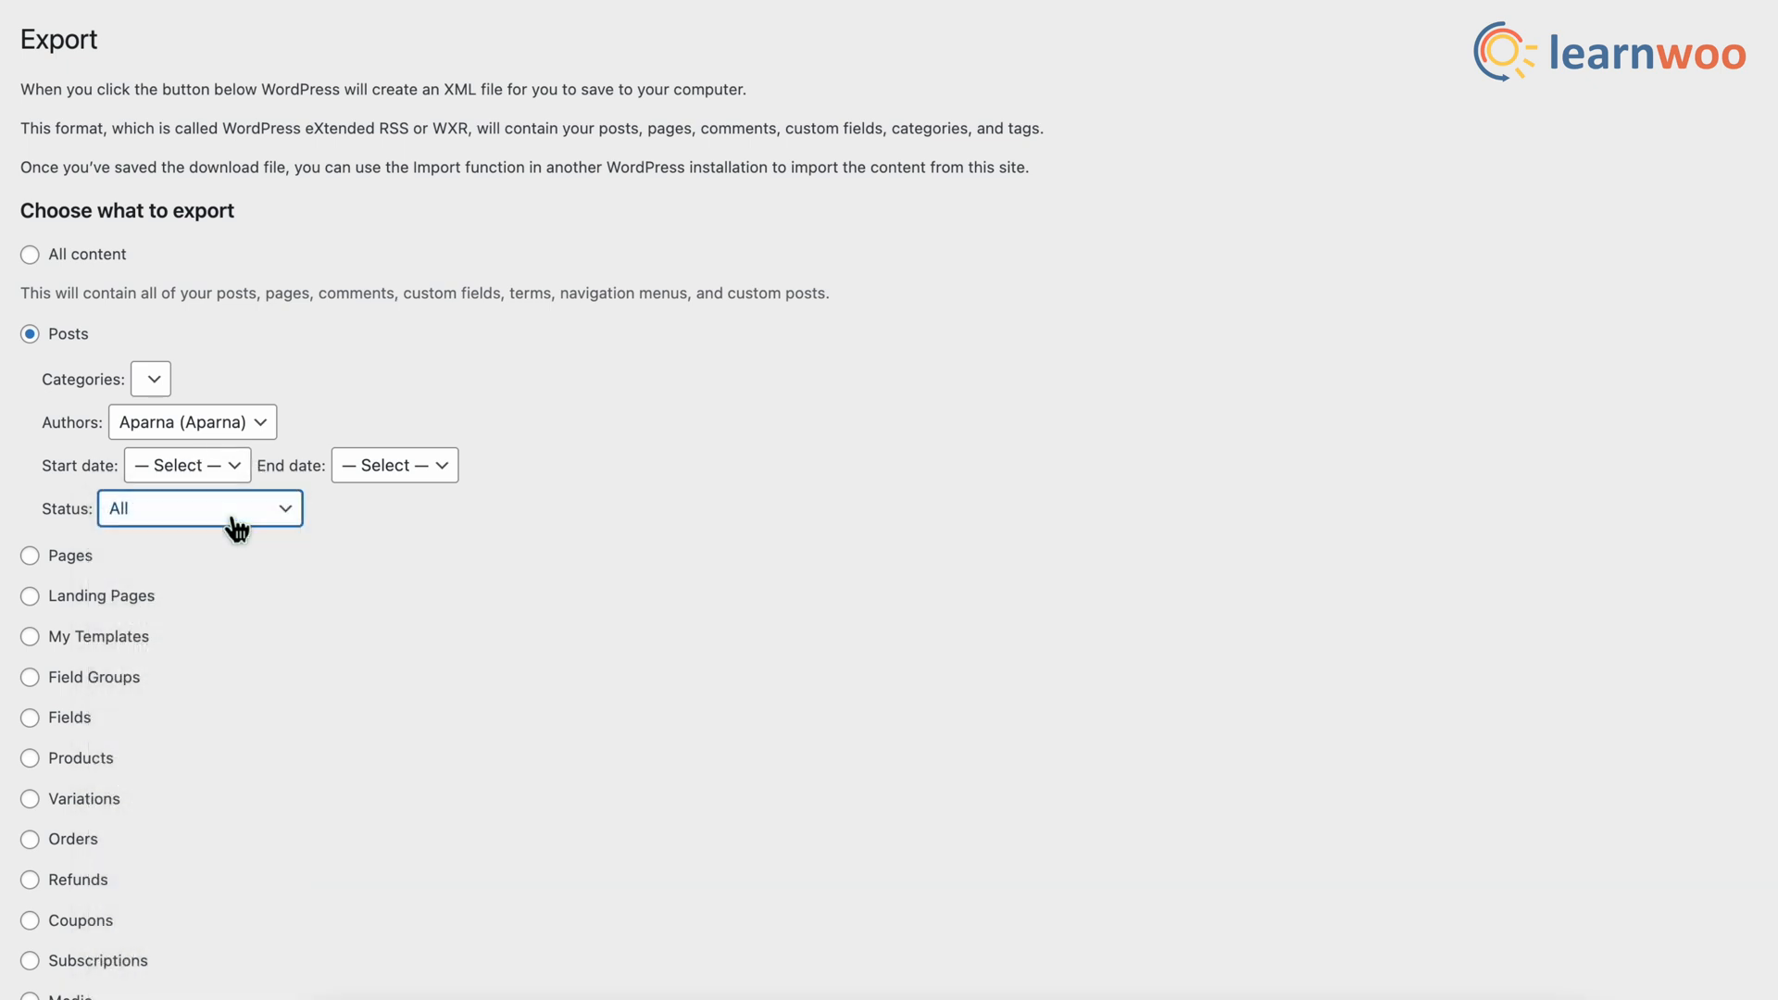
{"action": "mouse_move", "coordinate": [408, 726]}
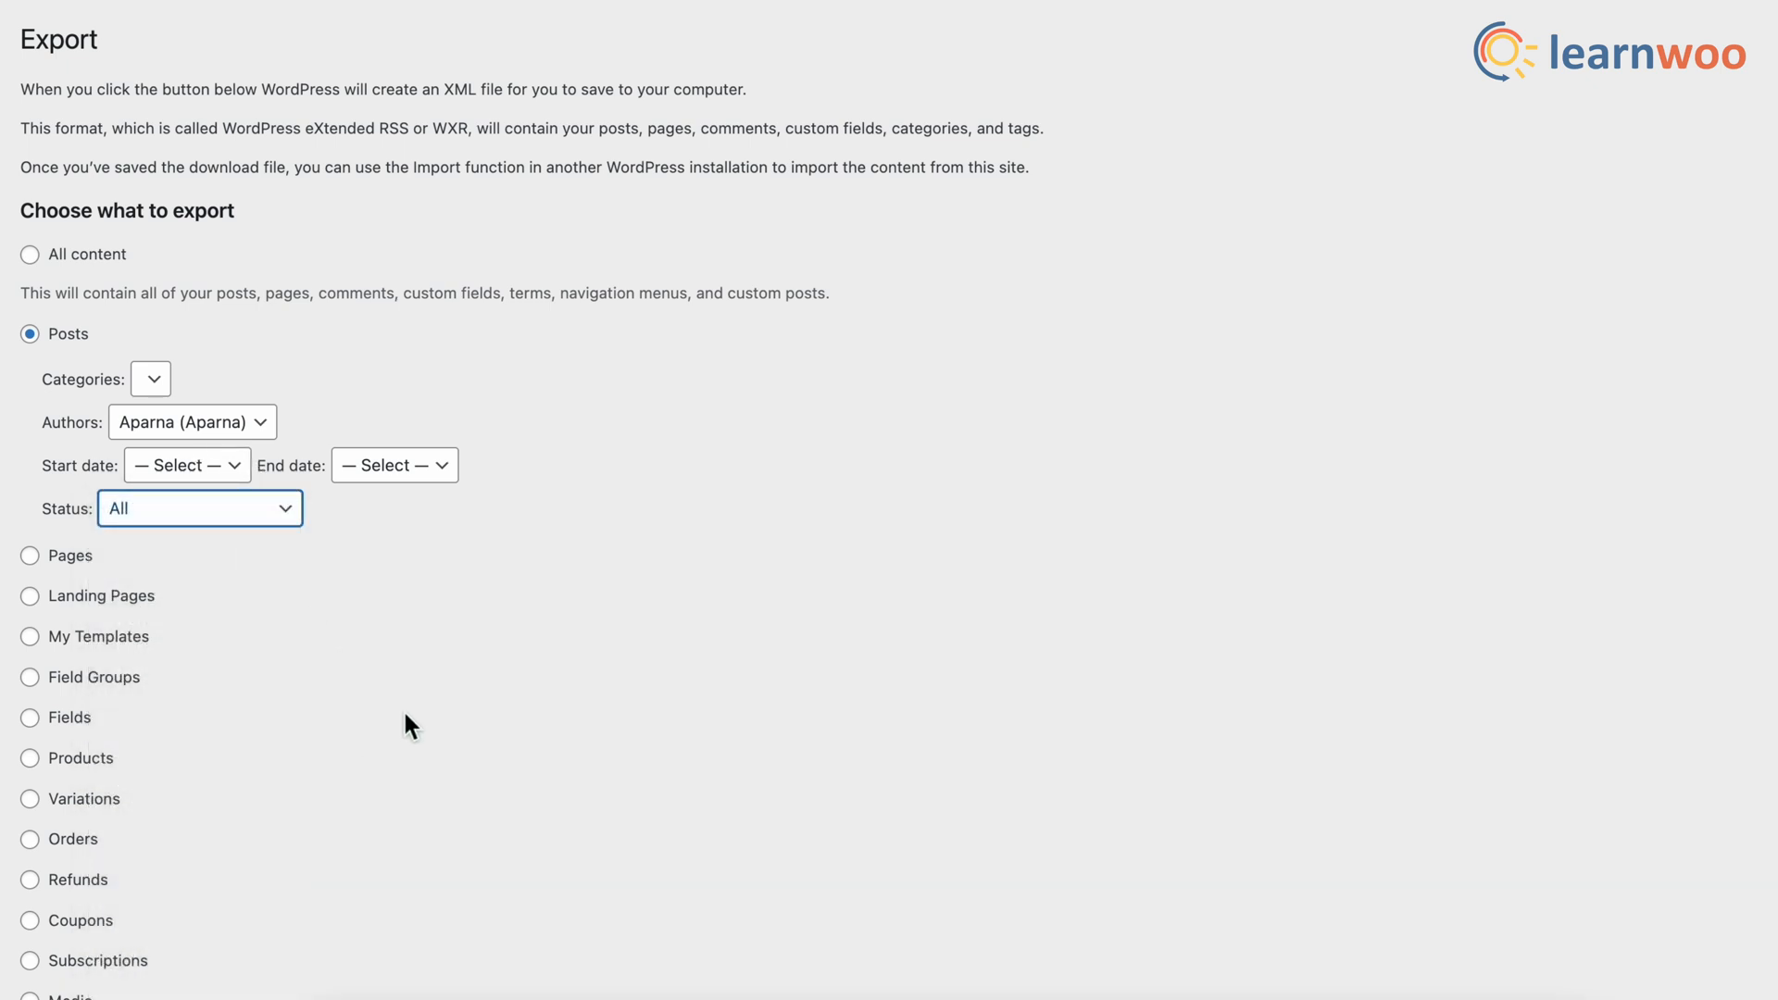
{"action": "scroll", "scroll_direction": "down", "scroll_amount": 3}
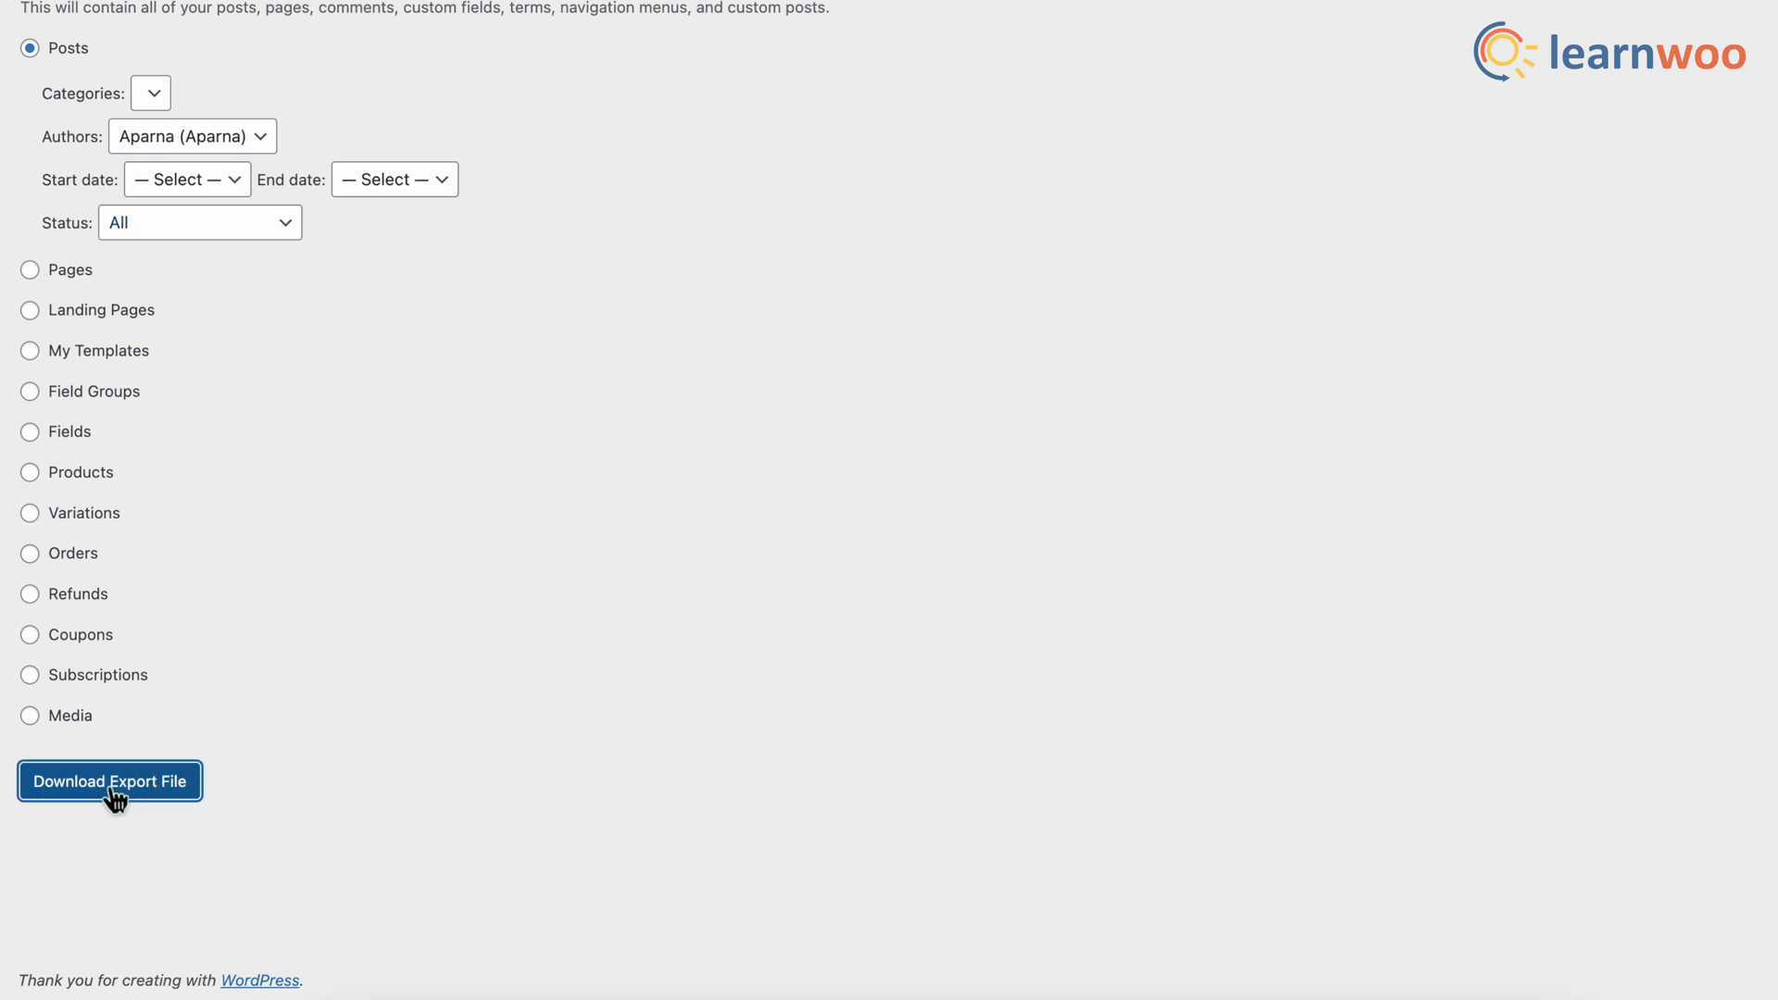
Step: Download the XML export file of the selected posts
{"action": "left_click", "coordinate": [109, 782]}
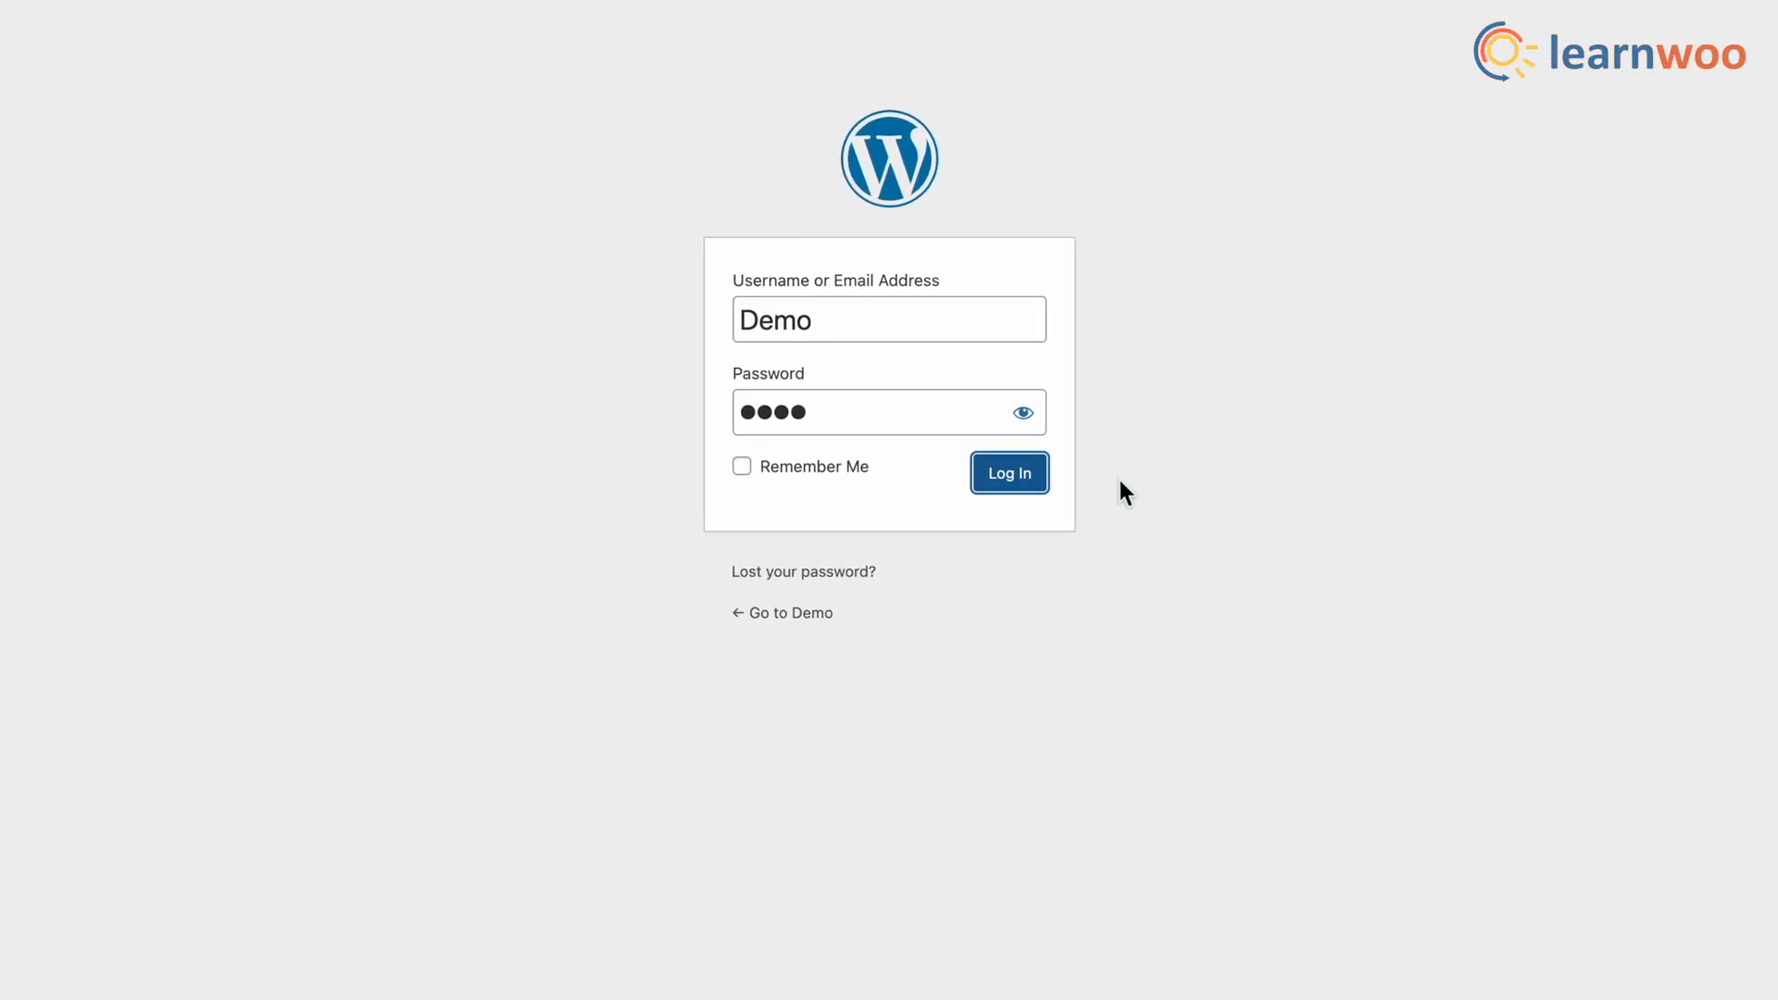
Step: Log in to the second site and install the WordPress importer under Tools > Import
{"action": "left_click", "coordinate": [1006, 473]}
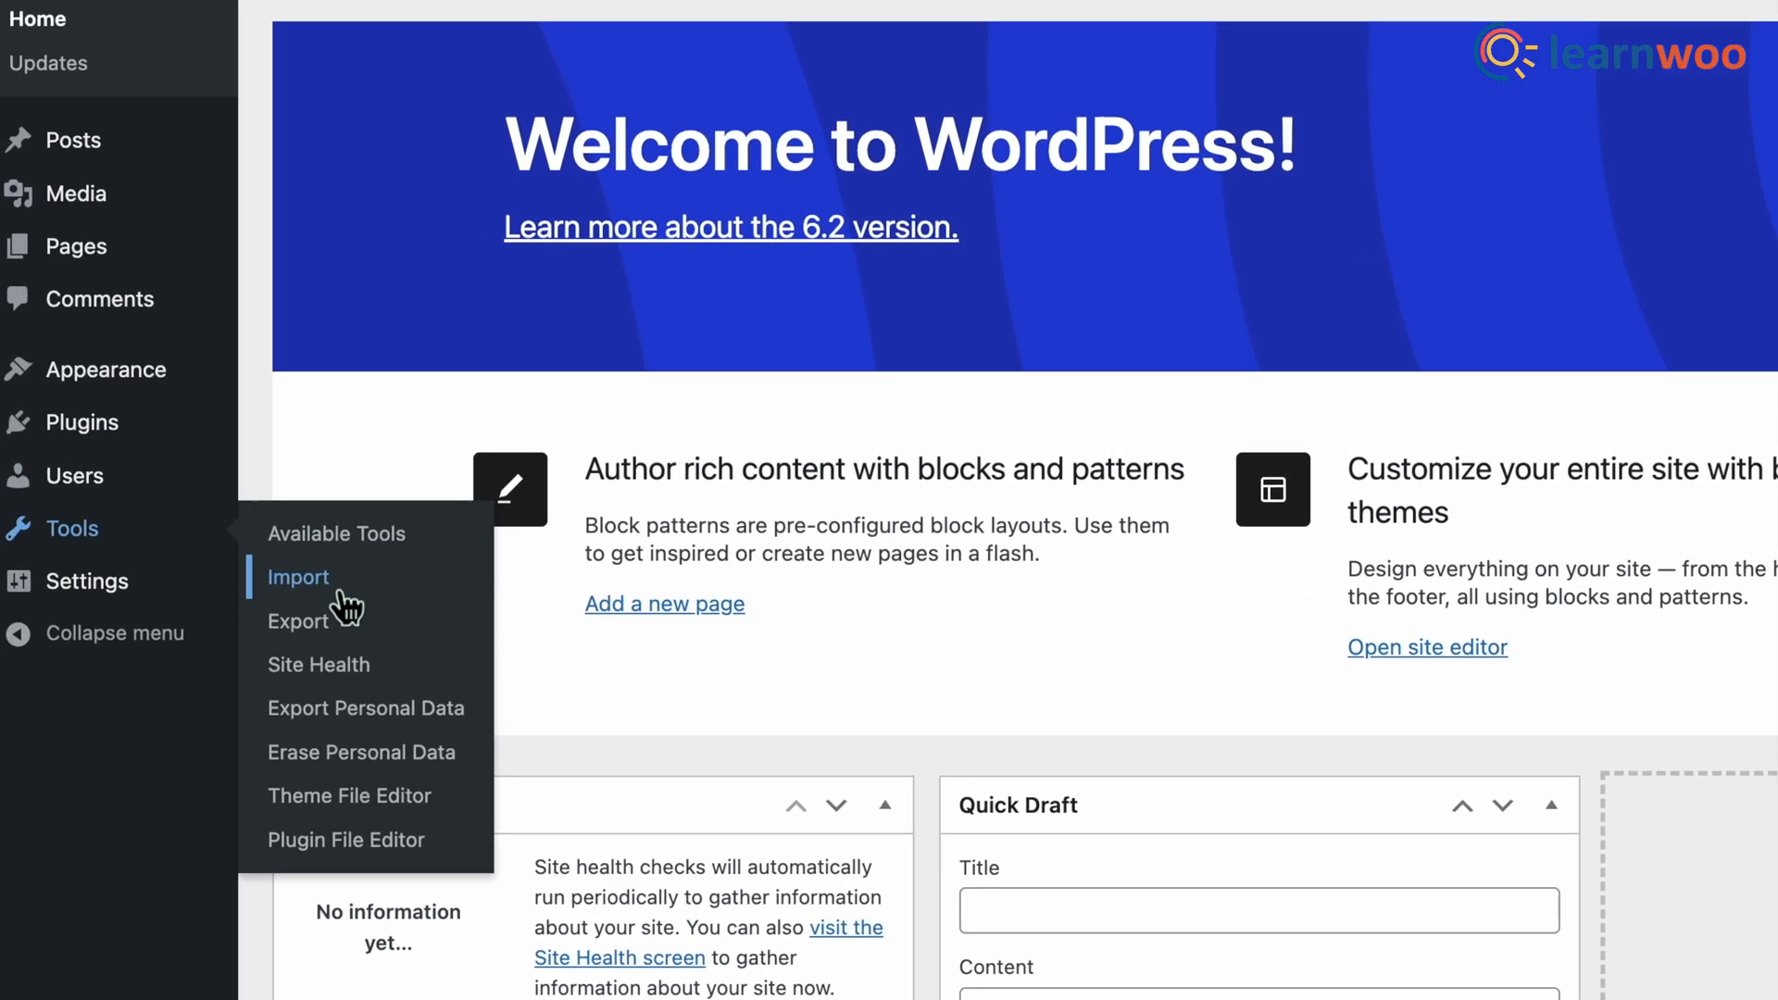
{"action": "left_click", "coordinate": [298, 577]}
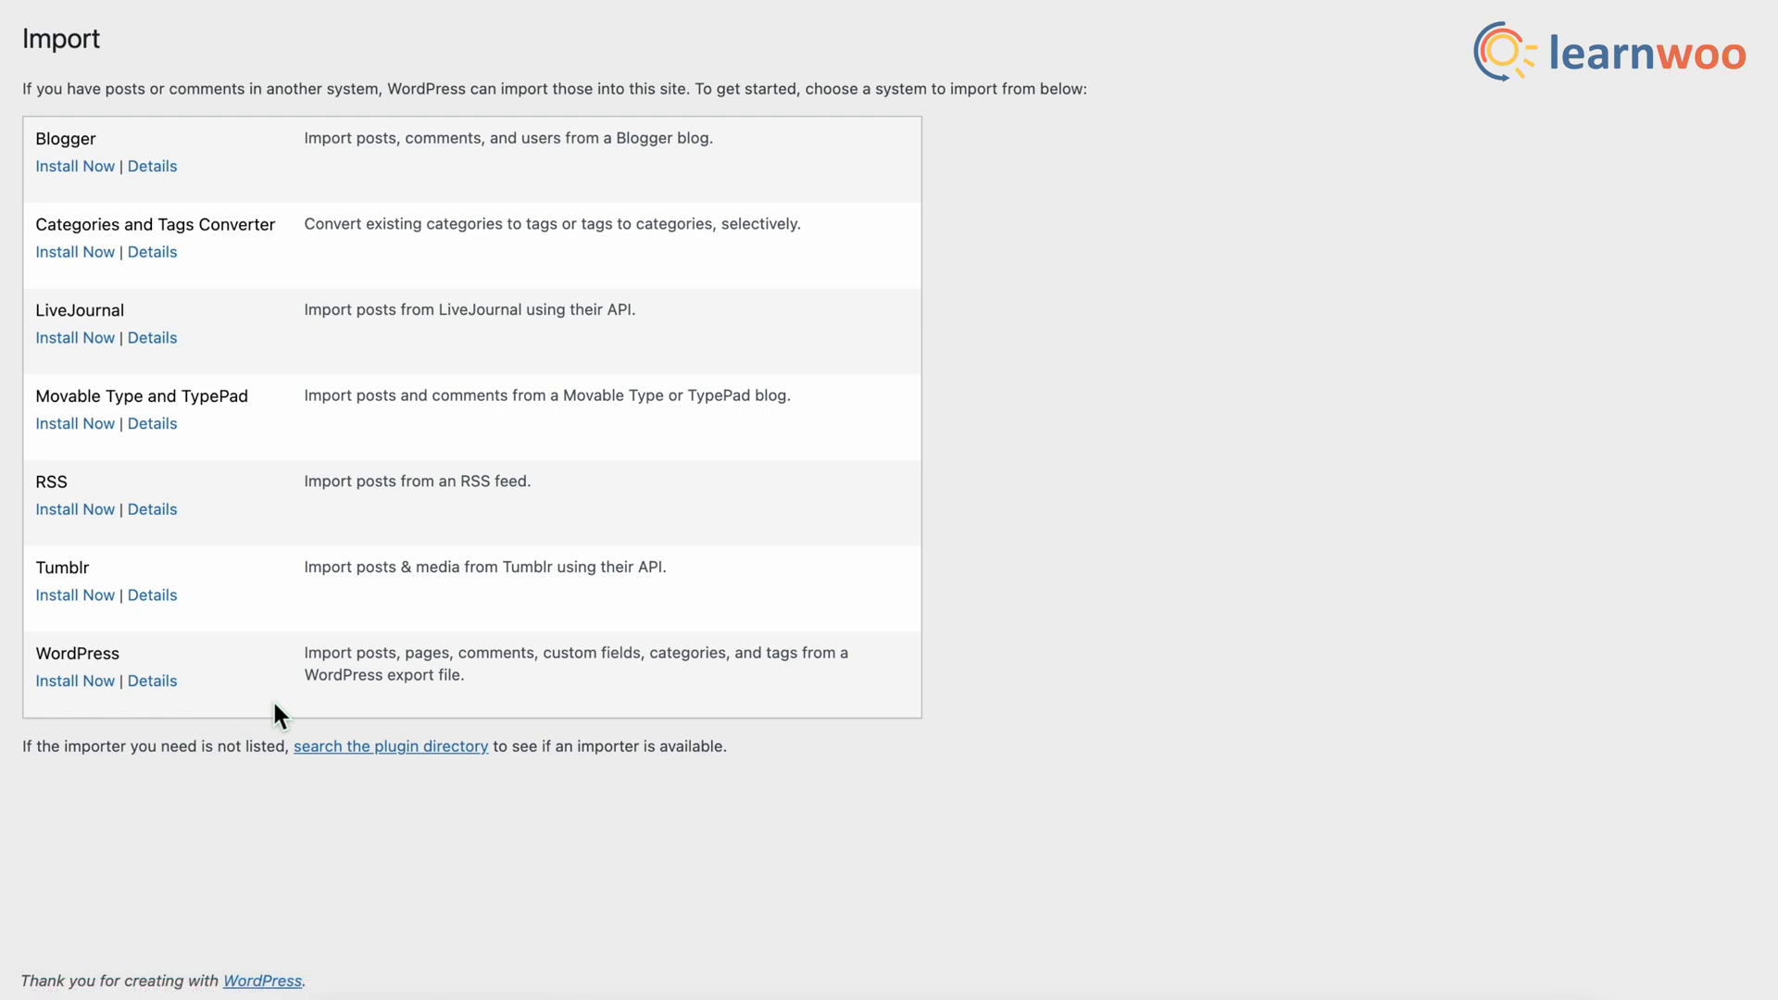
{"action": "mouse_move", "coordinate": [51, 668]}
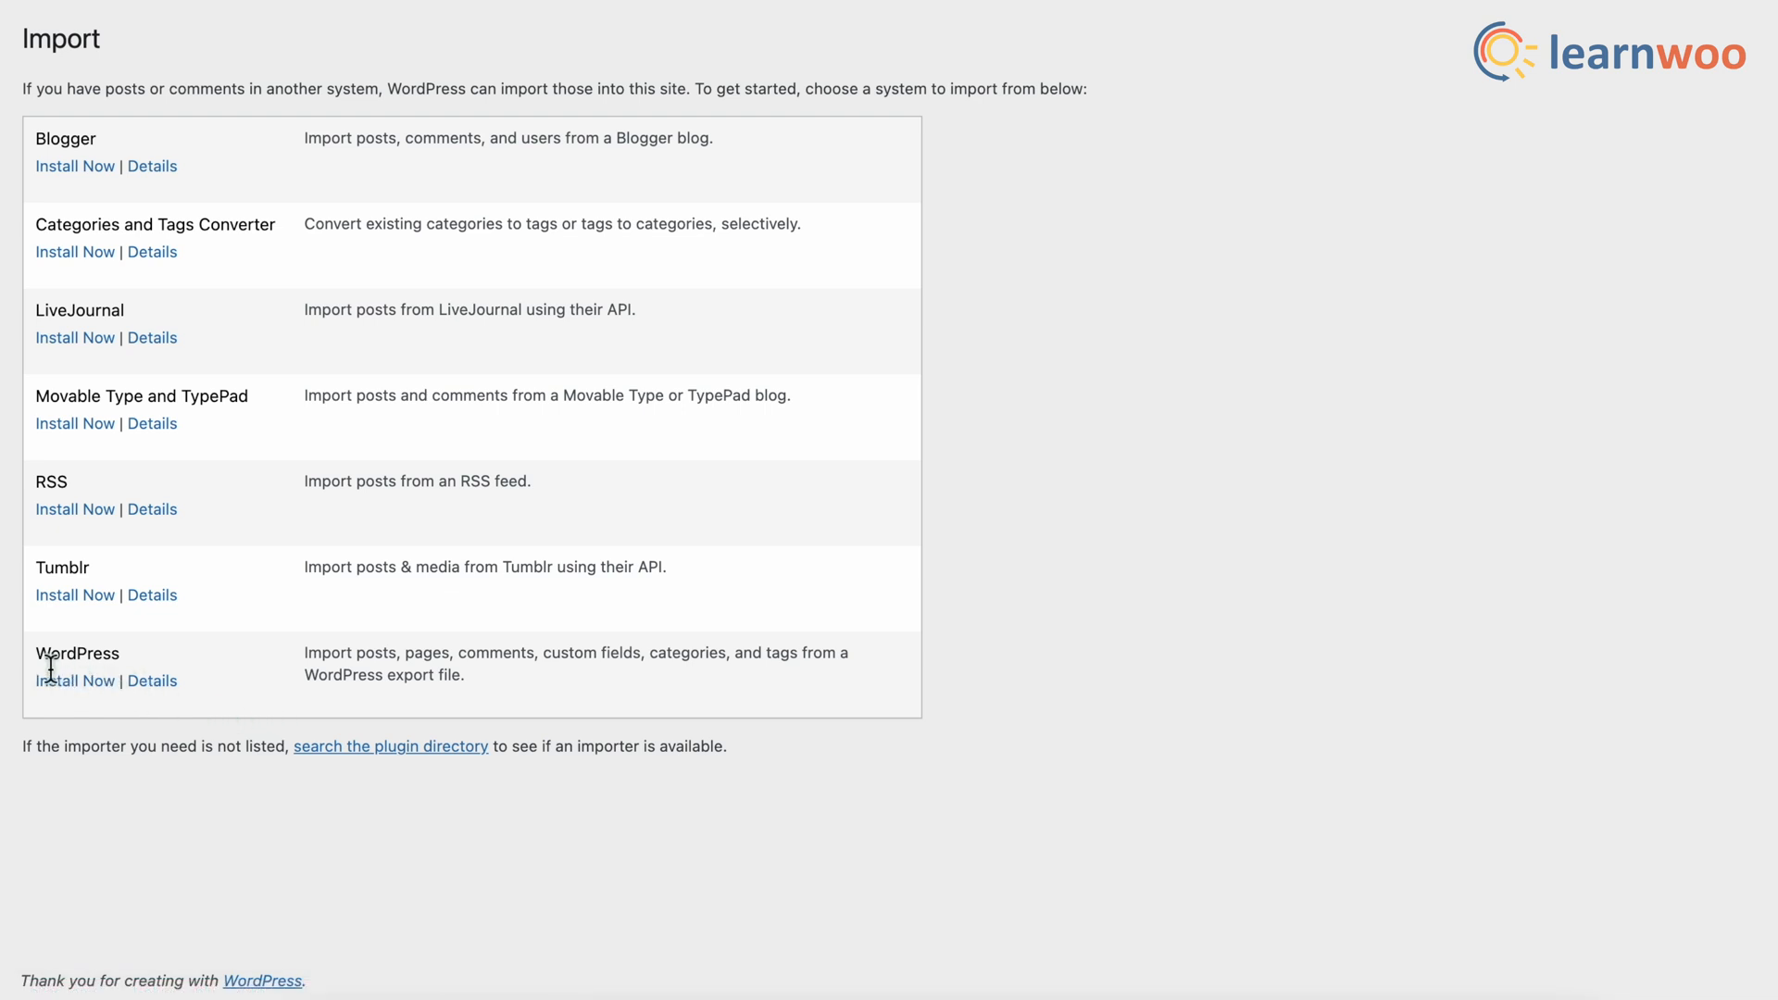
{"action": "mouse_move", "coordinate": [75, 681]}
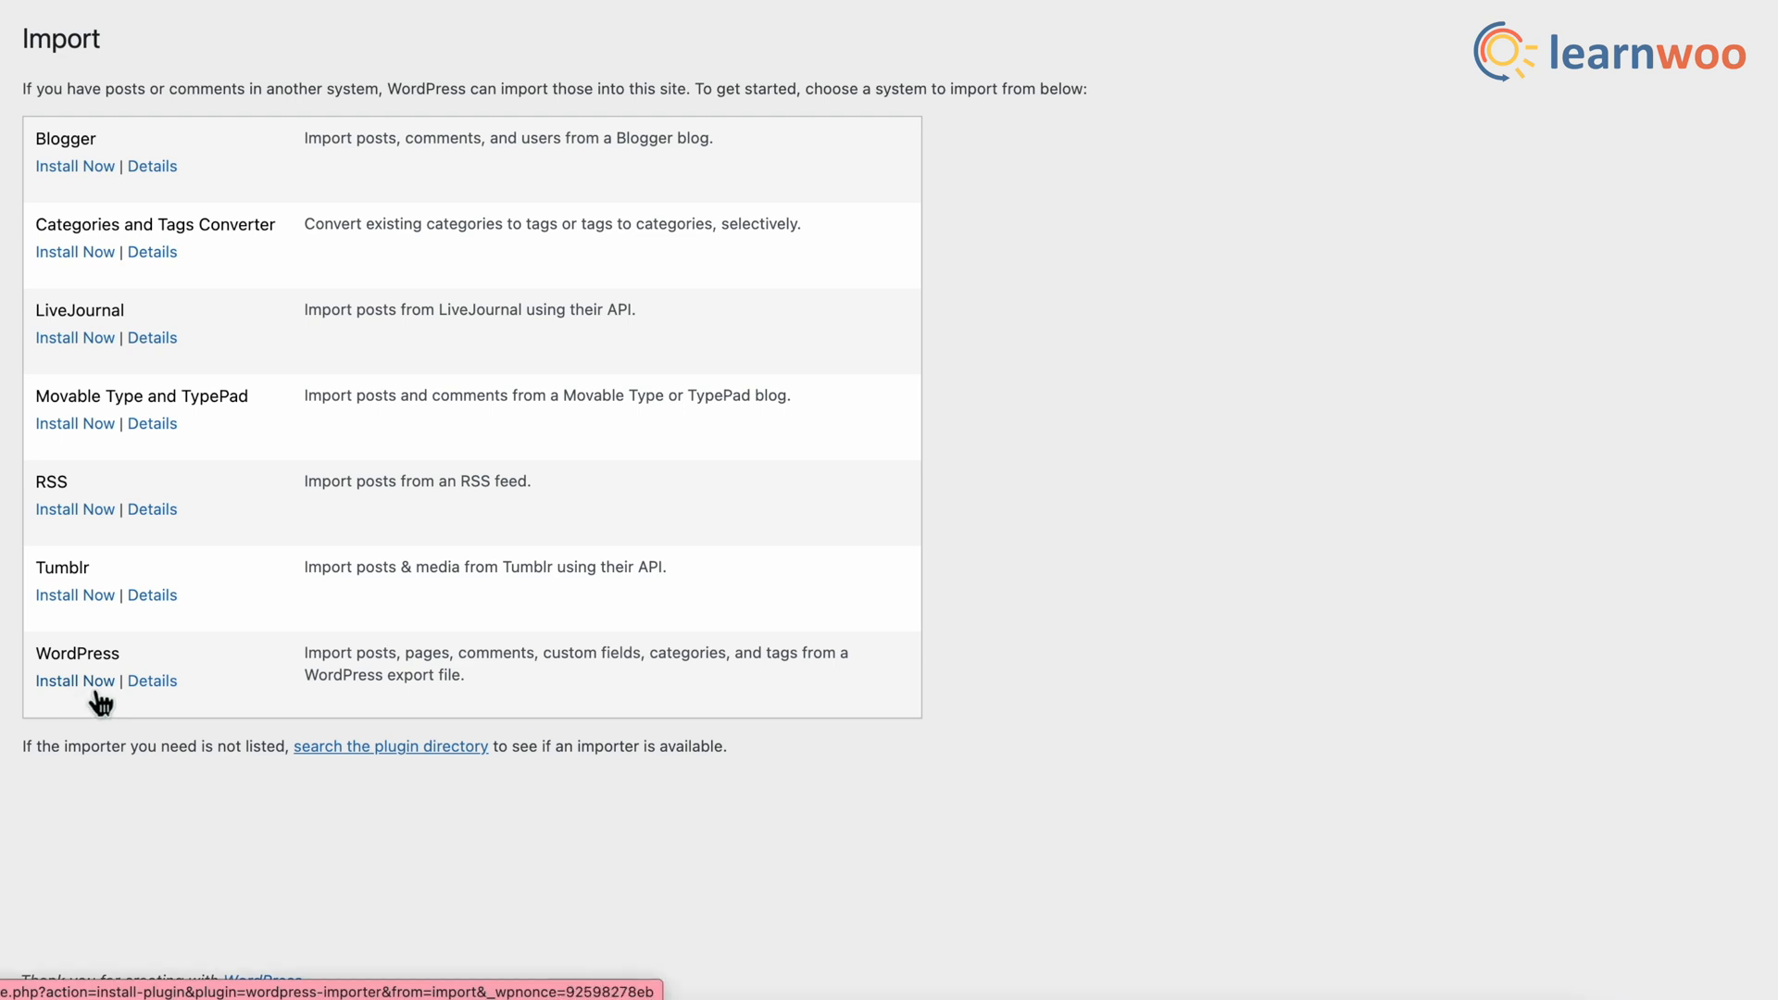
{"action": "left_click", "coordinate": [75, 681]}
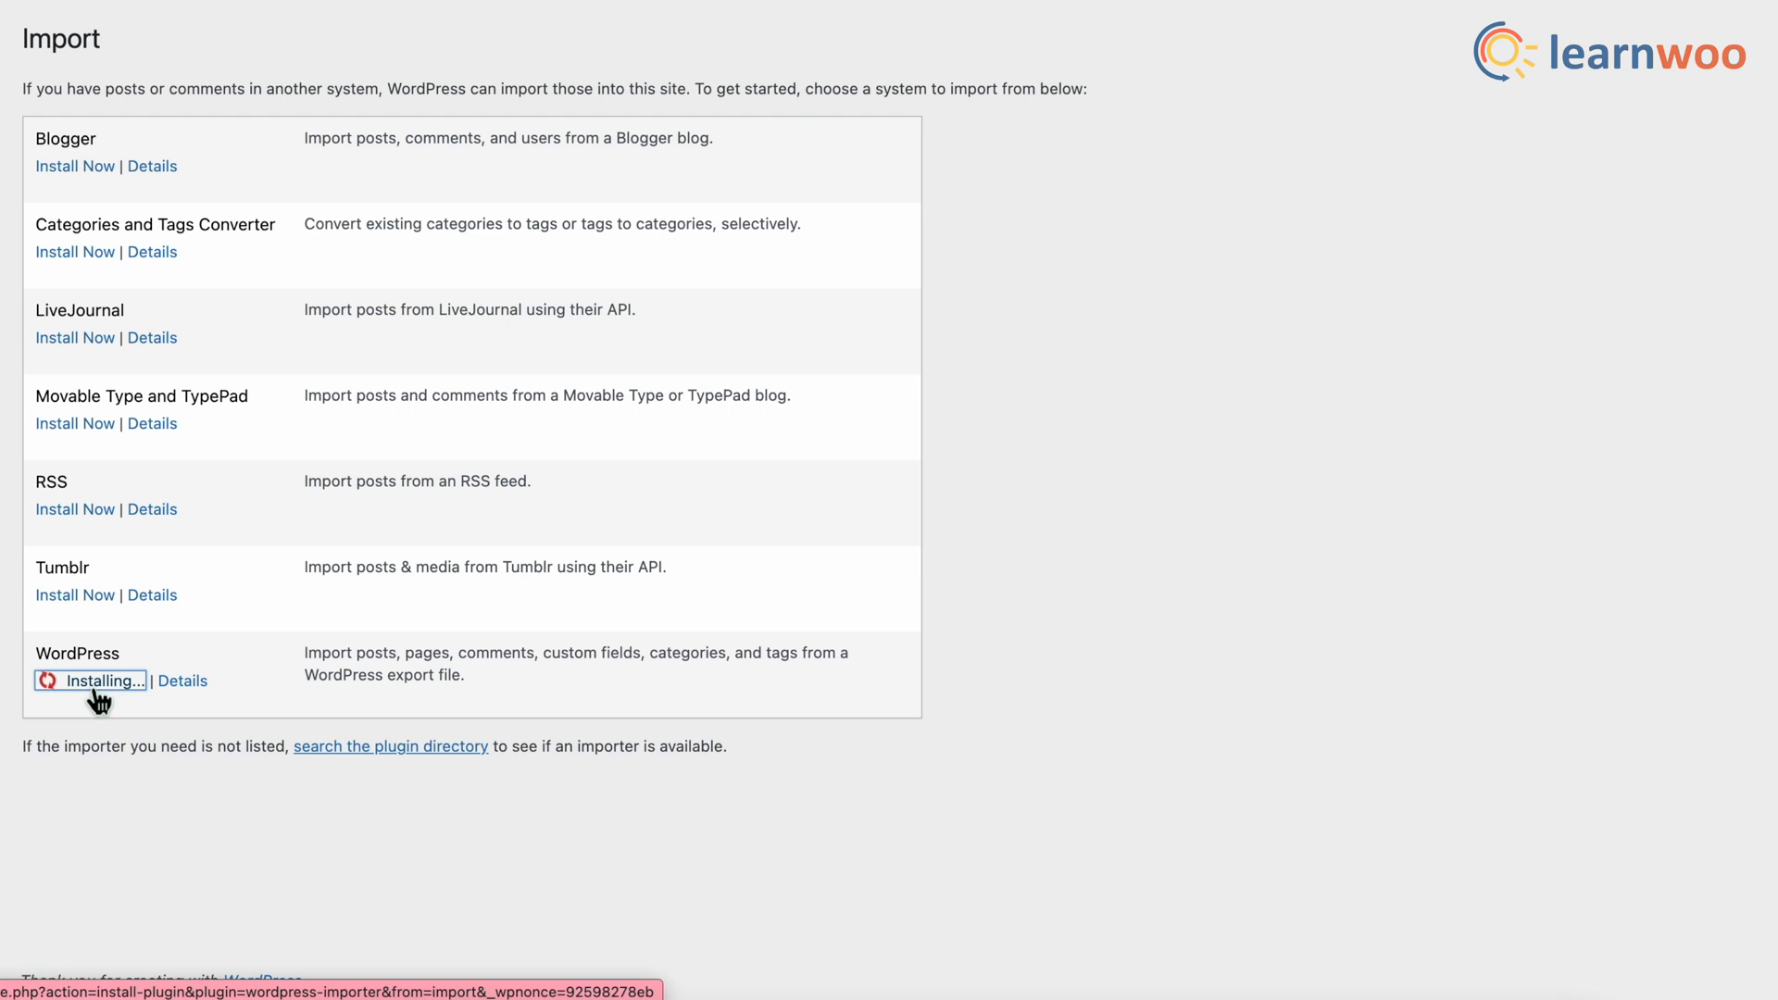
{"action": "mouse_move", "coordinate": [276, 677]}
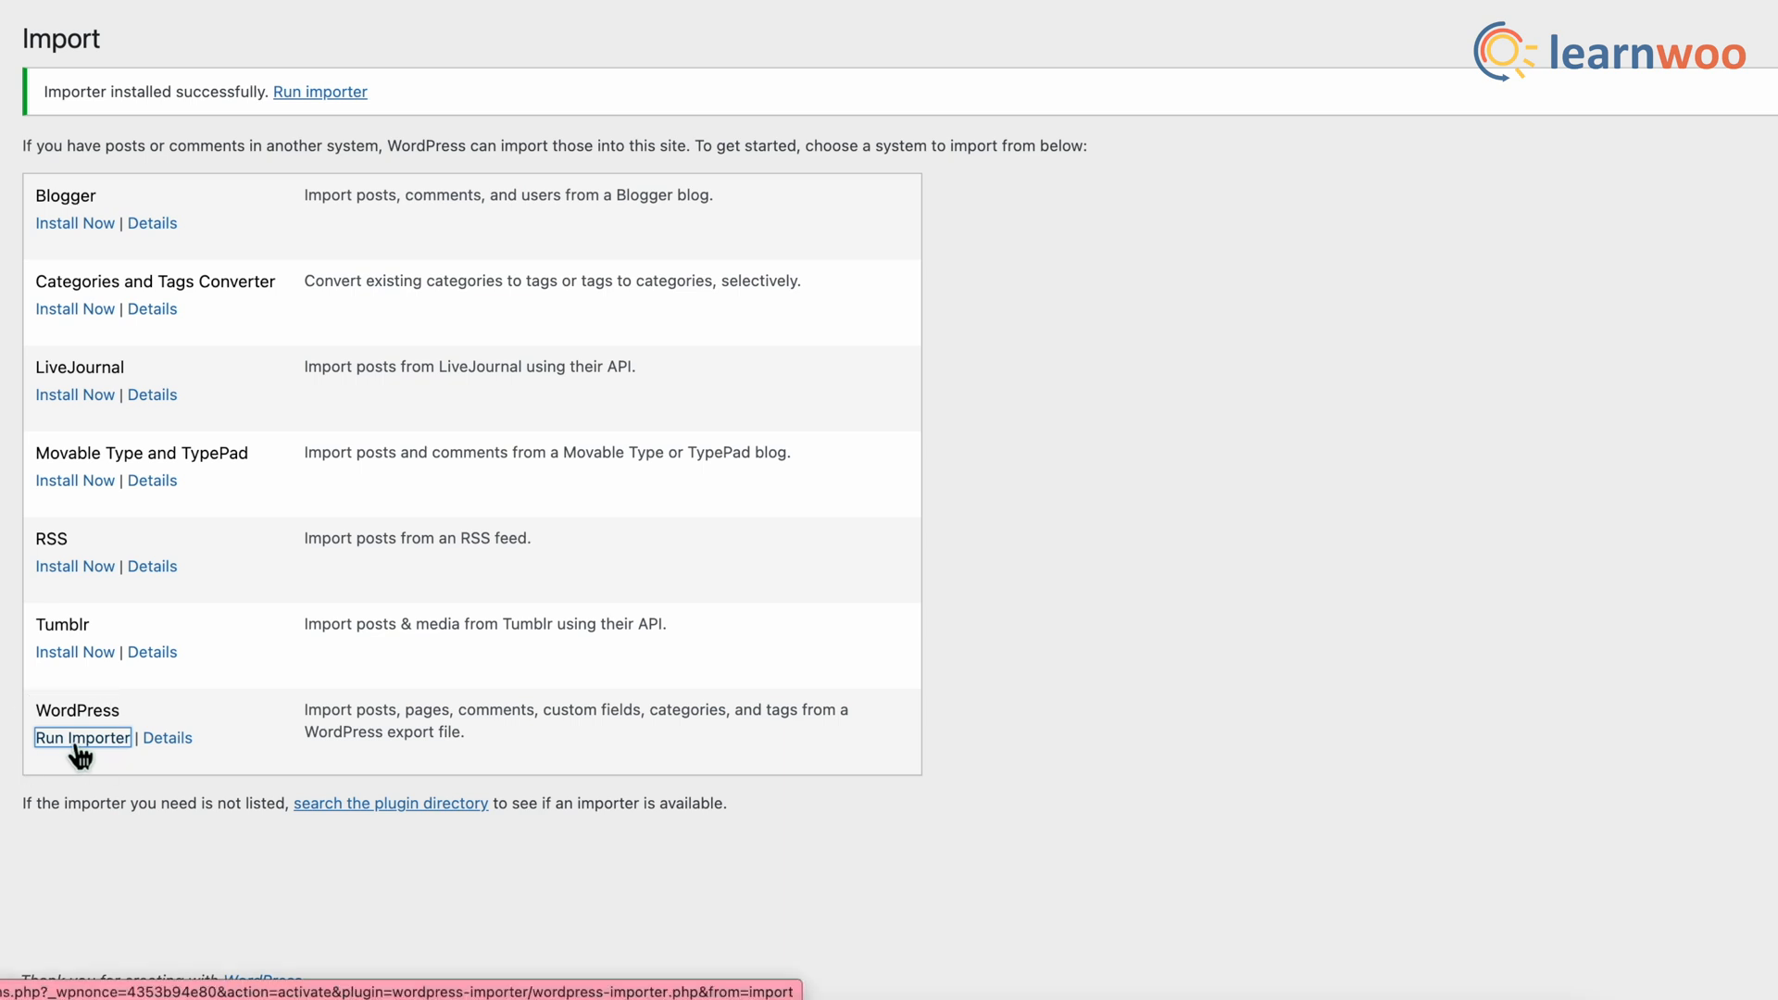
Step: Run the WordPress importer and upload shop.WordPress.2023-04-07.xml
{"action": "left_click", "coordinate": [81, 738]}
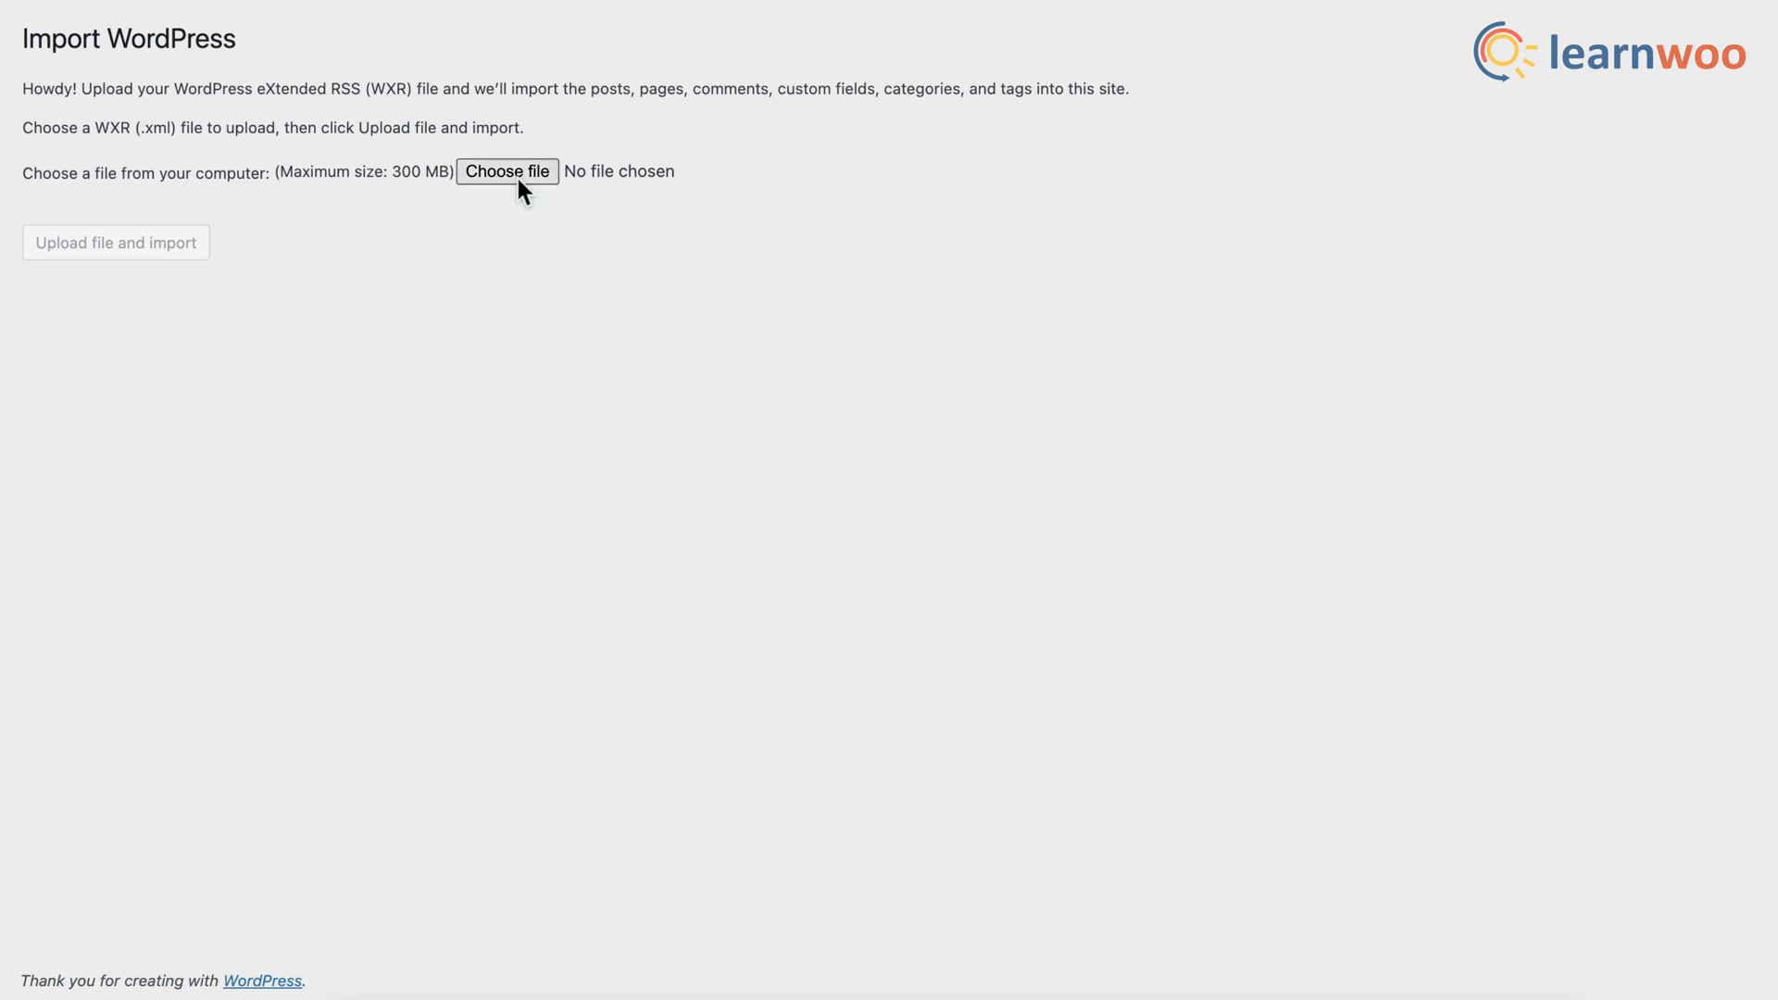
{"action": "left_click", "coordinate": [507, 171]}
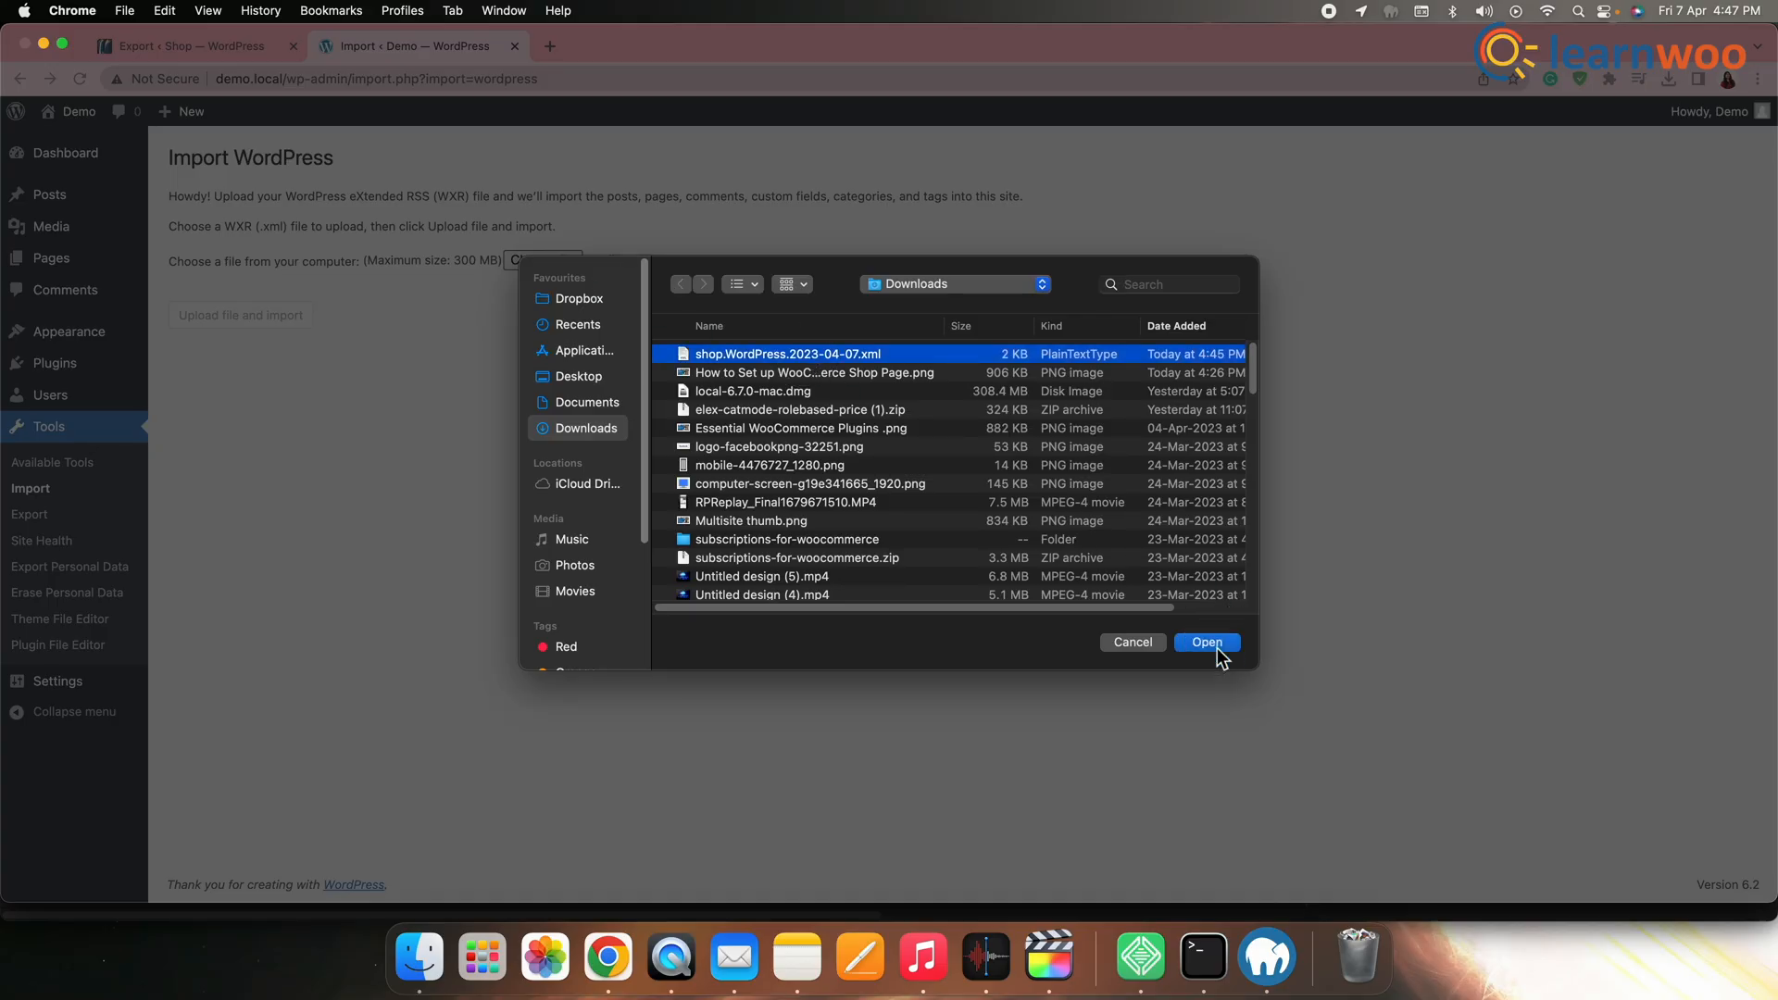
{"action": "left_click", "coordinate": [1206, 642]}
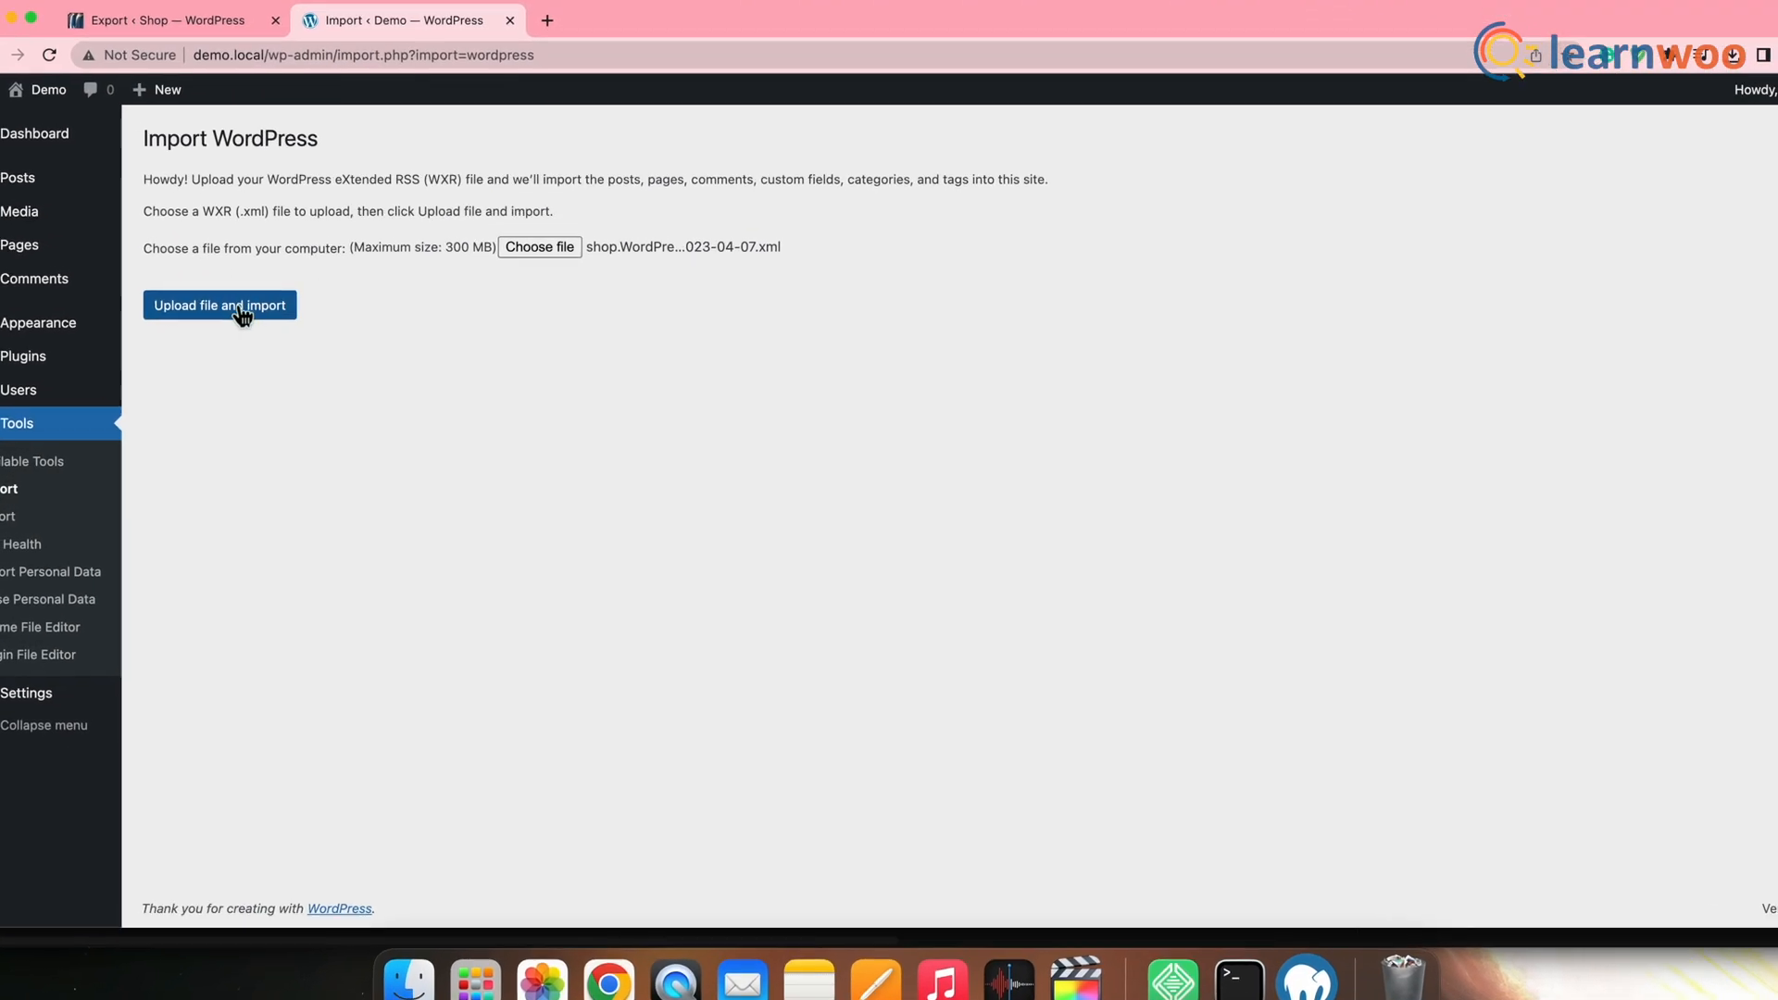
{"action": "left_click", "coordinate": [219, 305]}
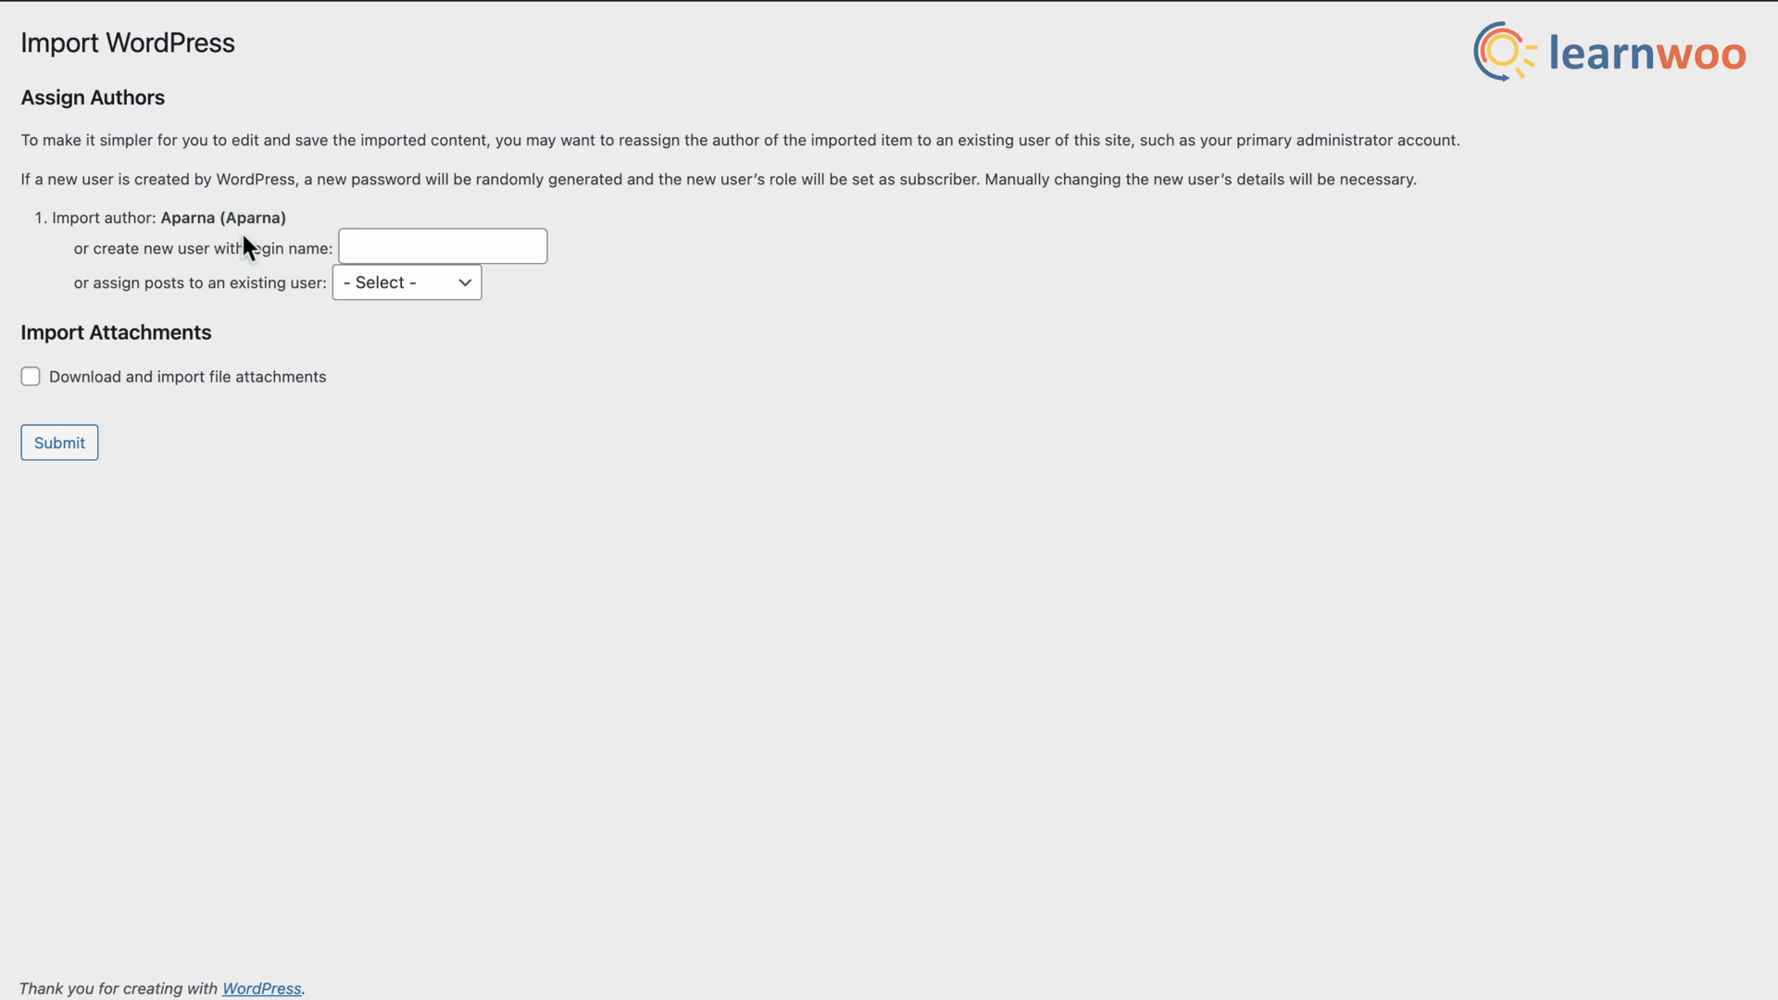
{"action": "mouse_move", "coordinate": [159, 272]}
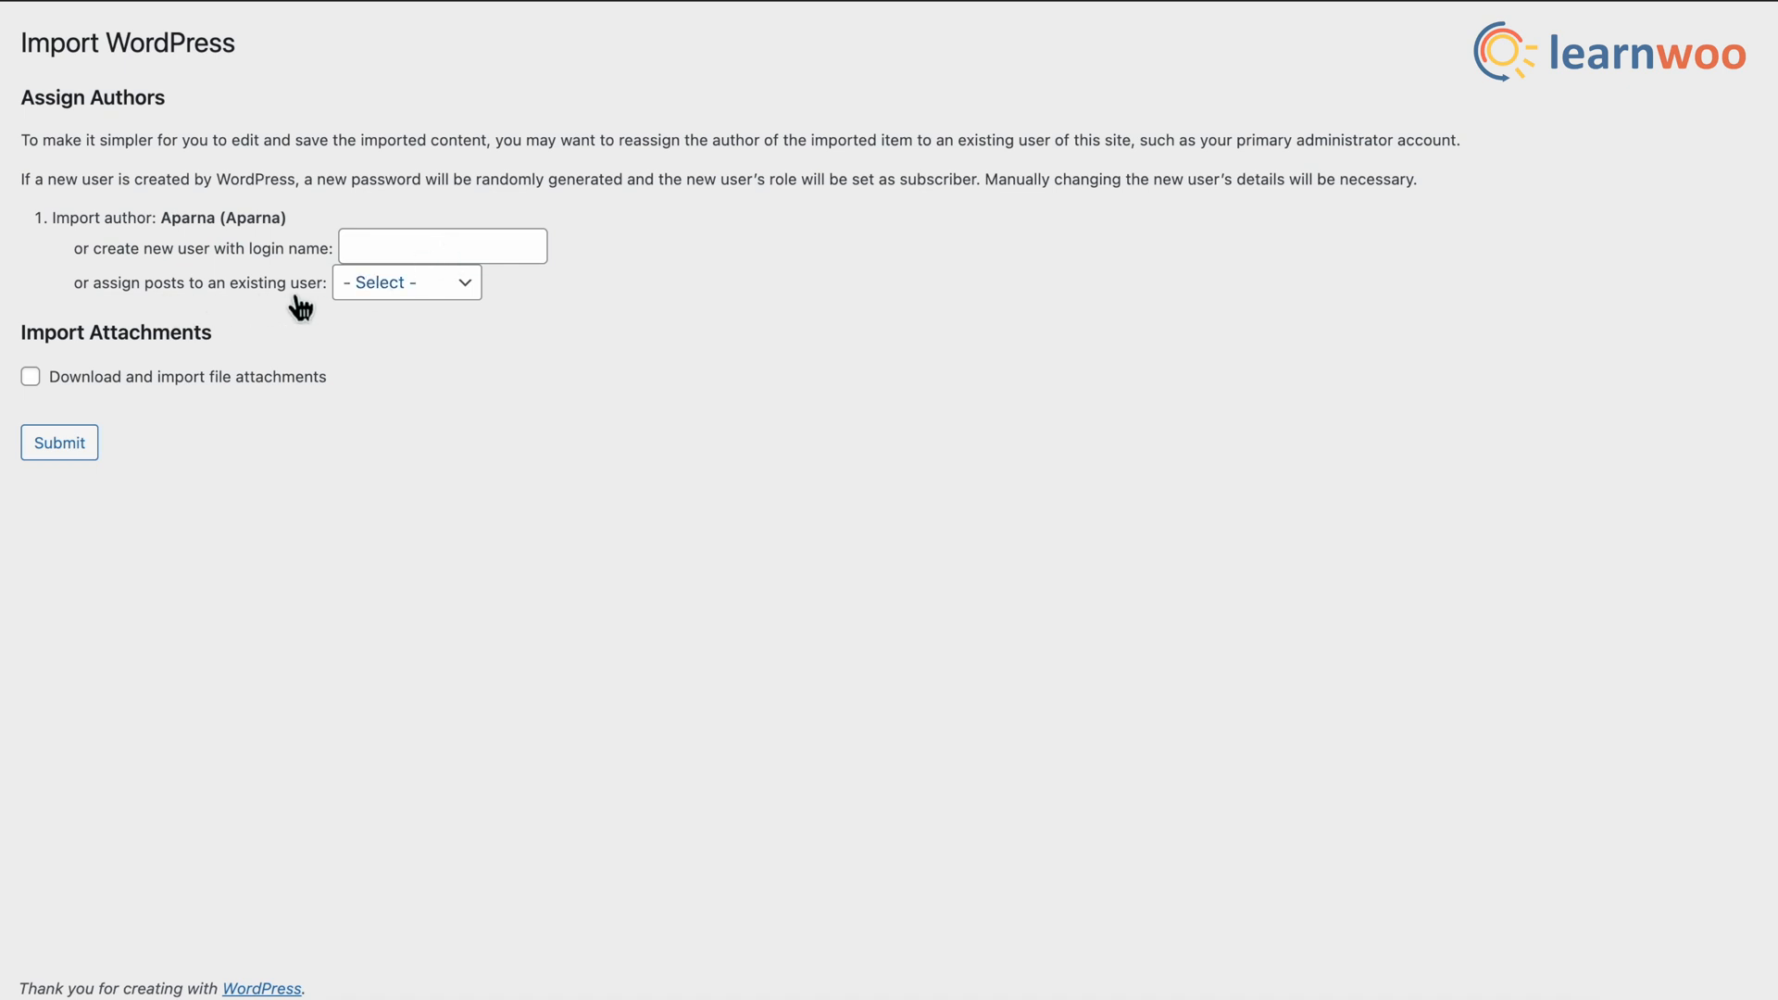
Step: Assign imported posts to the existing user and submit with attachments downloaded
{"action": "left_click", "coordinate": [404, 282]}
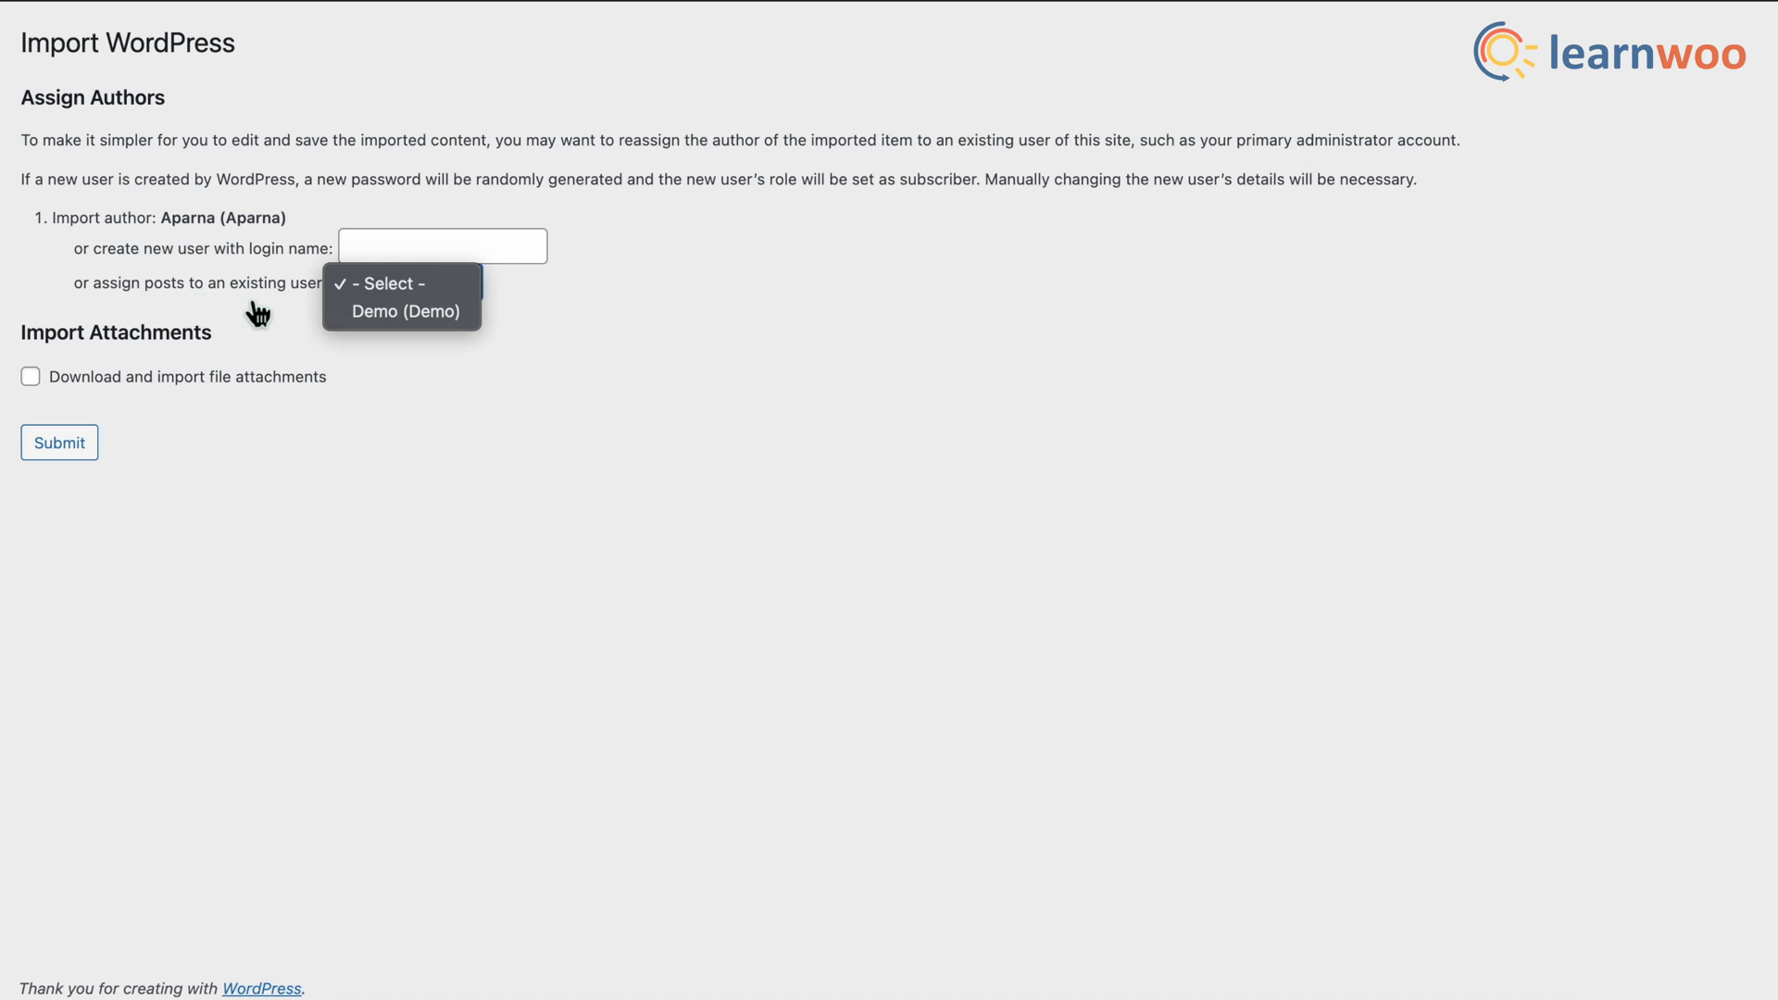
{"action": "left_click", "coordinate": [30, 375]}
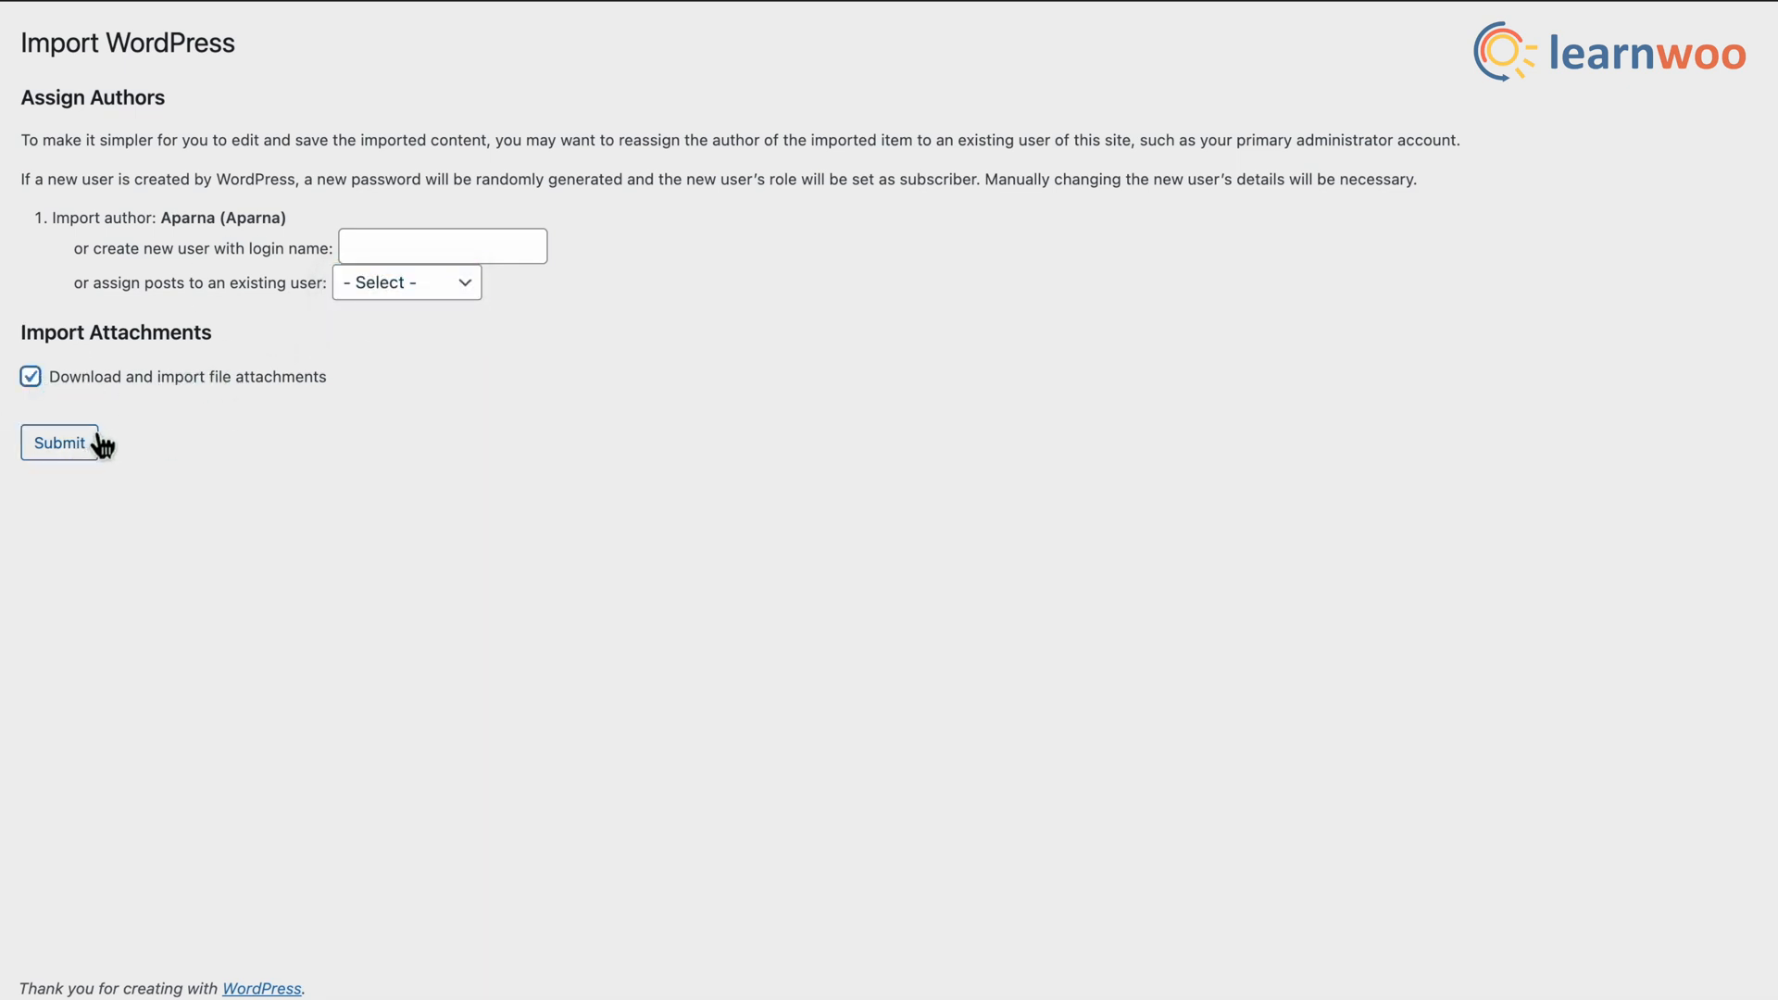
{"action": "left_click", "coordinate": [59, 443]}
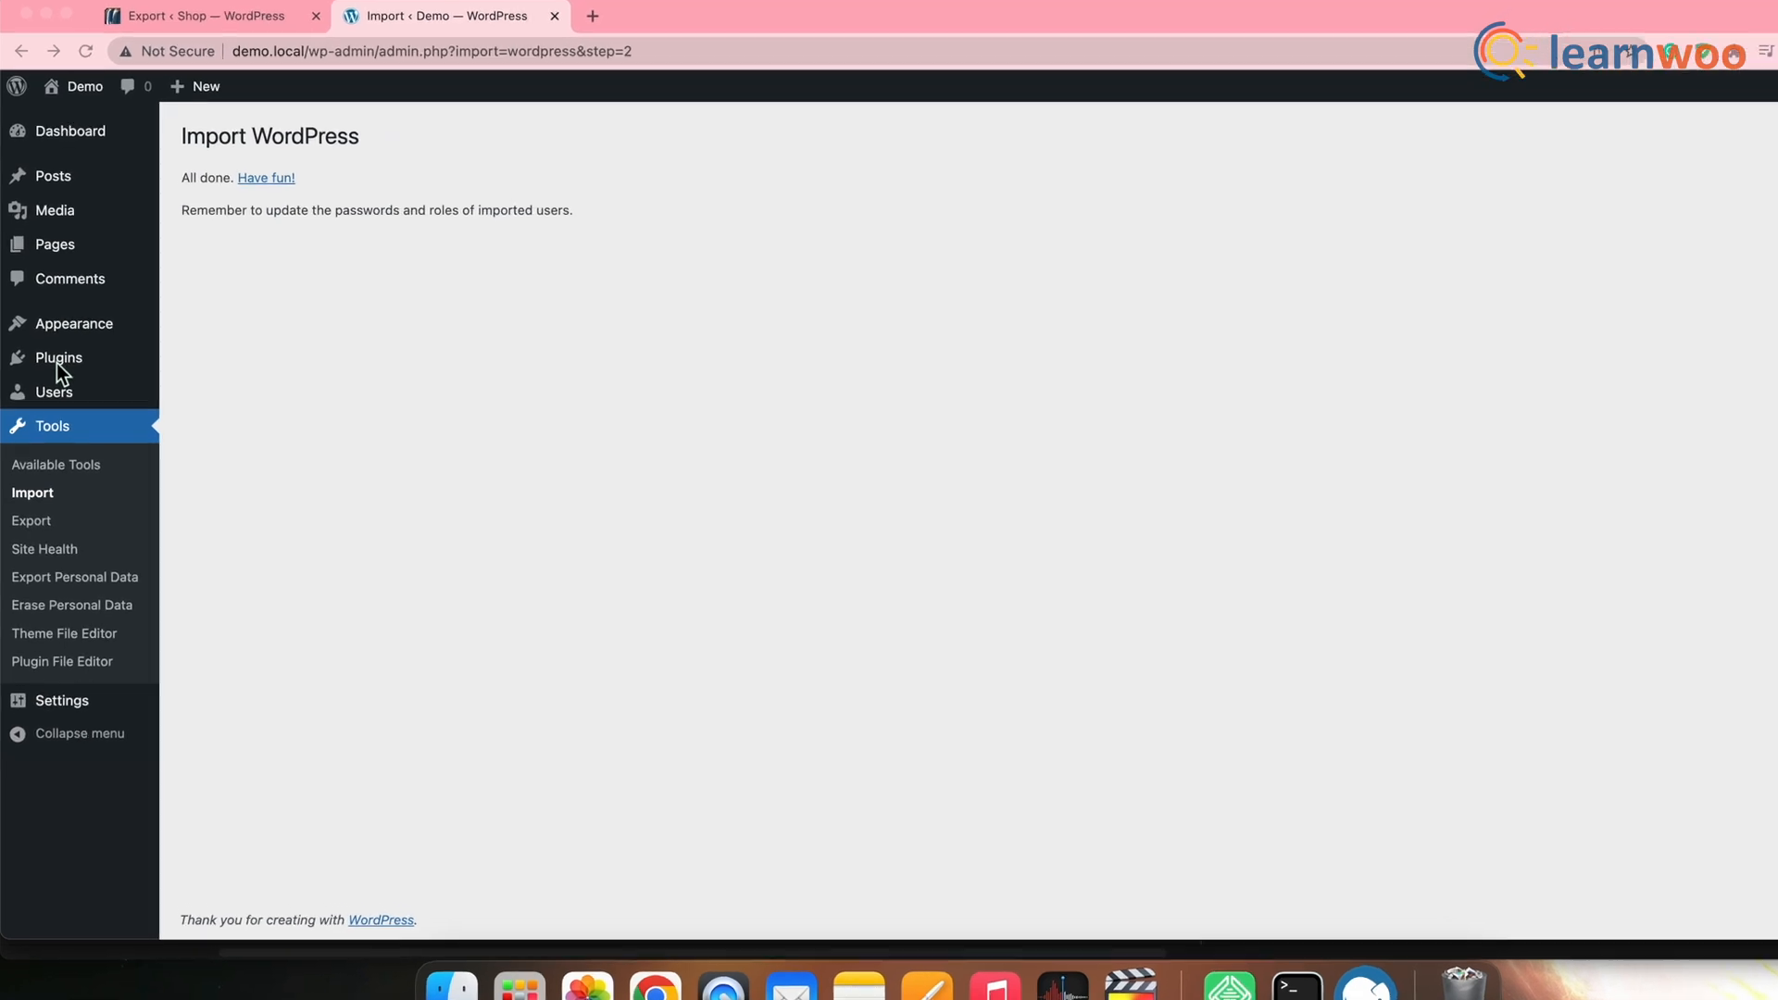
{"action": "mouse_move", "coordinate": [60, 338]}
{"action": "type", "text": "W"}
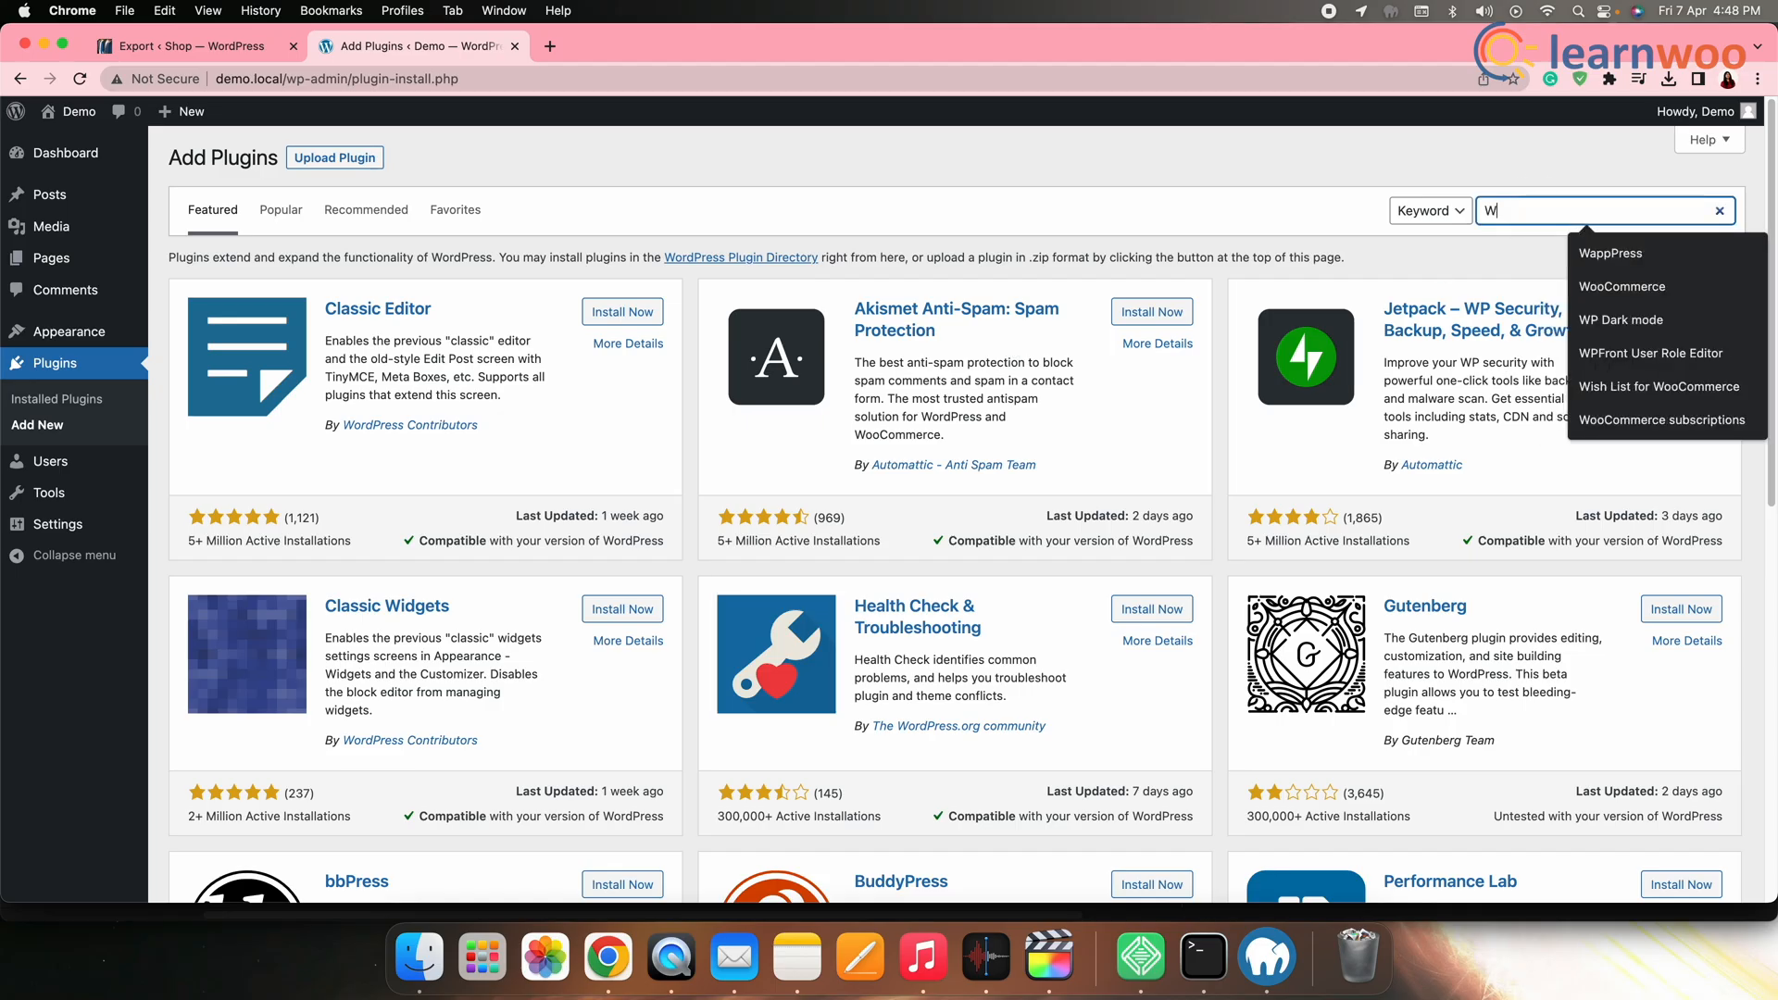
Step: Search plugins for 'WP all import', then install and activate WP All Import
{"action": "type", "text": "P all import"}
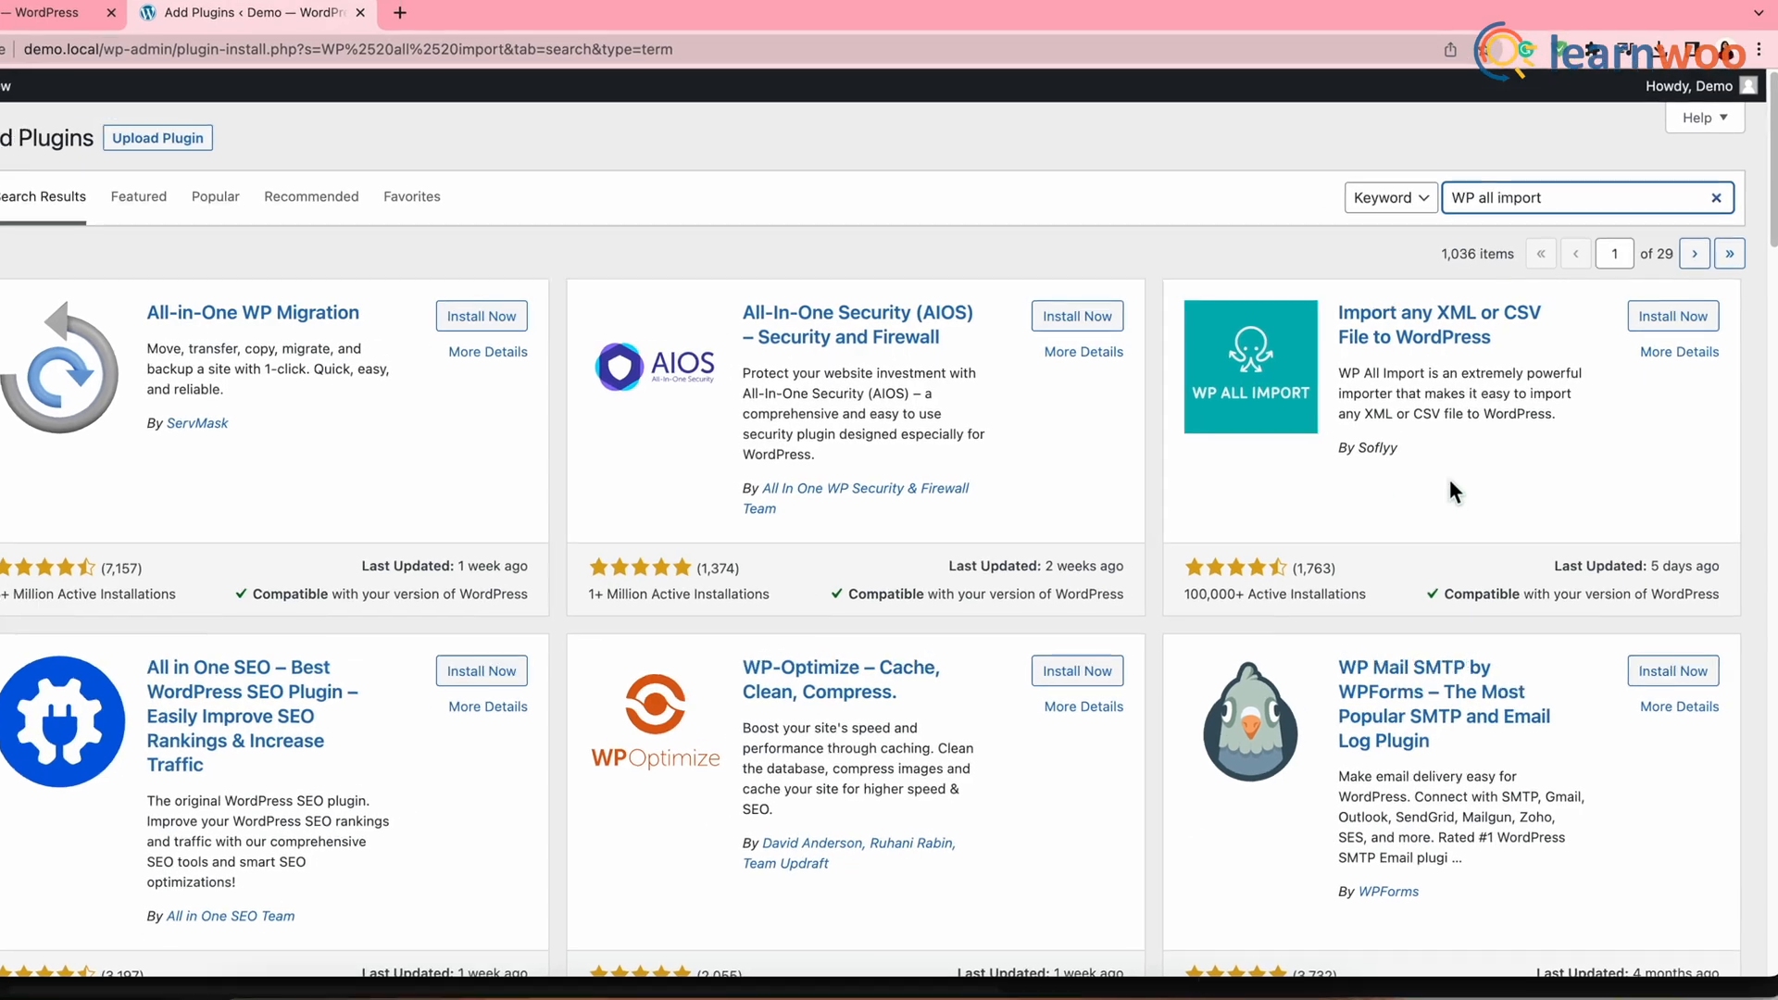
{"action": "left_click", "coordinate": [1671, 315]}
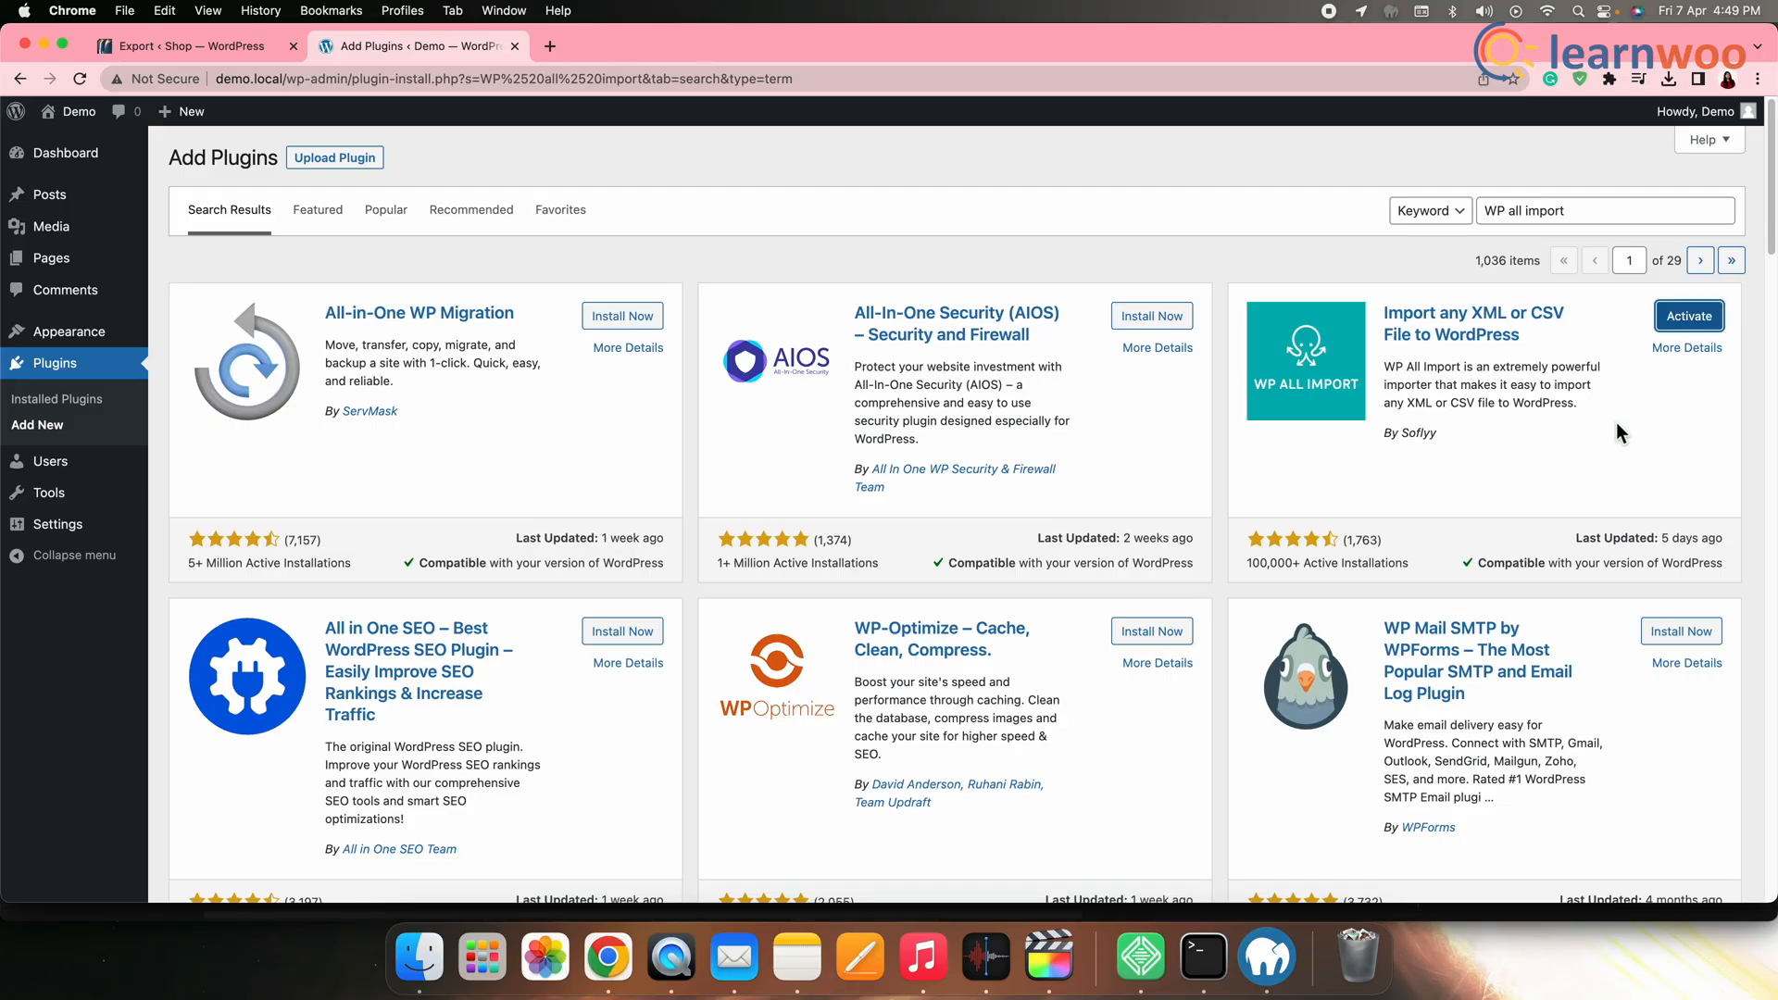
{"action": "left_click", "coordinate": [1688, 315]}
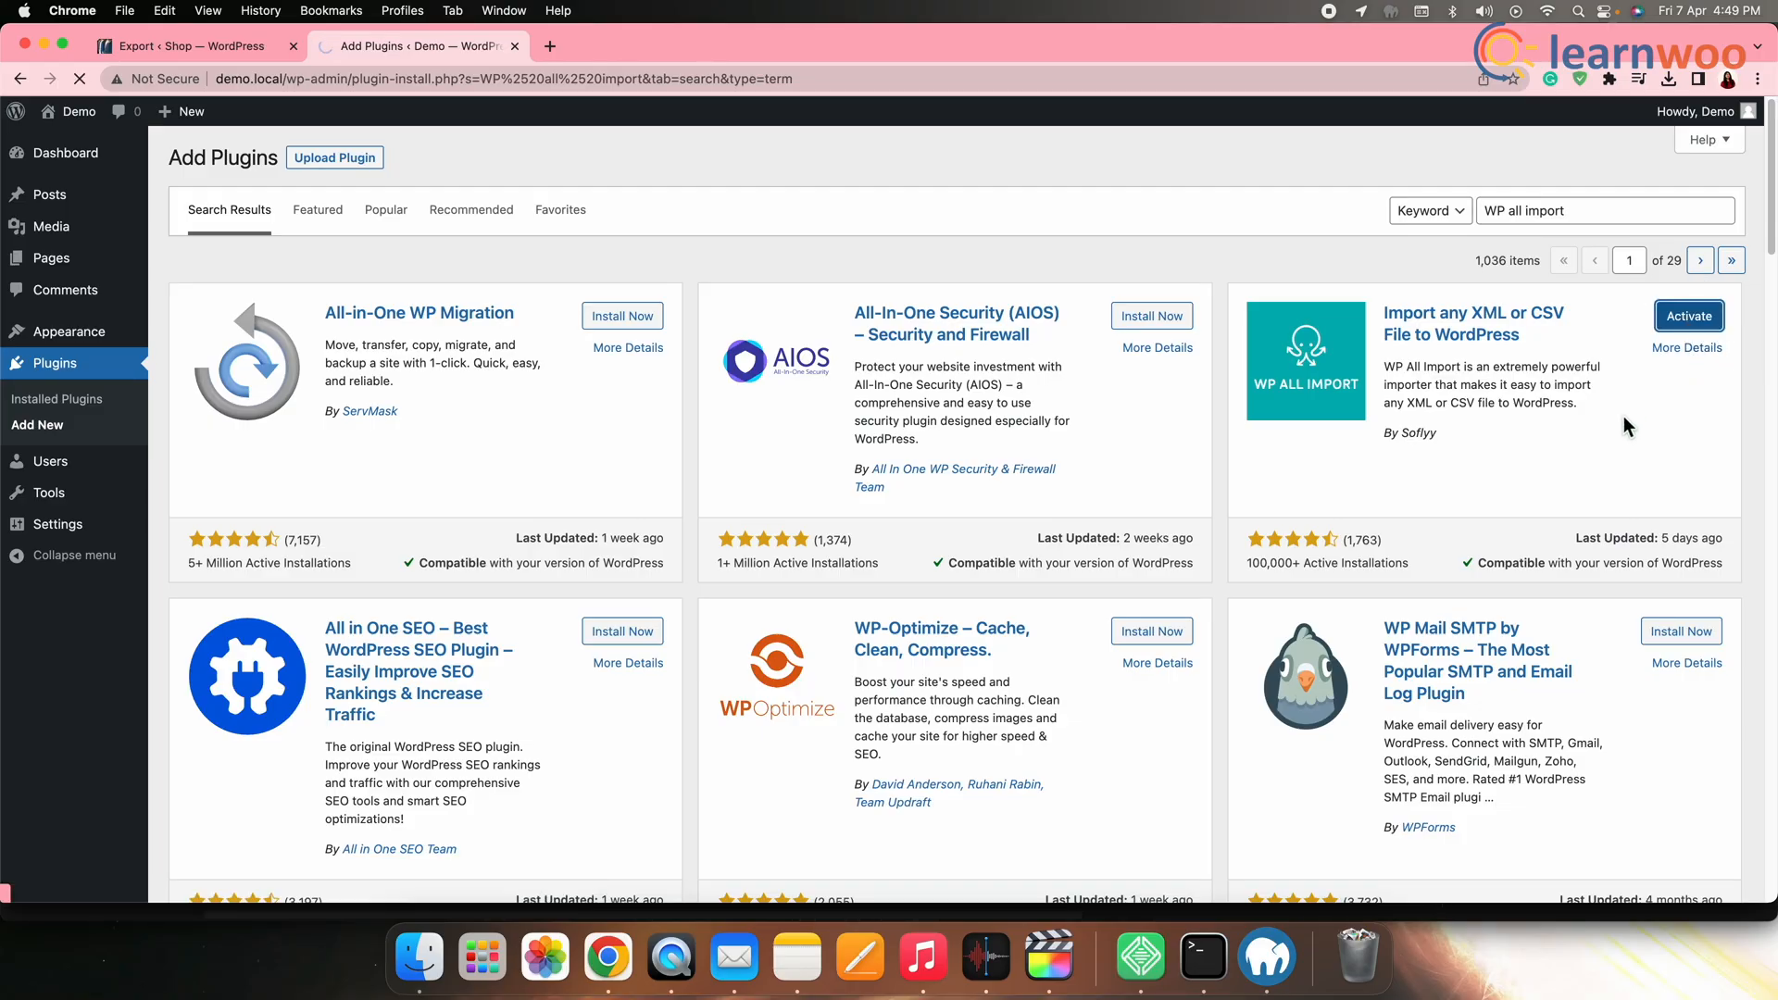
{"action": "left_click", "coordinate": [1688, 315]}
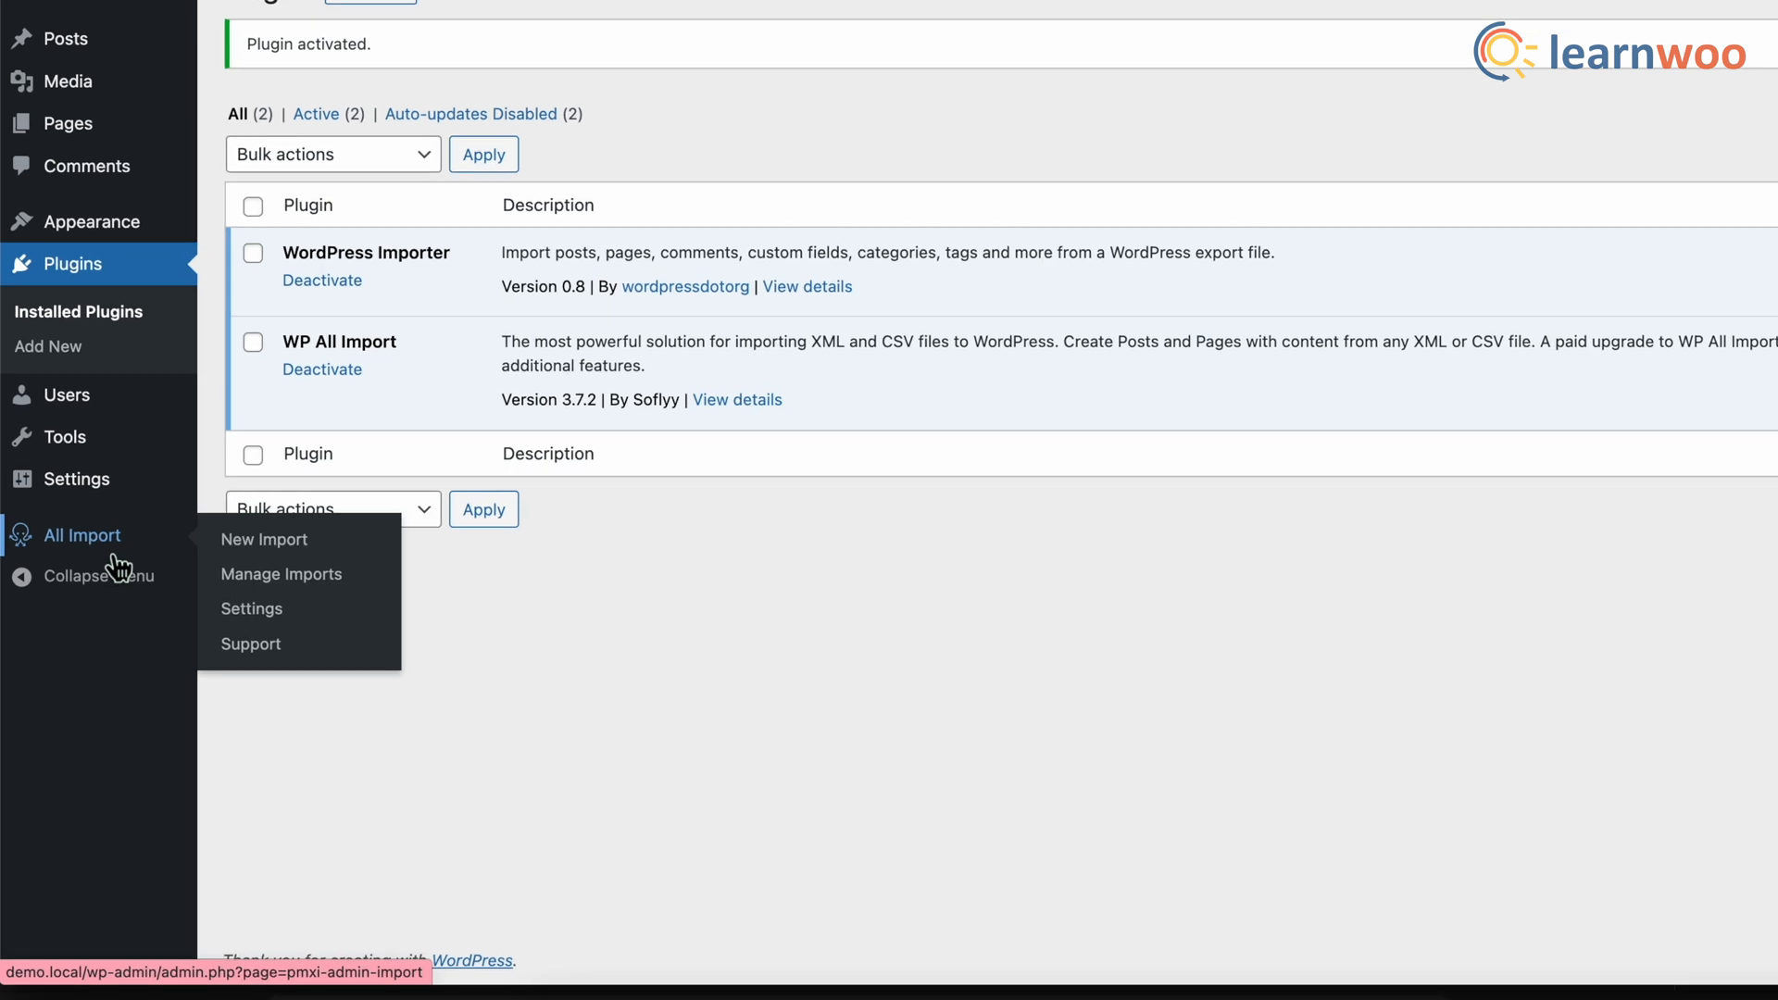
Step: Open All Import > New Import from the admin sidebar
{"action": "left_click", "coordinate": [264, 539]}
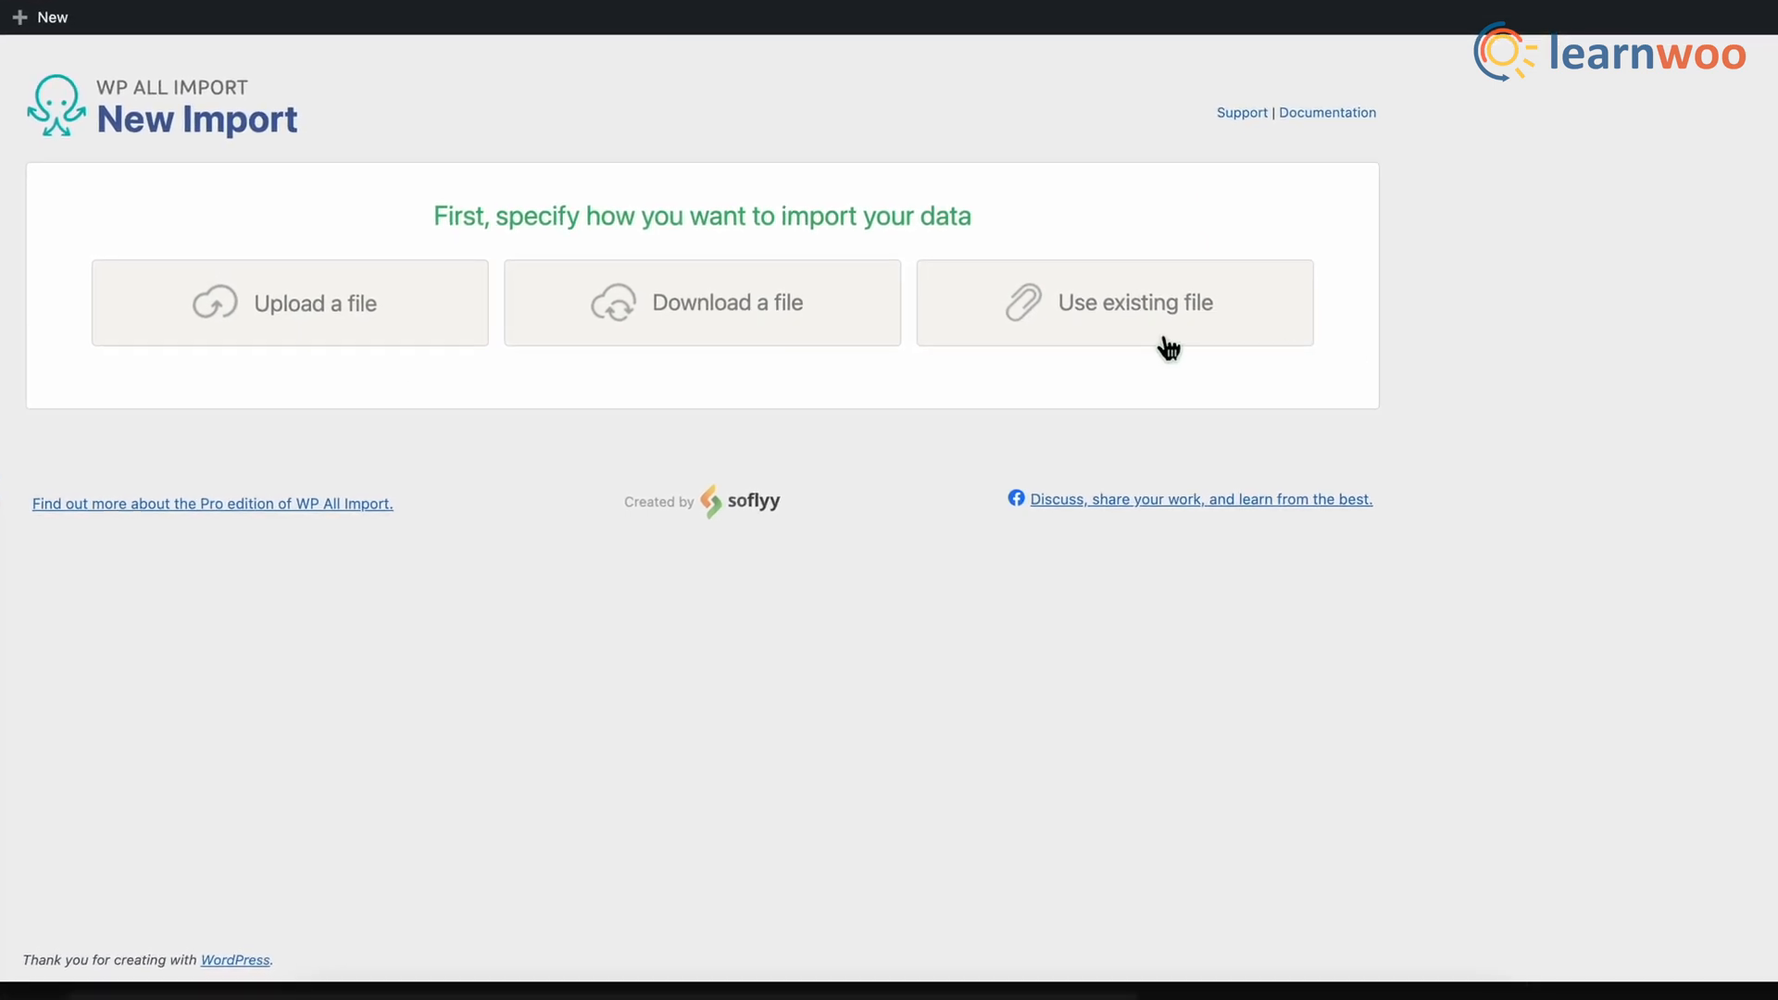
Step: Upload shop.WordPress.2023-04-07.xml, keep New Items as Posts, and continue to Step 2
{"action": "left_click", "coordinate": [1114, 302]}
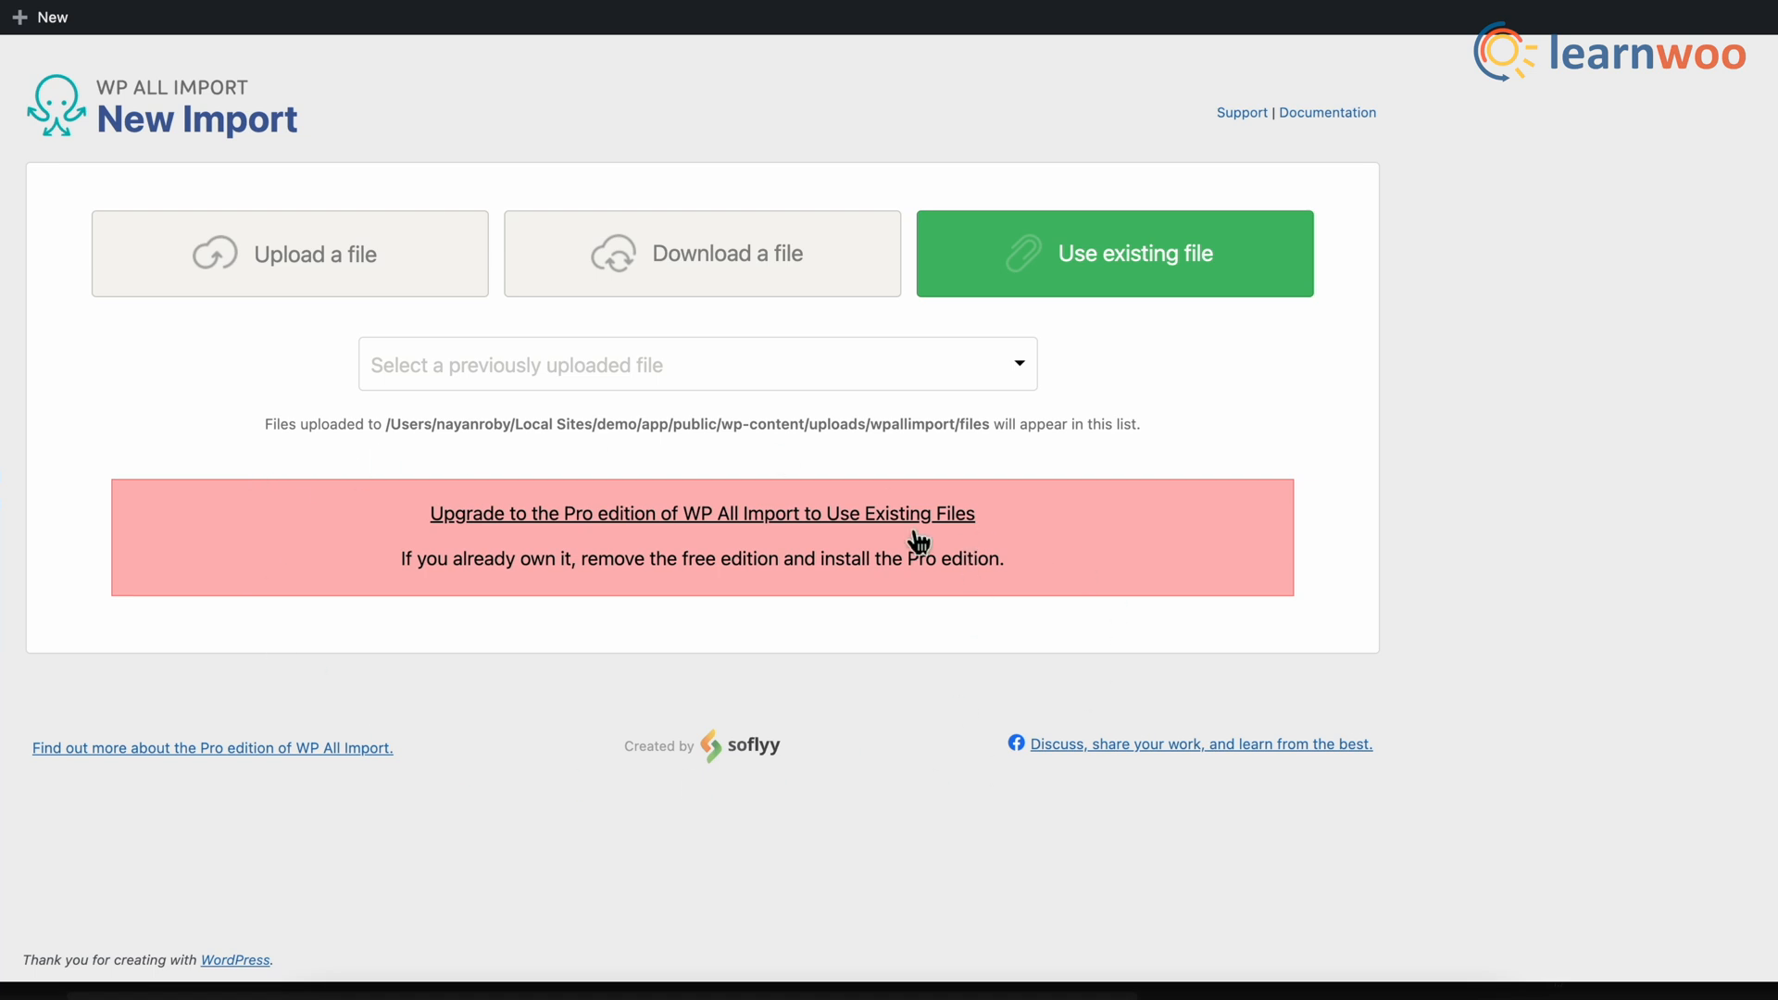
{"action": "left_click", "coordinate": [288, 253]}
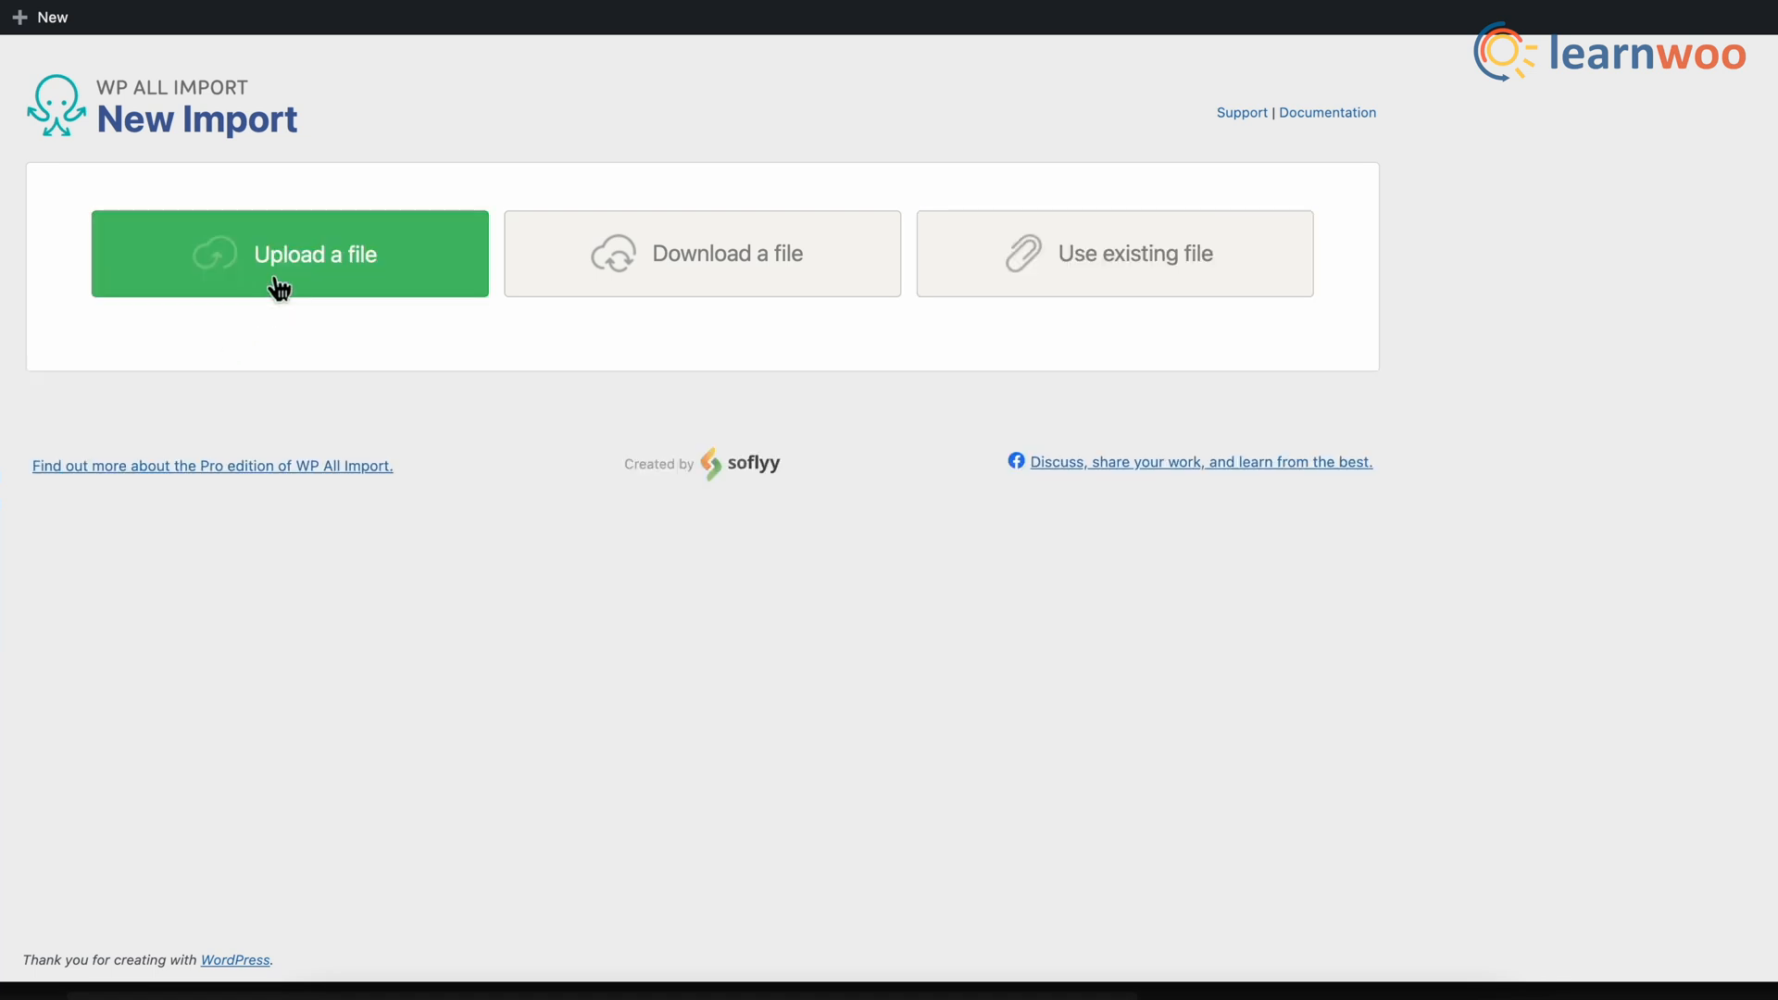
{"action": "left_click", "coordinate": [288, 253]}
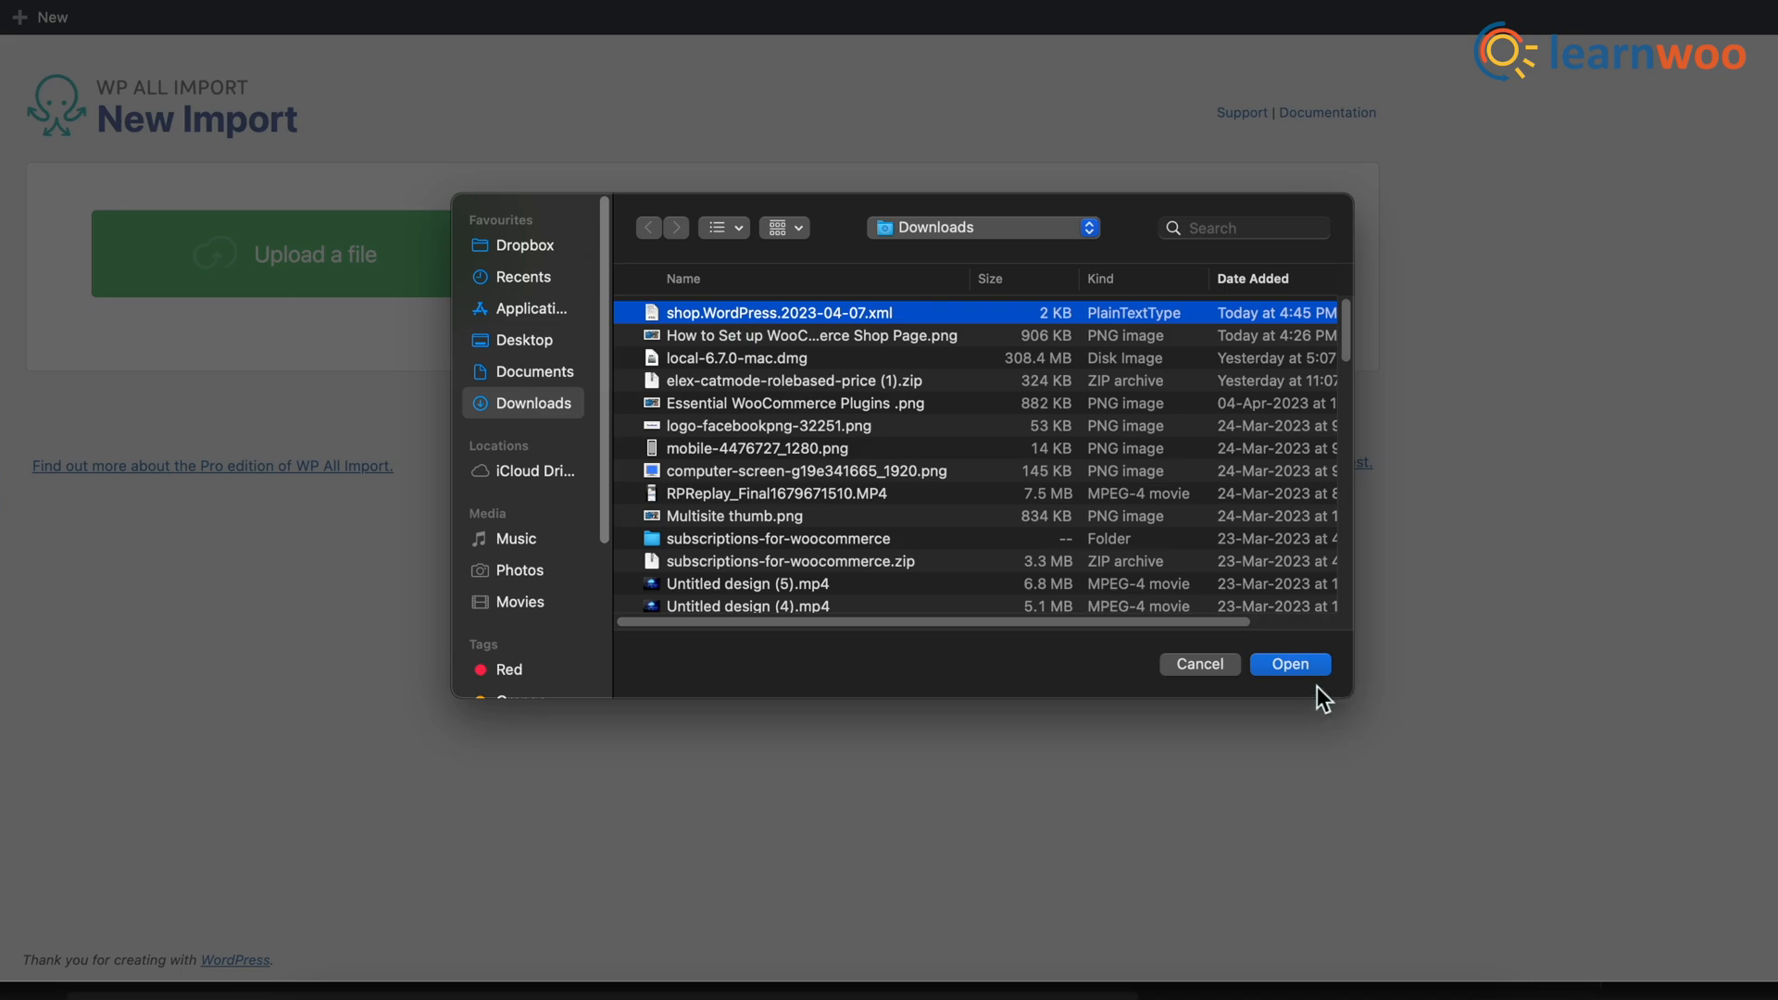
{"action": "left_click", "coordinate": [1289, 663]}
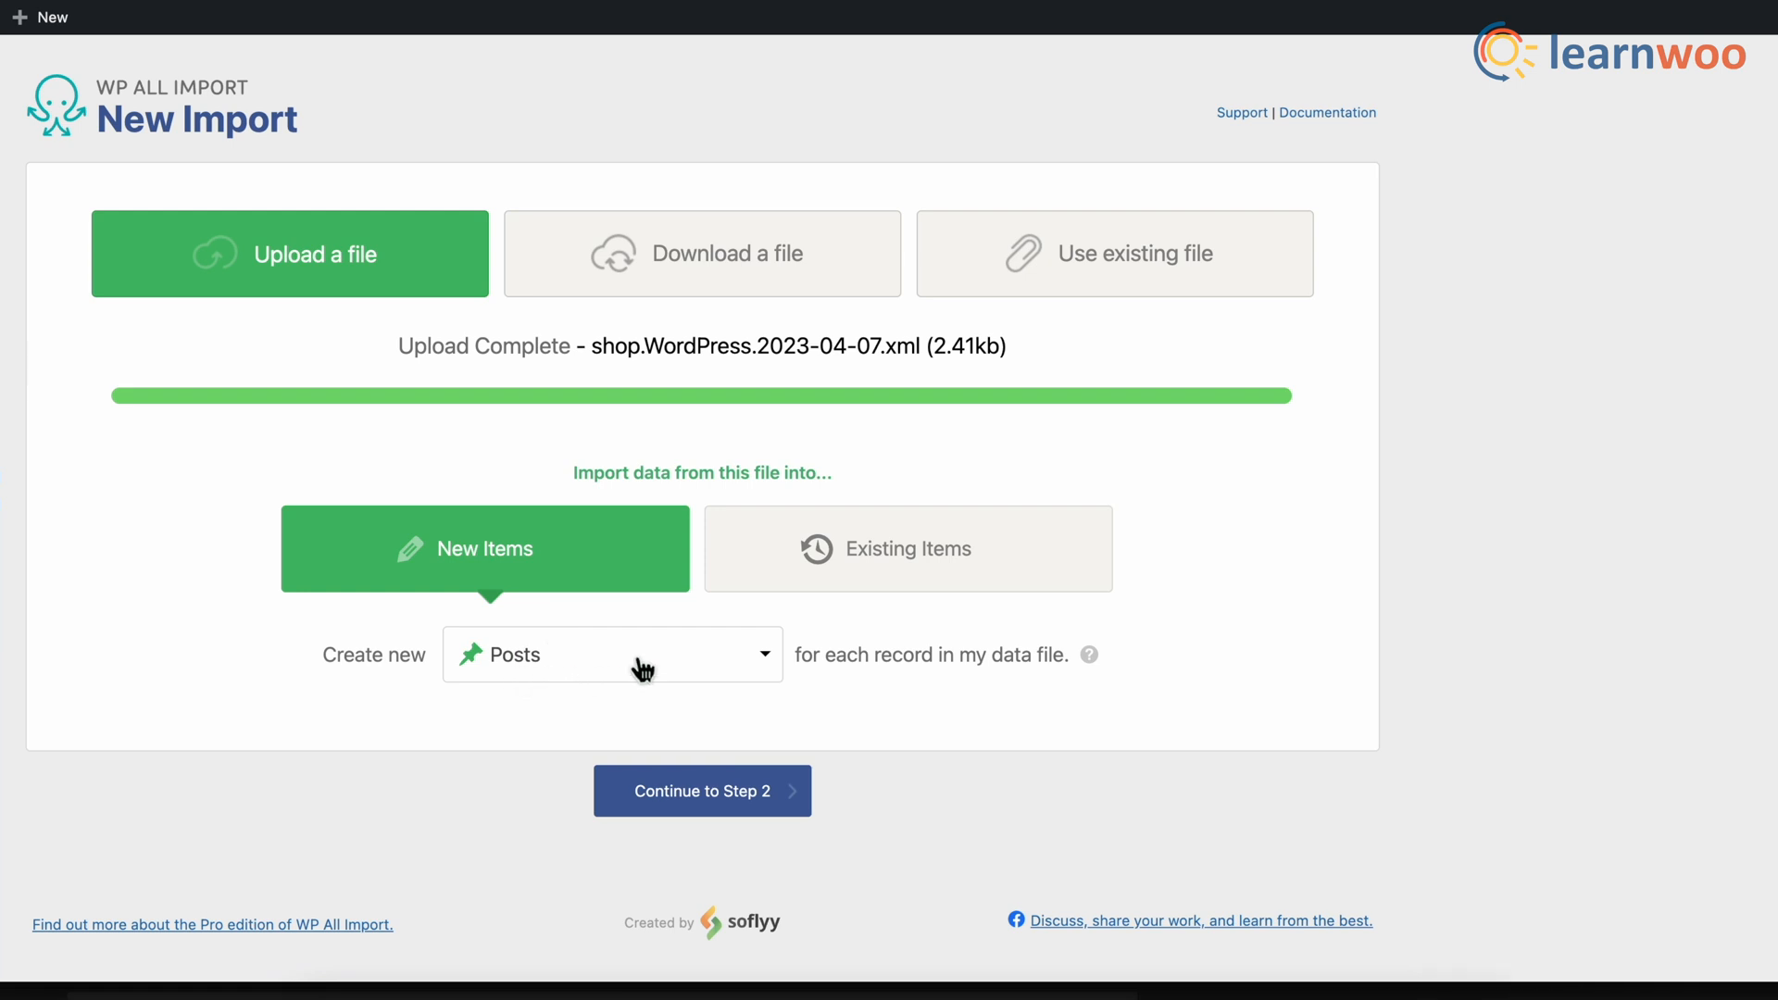
{"action": "mouse_move", "coordinate": [788, 811]}
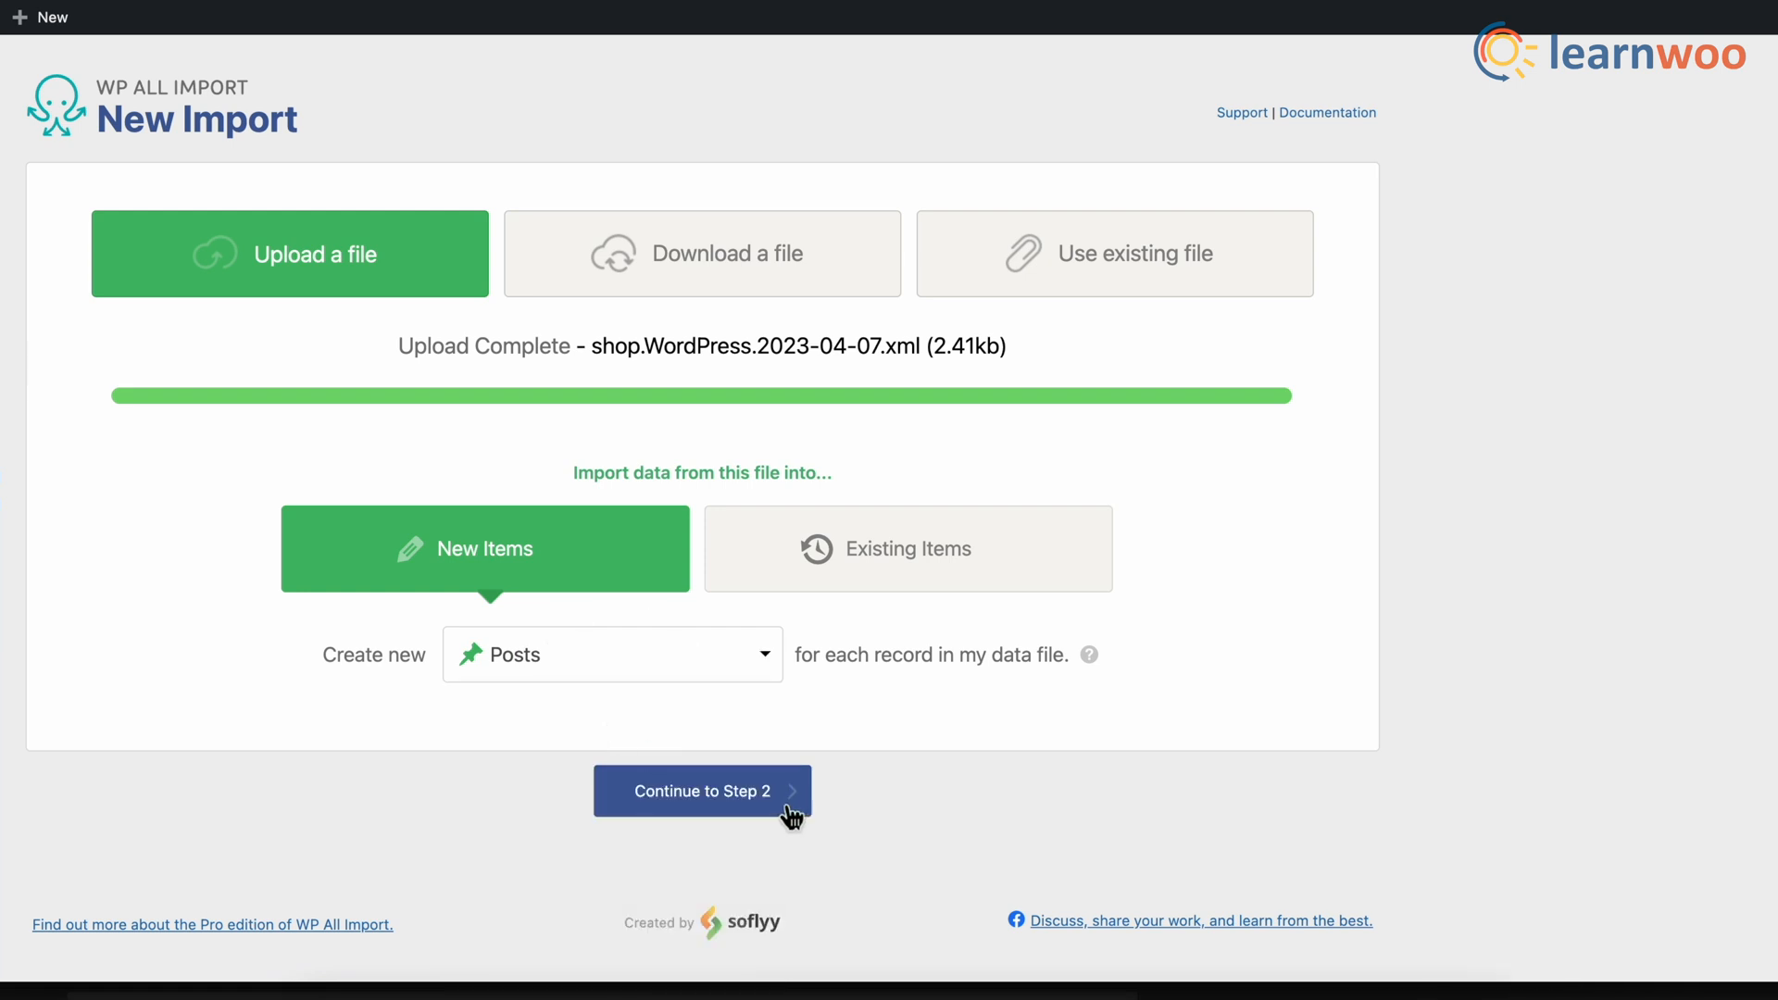
{"action": "left_click", "coordinate": [701, 790]}
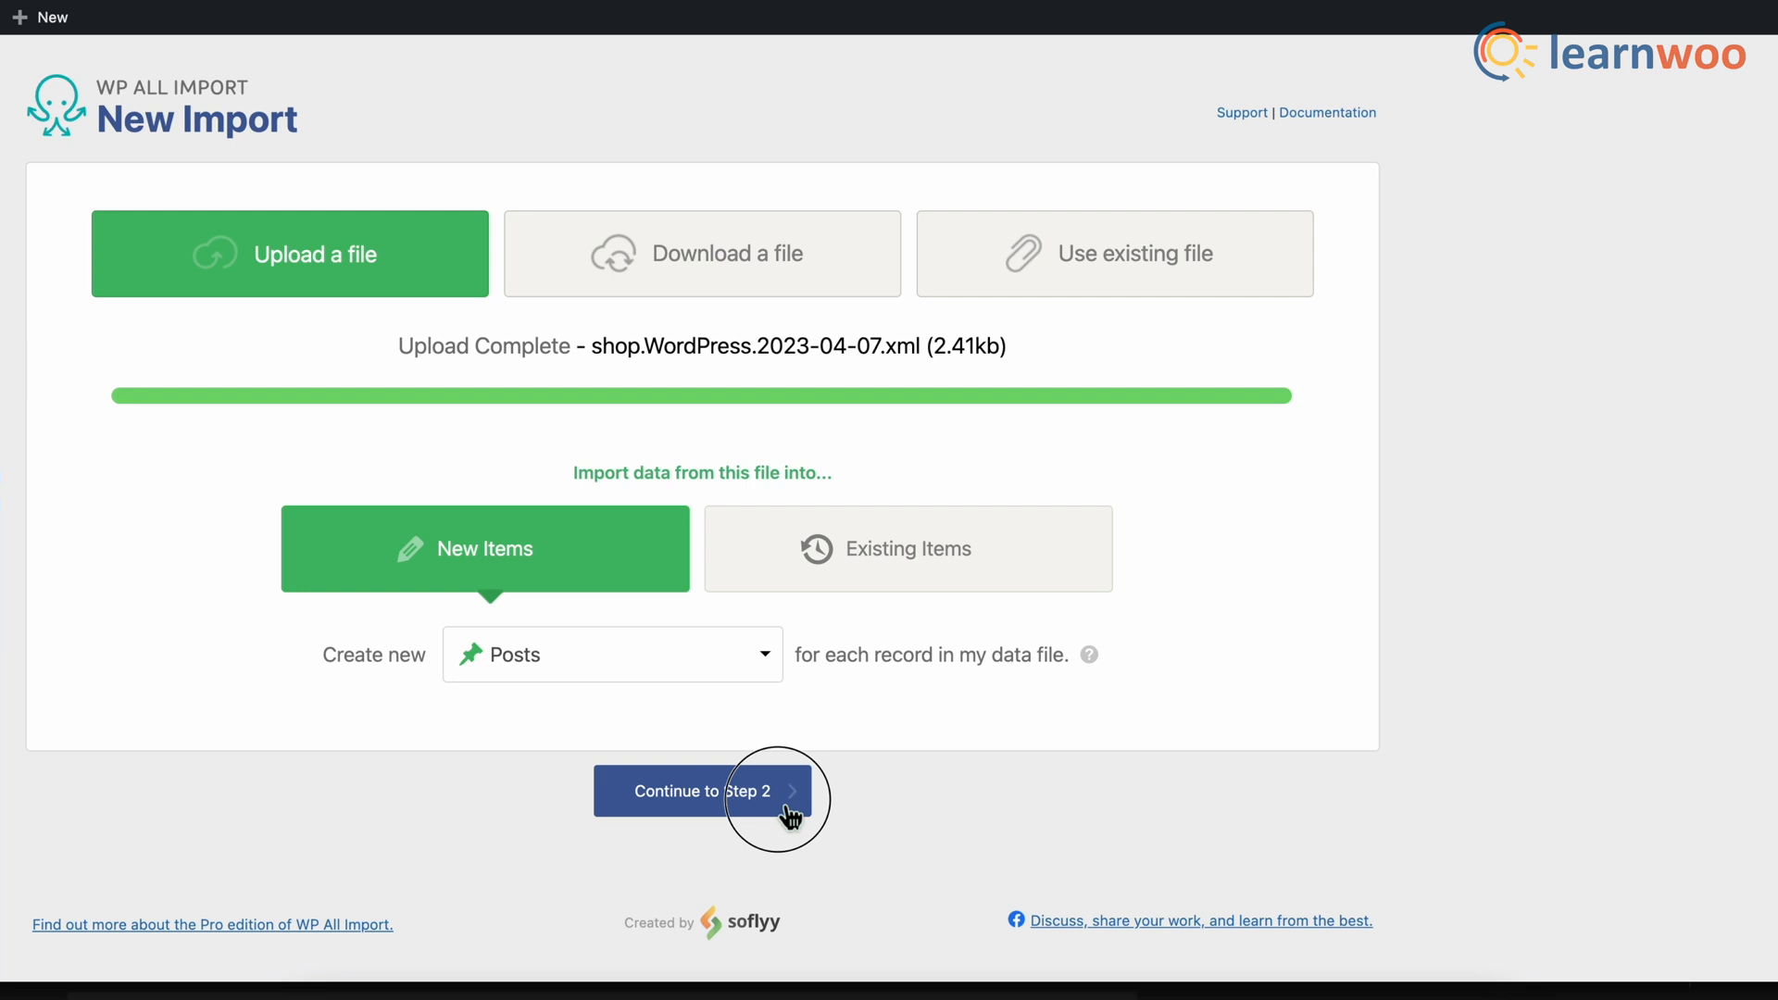
Step: Browse records, select the 'link' element, expand filtering options, and continue to Step 3
{"action": "left_click", "coordinate": [702, 790]}
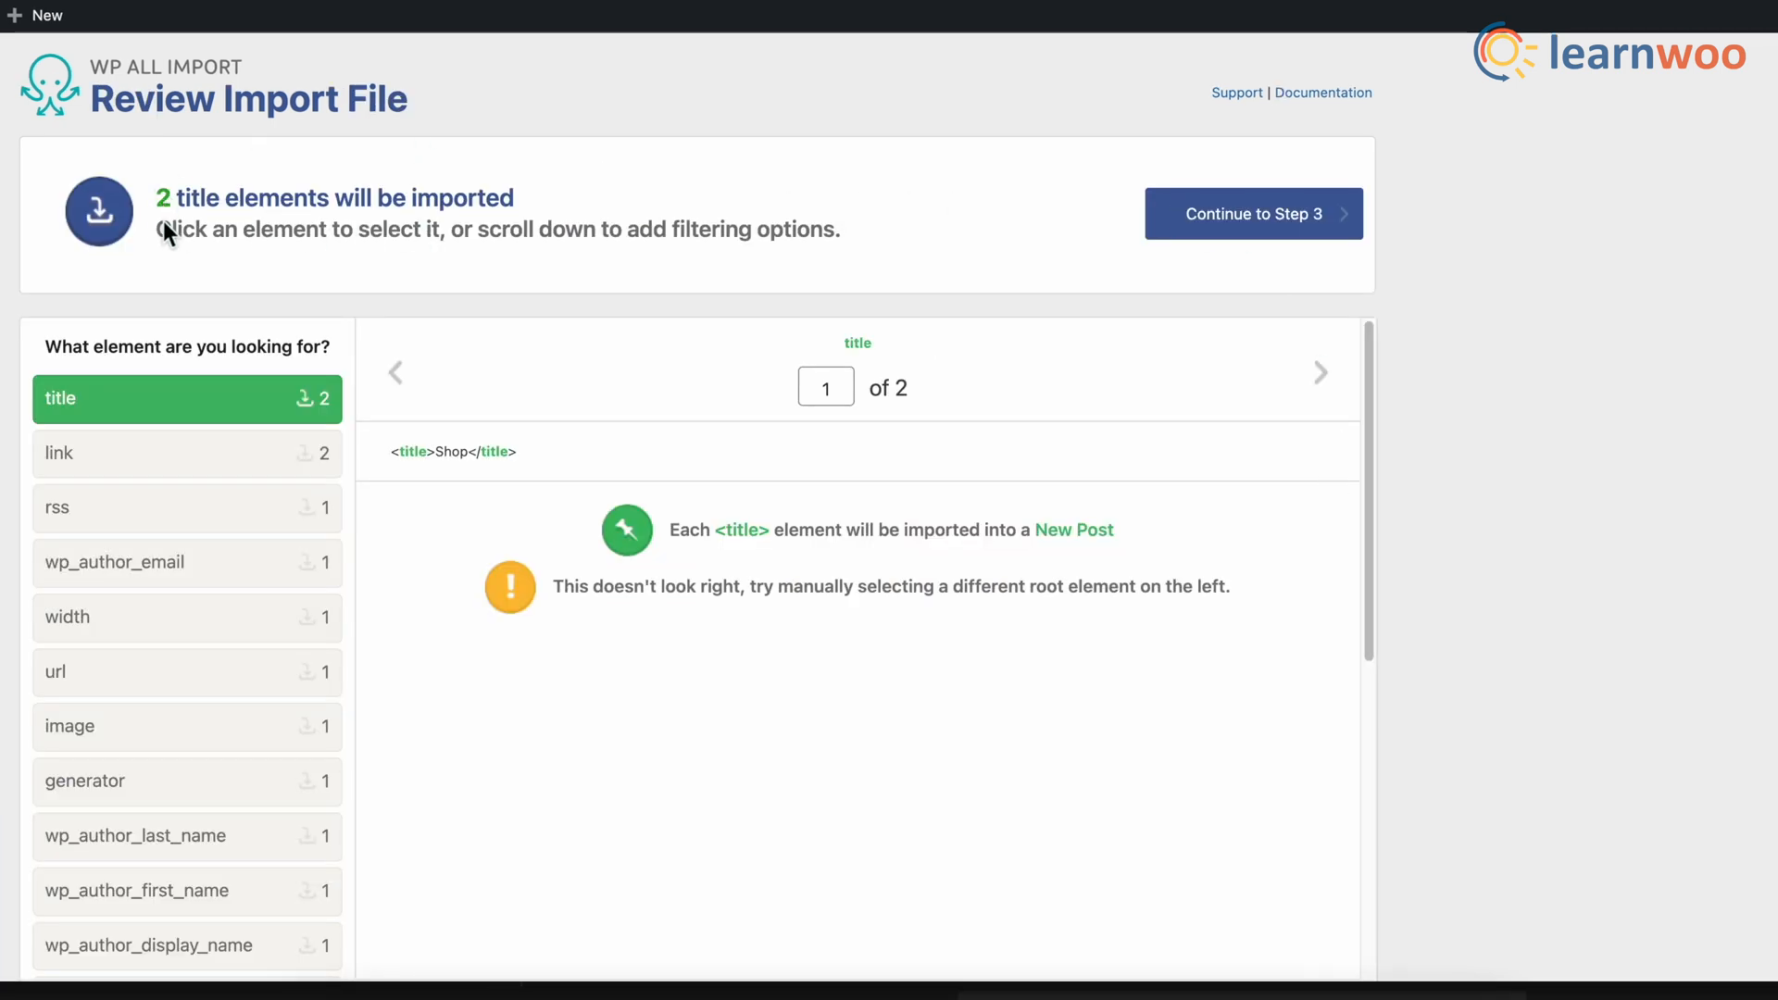
{"action": "mouse_move", "coordinate": [1182, 397]}
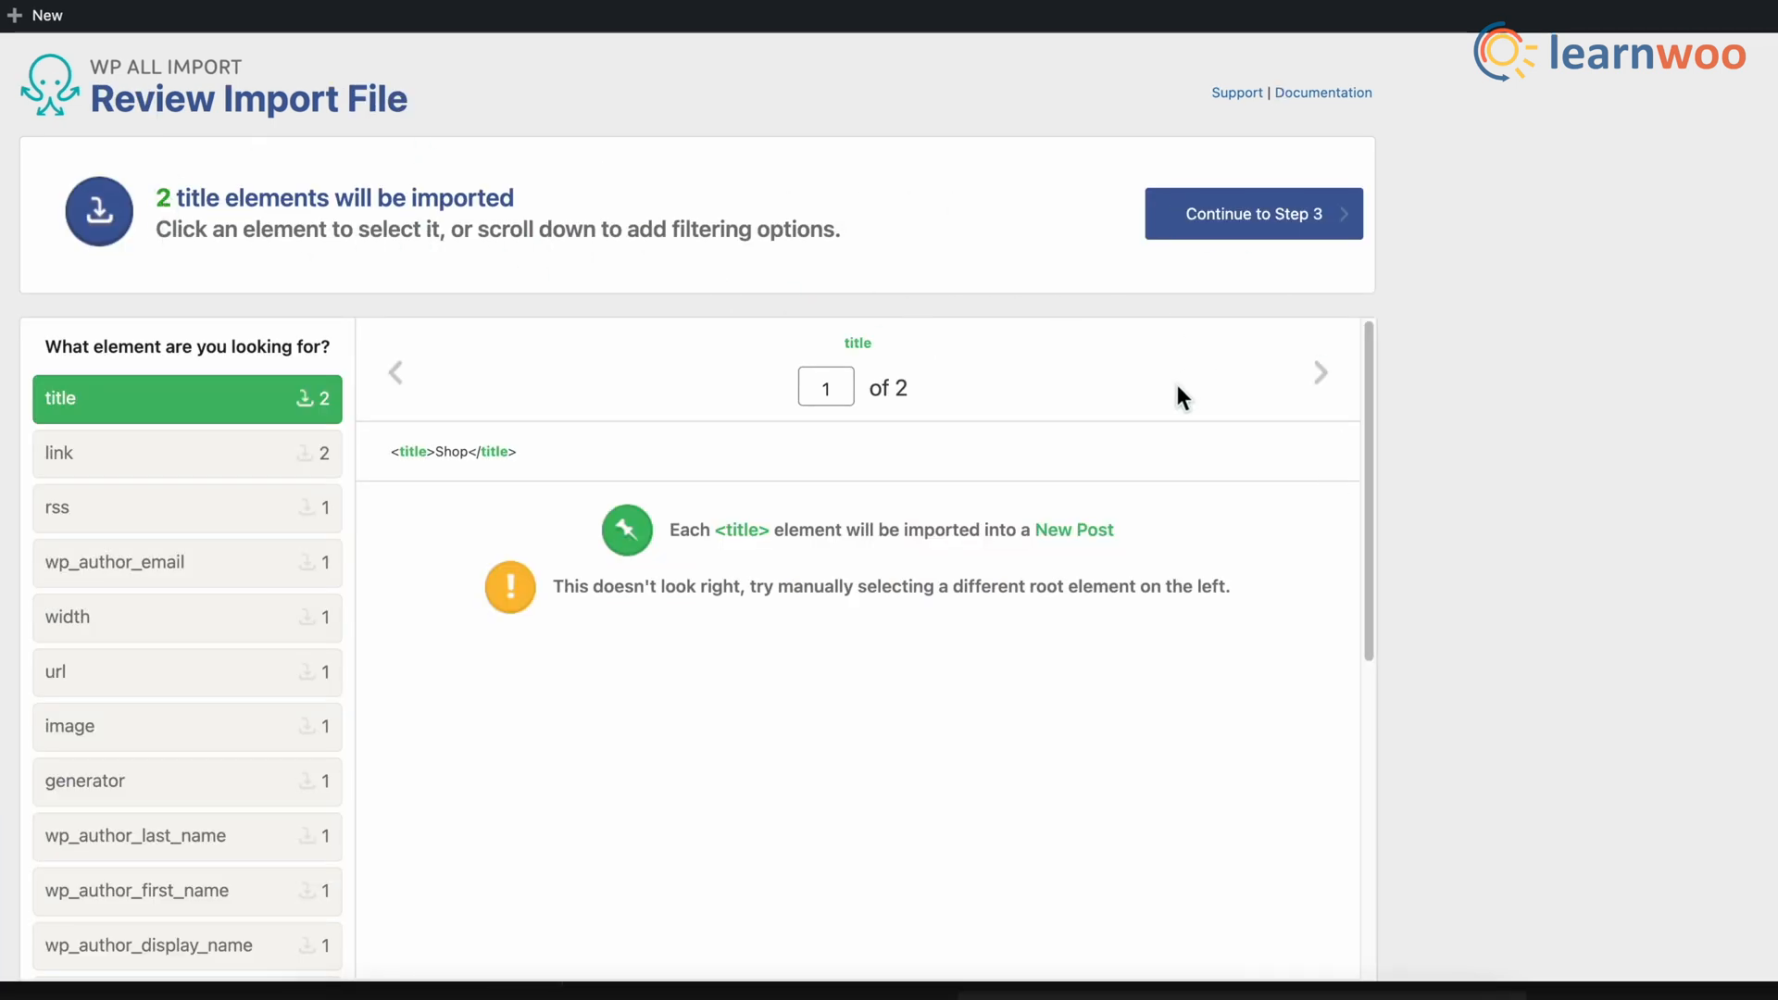
{"action": "left_click", "coordinate": [1319, 373]}
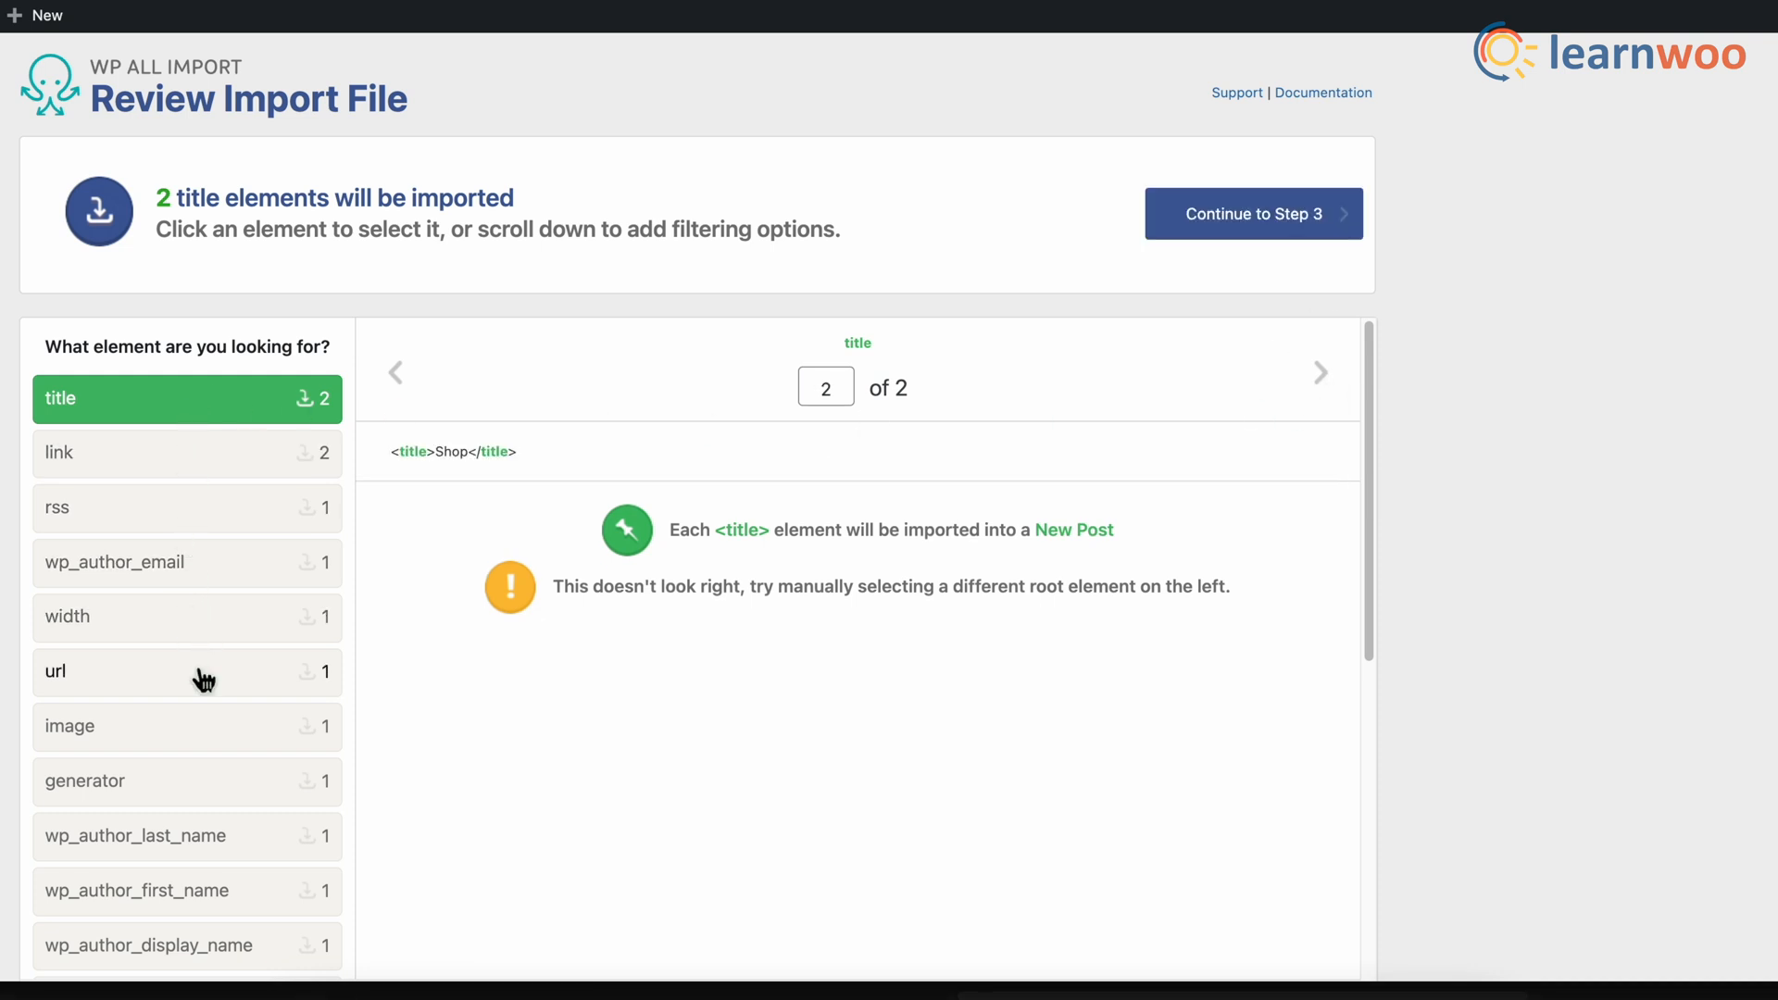
{"action": "left_click", "coordinate": [187, 453]}
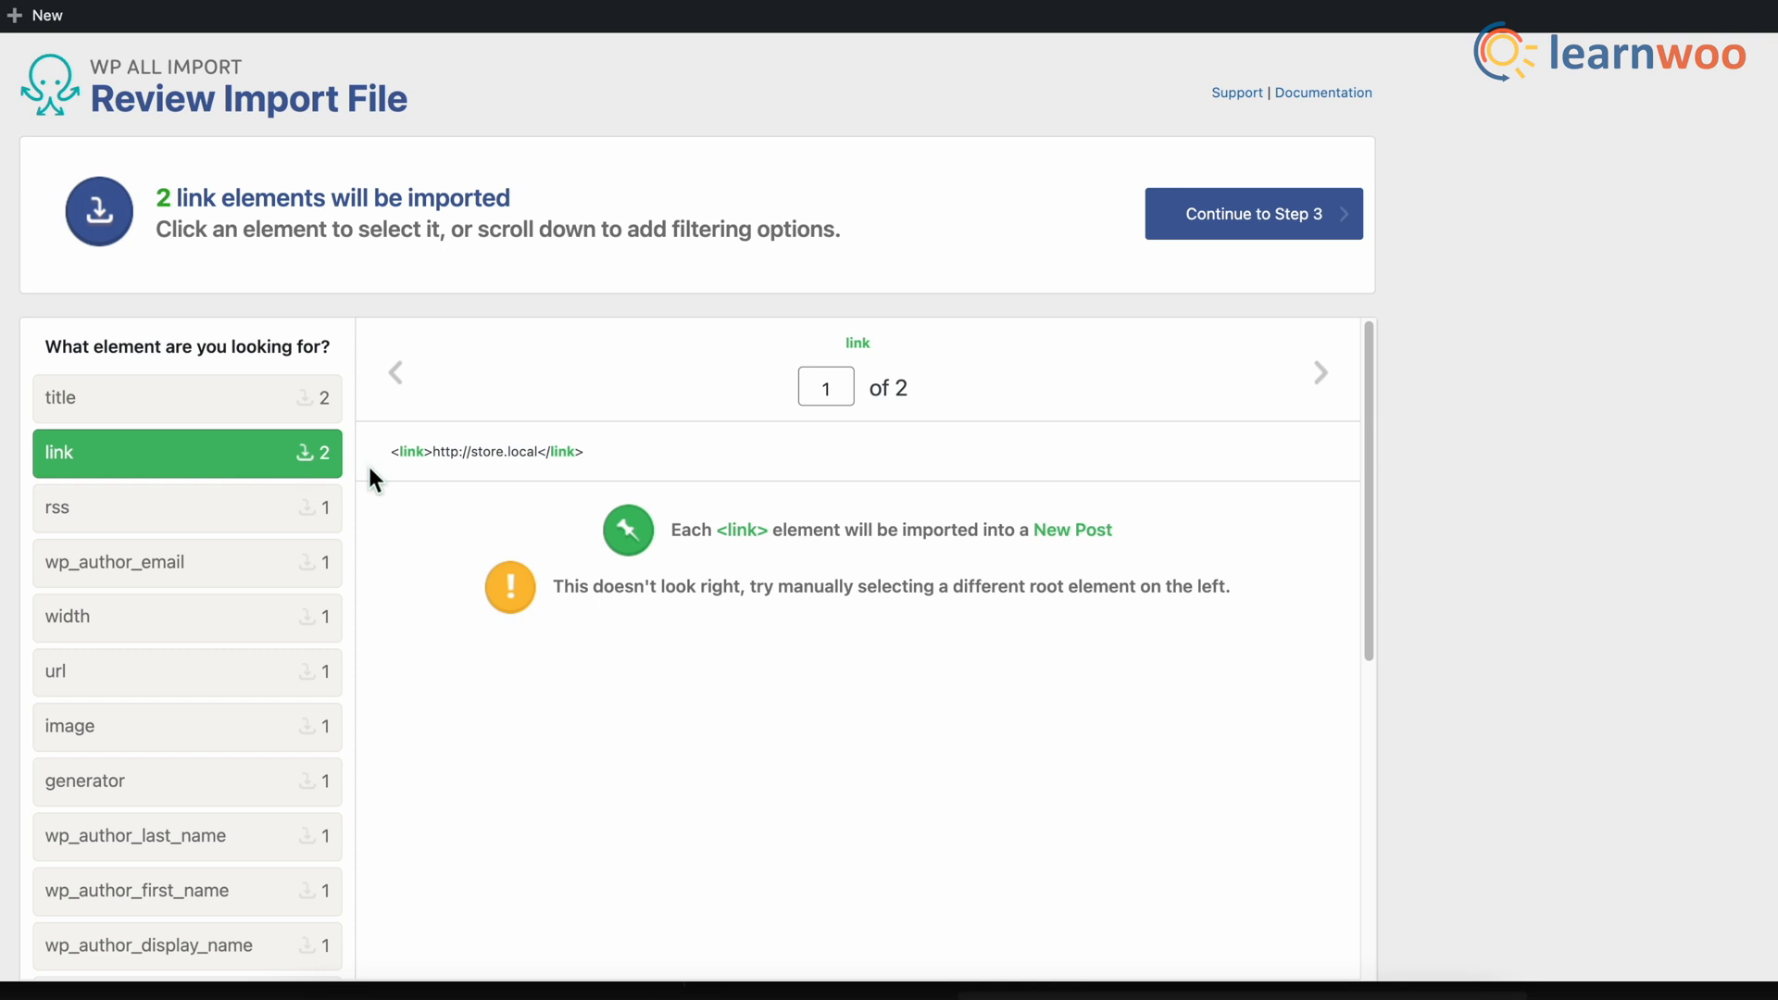
{"action": "mouse_move", "coordinate": [774, 423]}
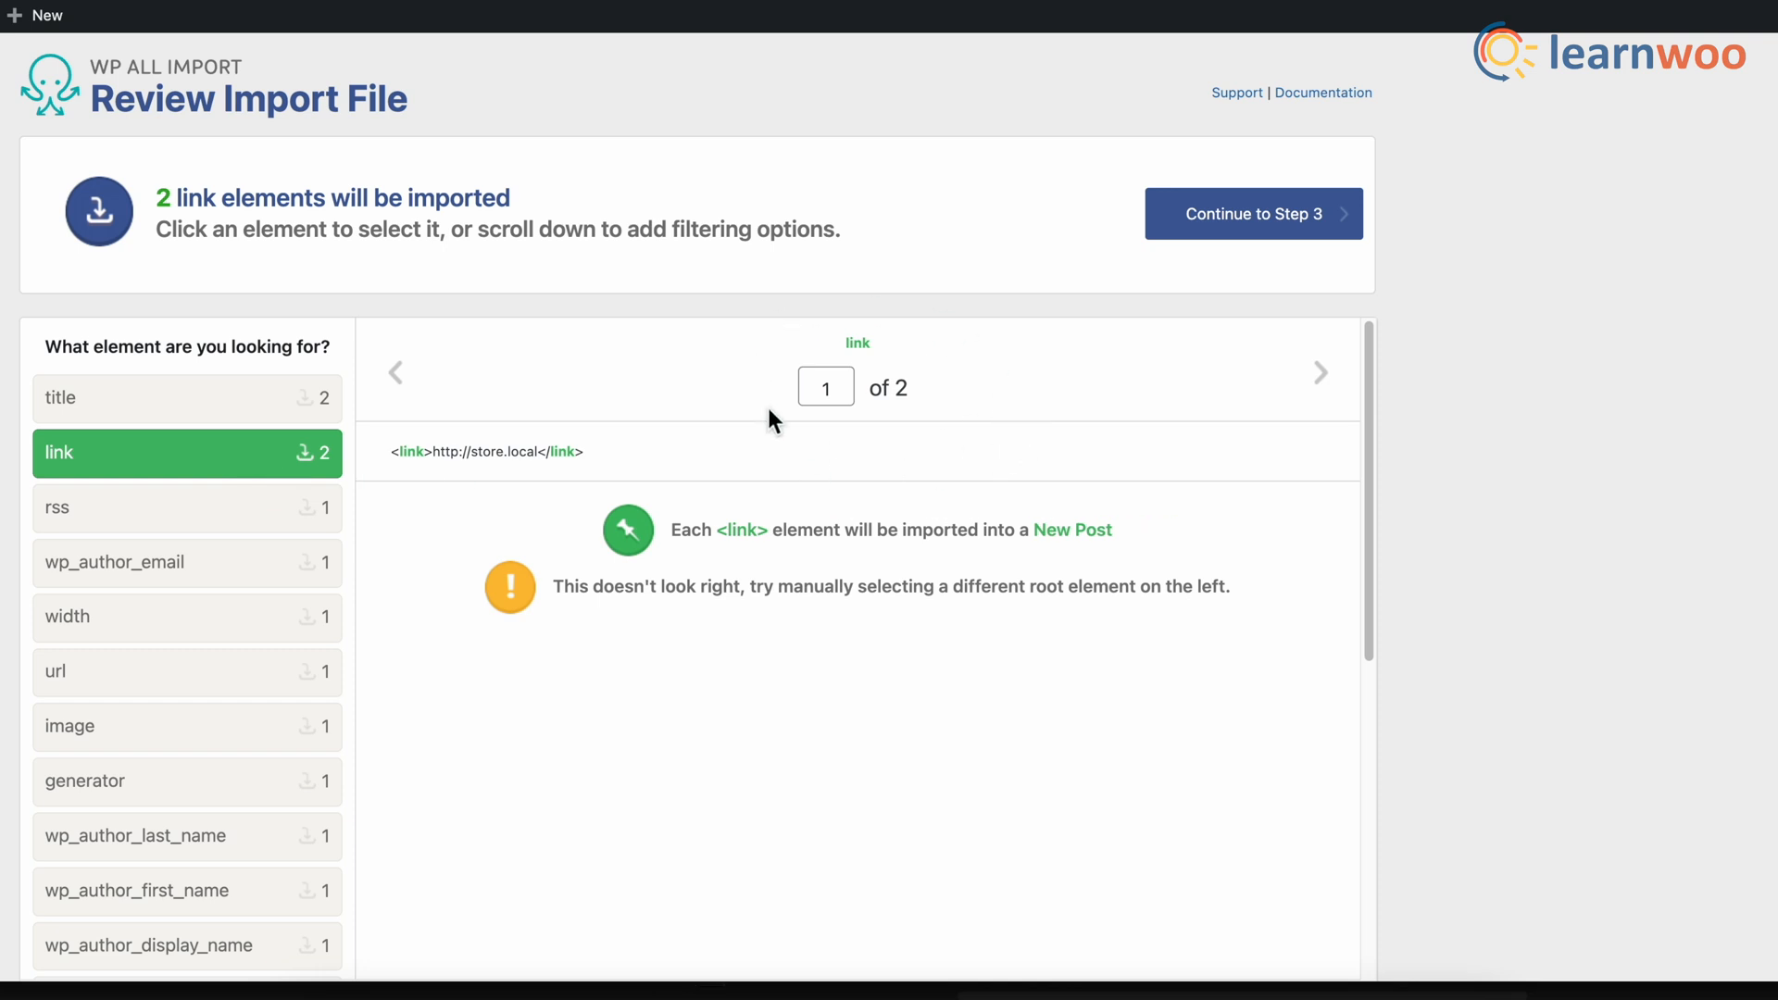
{"action": "mouse_move", "coordinate": [534, 587]}
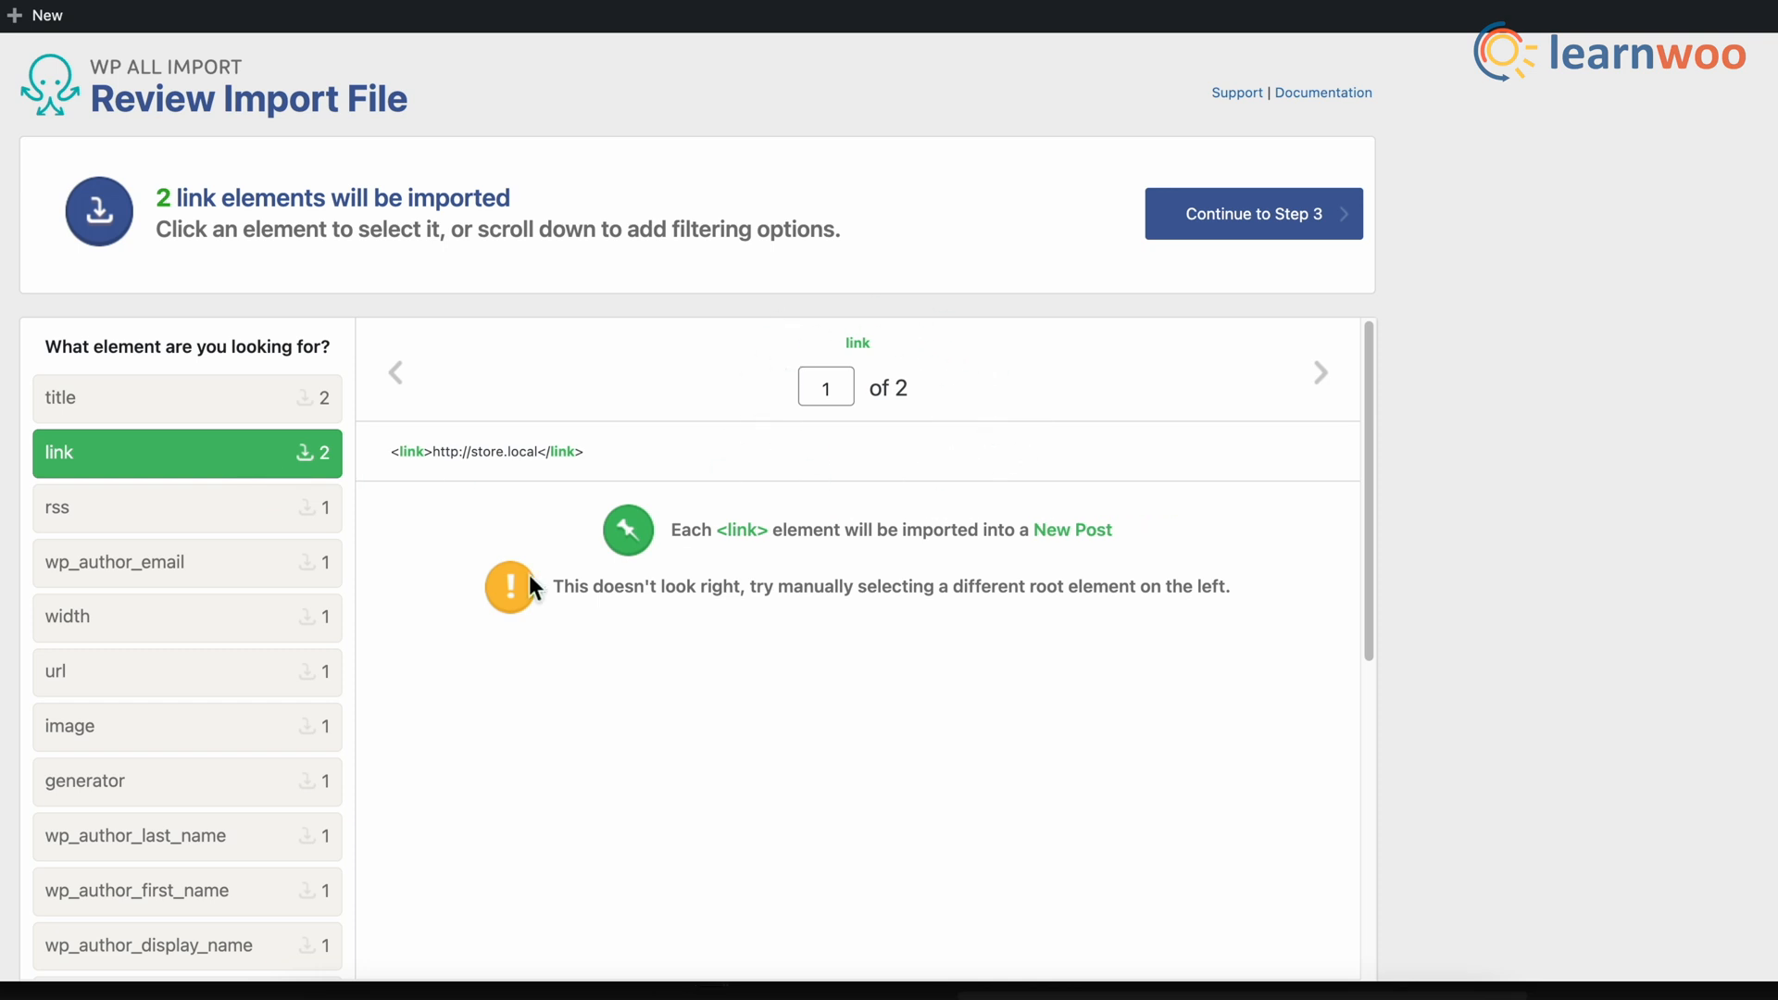
{"action": "mouse_move", "coordinate": [1455, 665]}
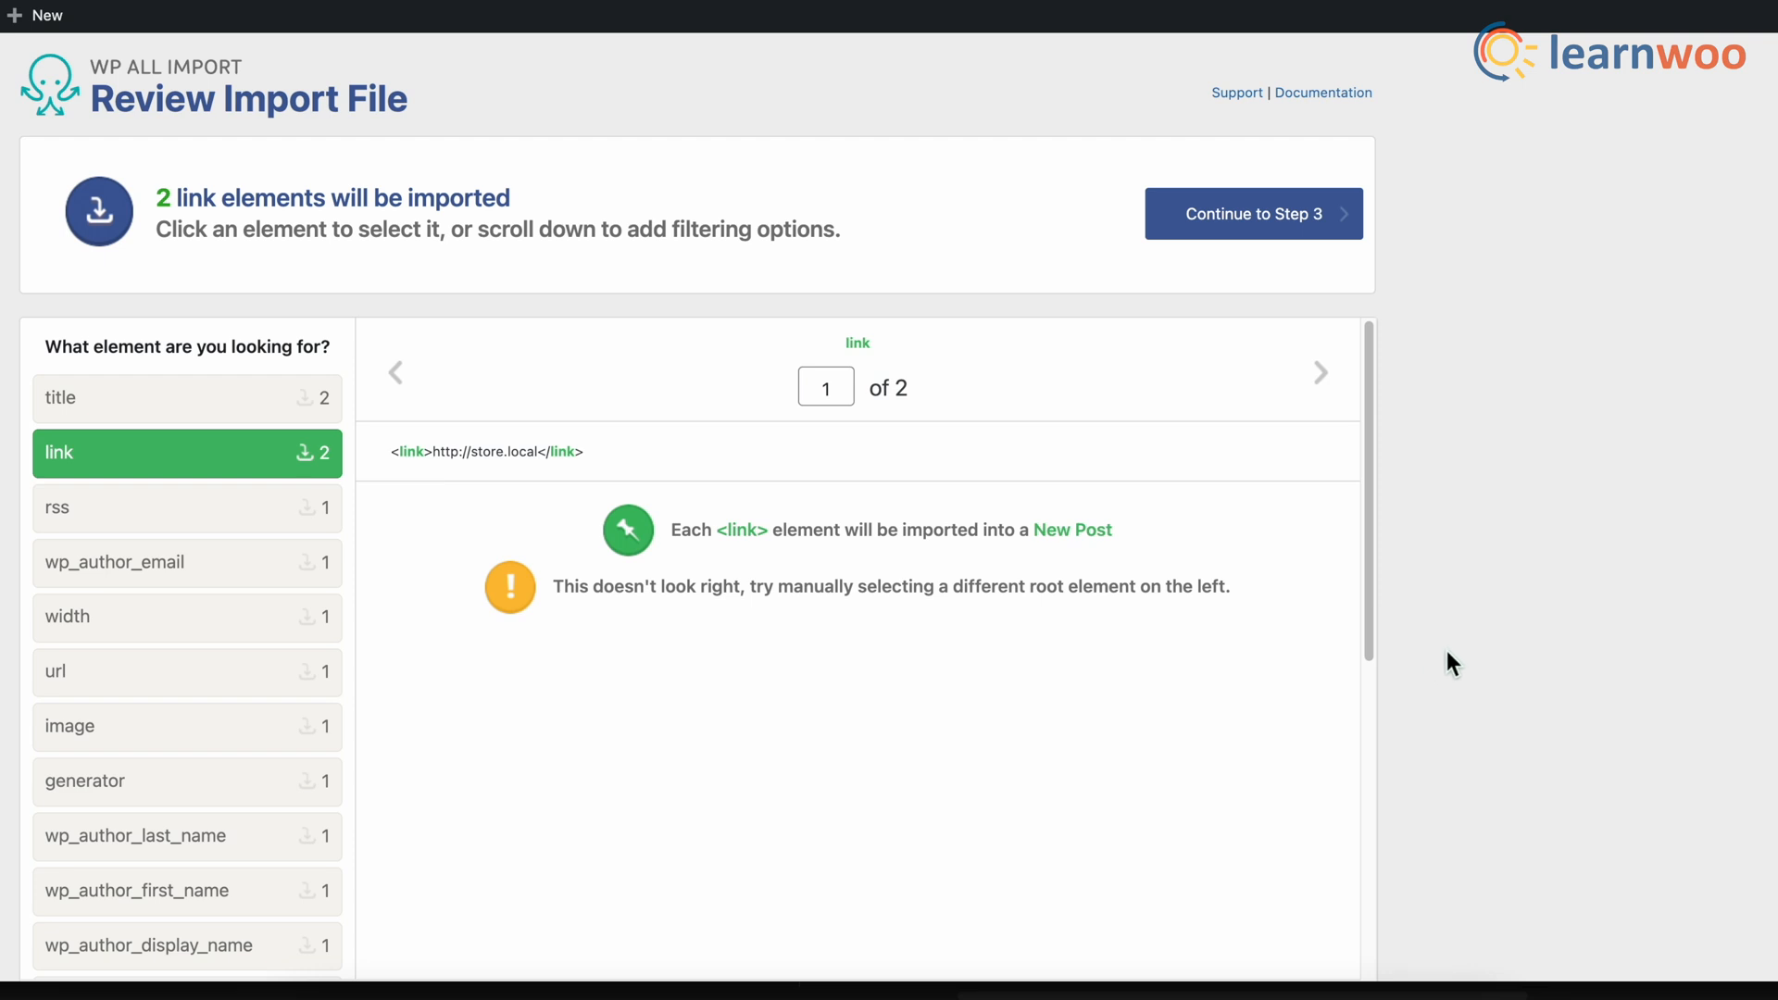
{"action": "scroll", "scroll_direction": "down", "scroll_amount": 3}
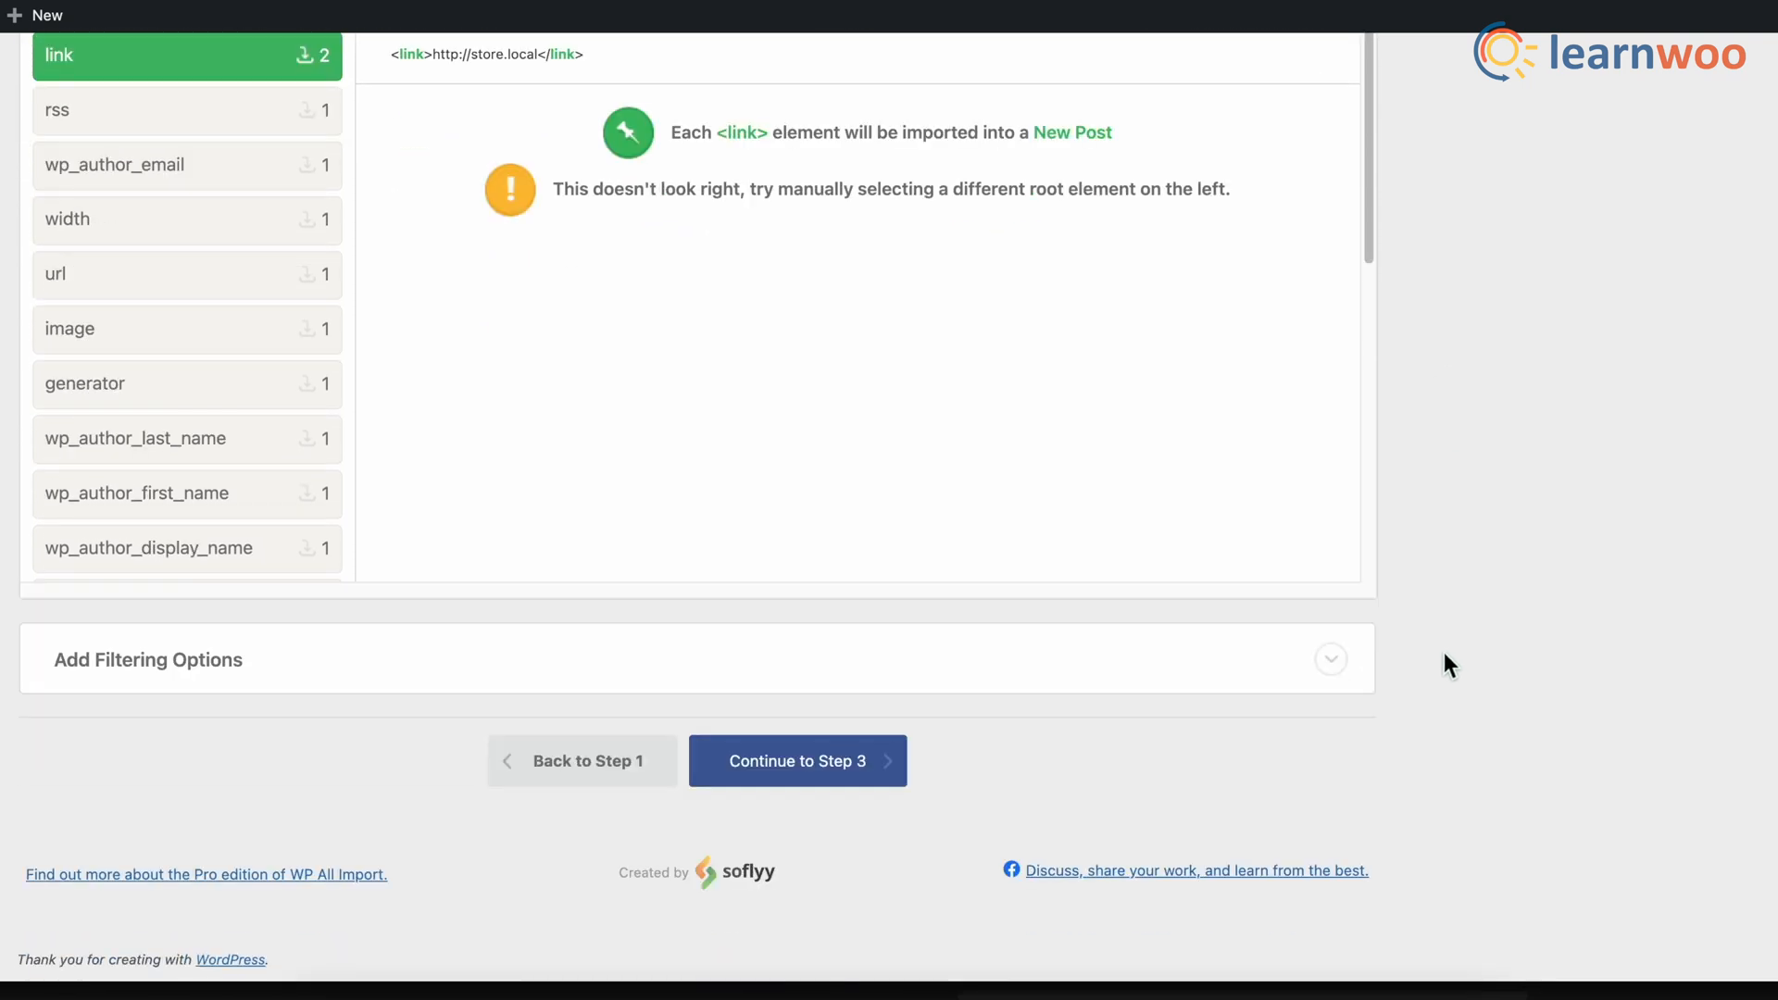
{"action": "left_click", "coordinate": [1330, 658]}
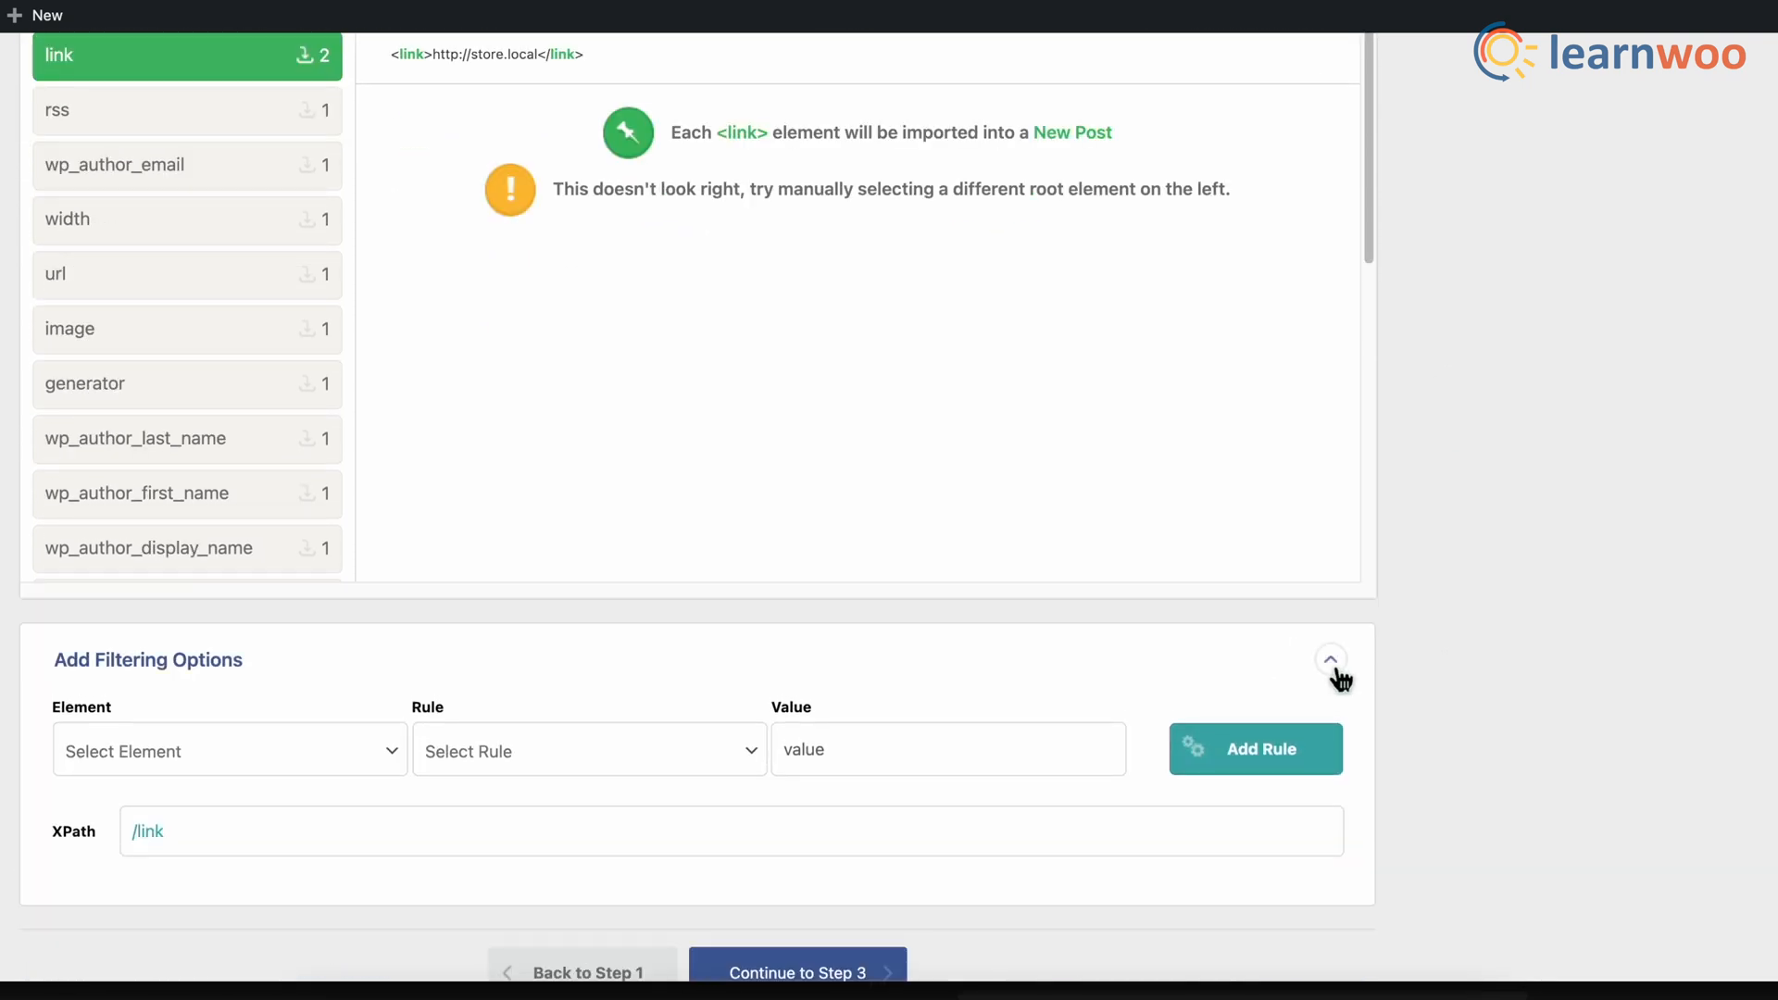
{"action": "left_click", "coordinate": [589, 749]}
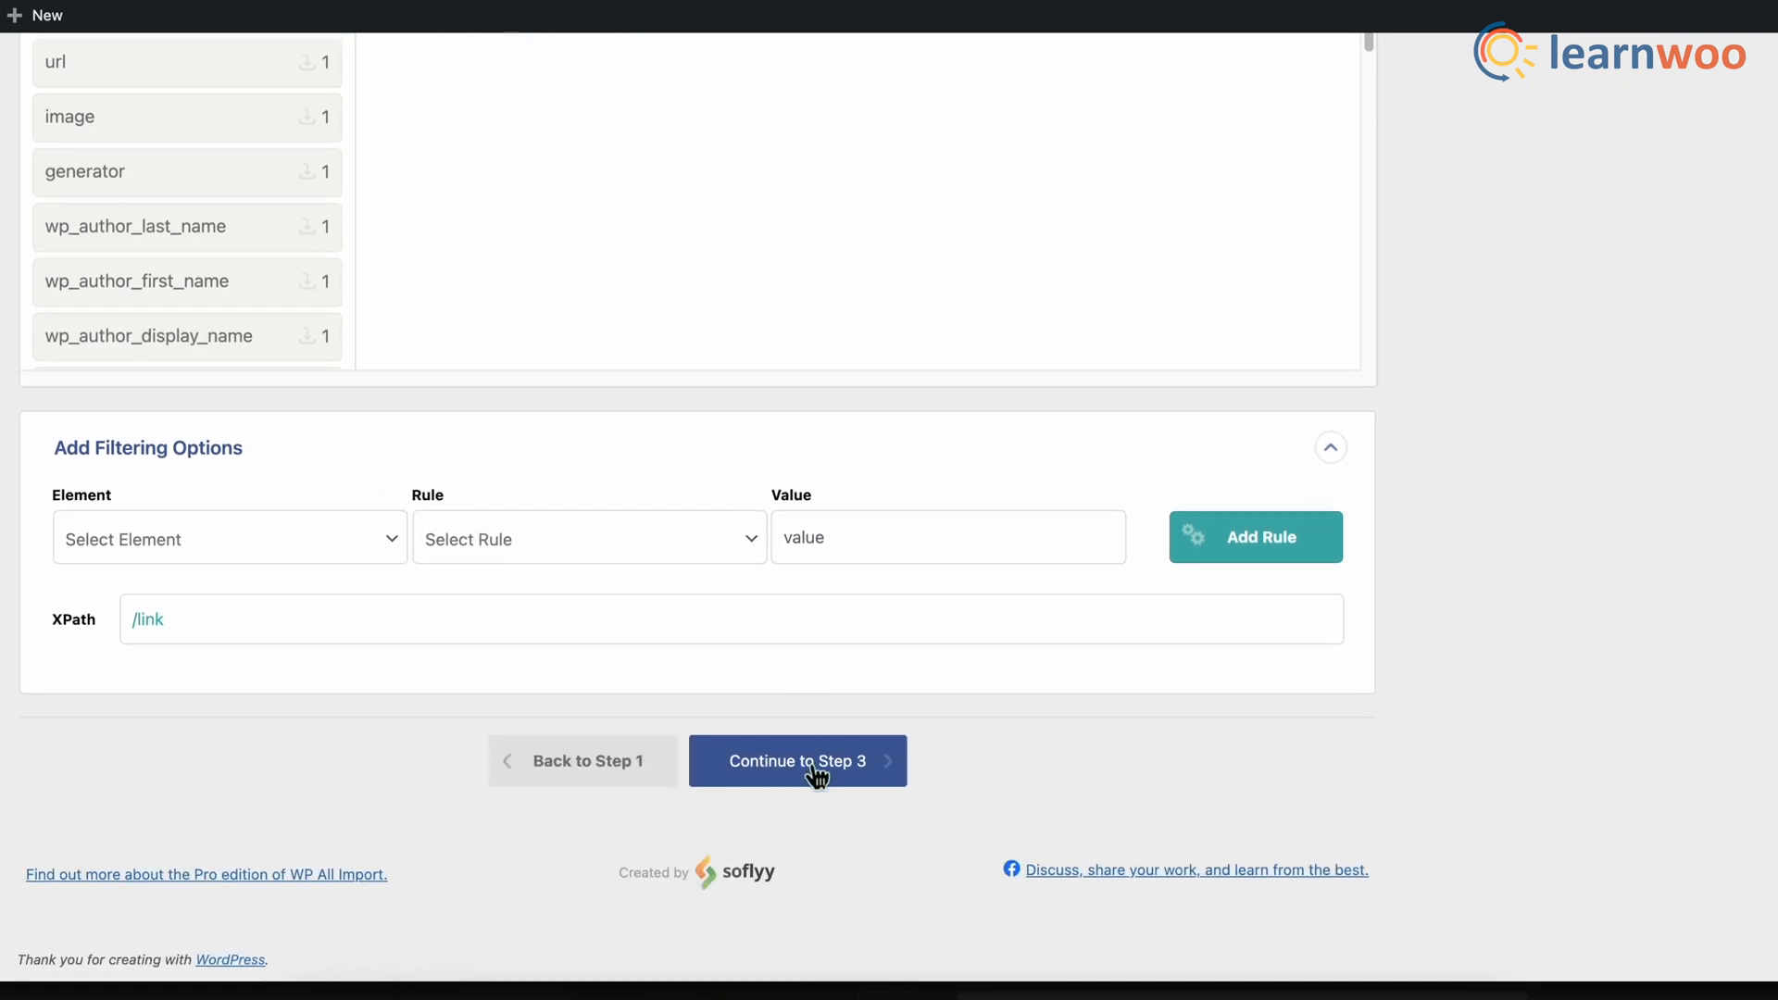
{"action": "left_click", "coordinate": [797, 762]}
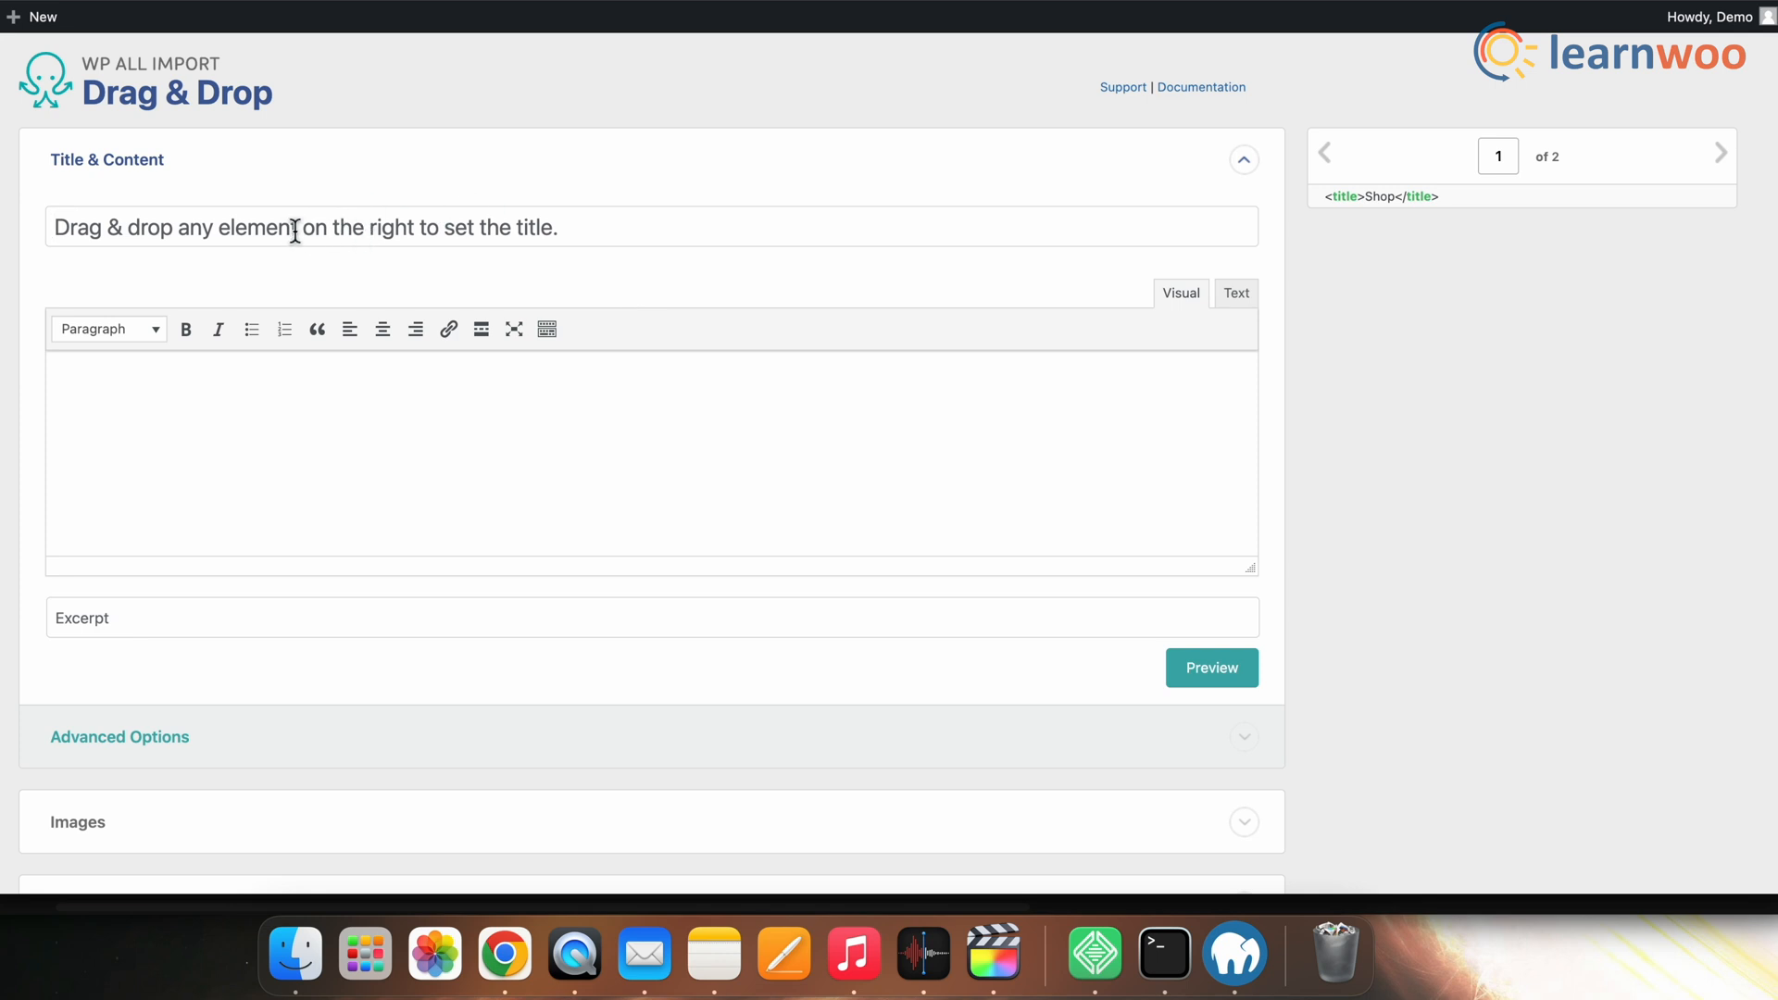
Step: Title the imported posts 'New'
{"action": "type", "text": "N"}
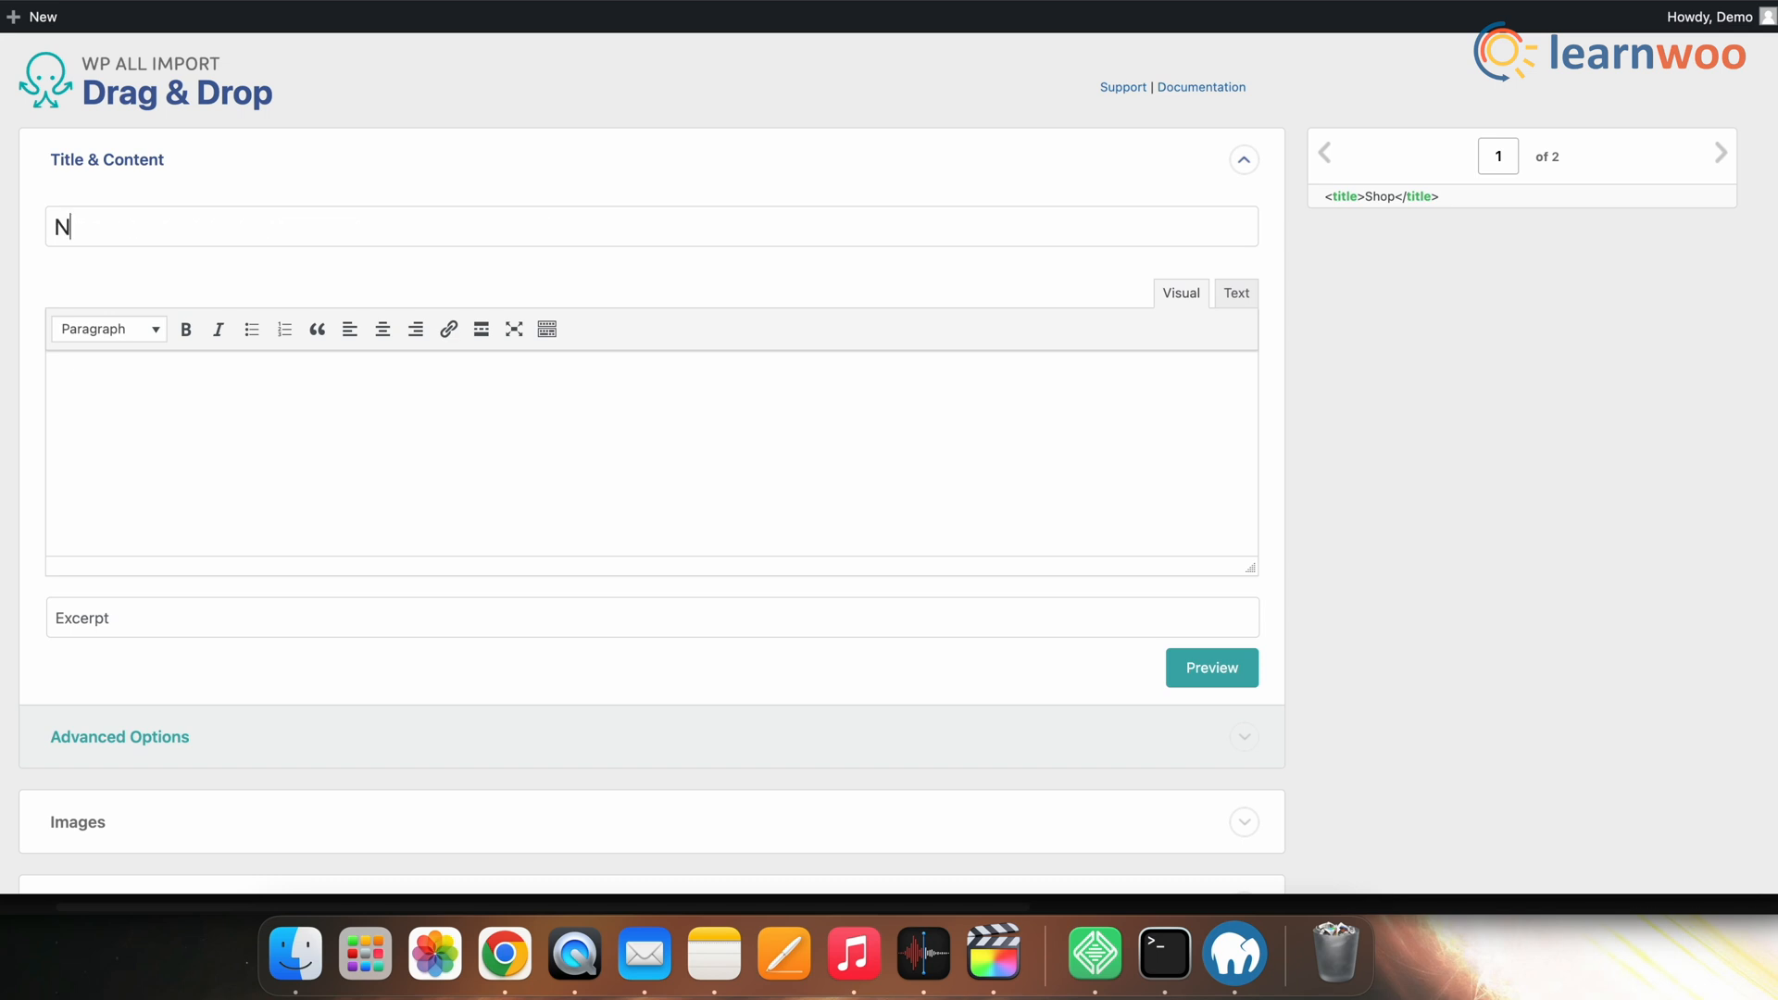
{"action": "type", "text": "ew"}
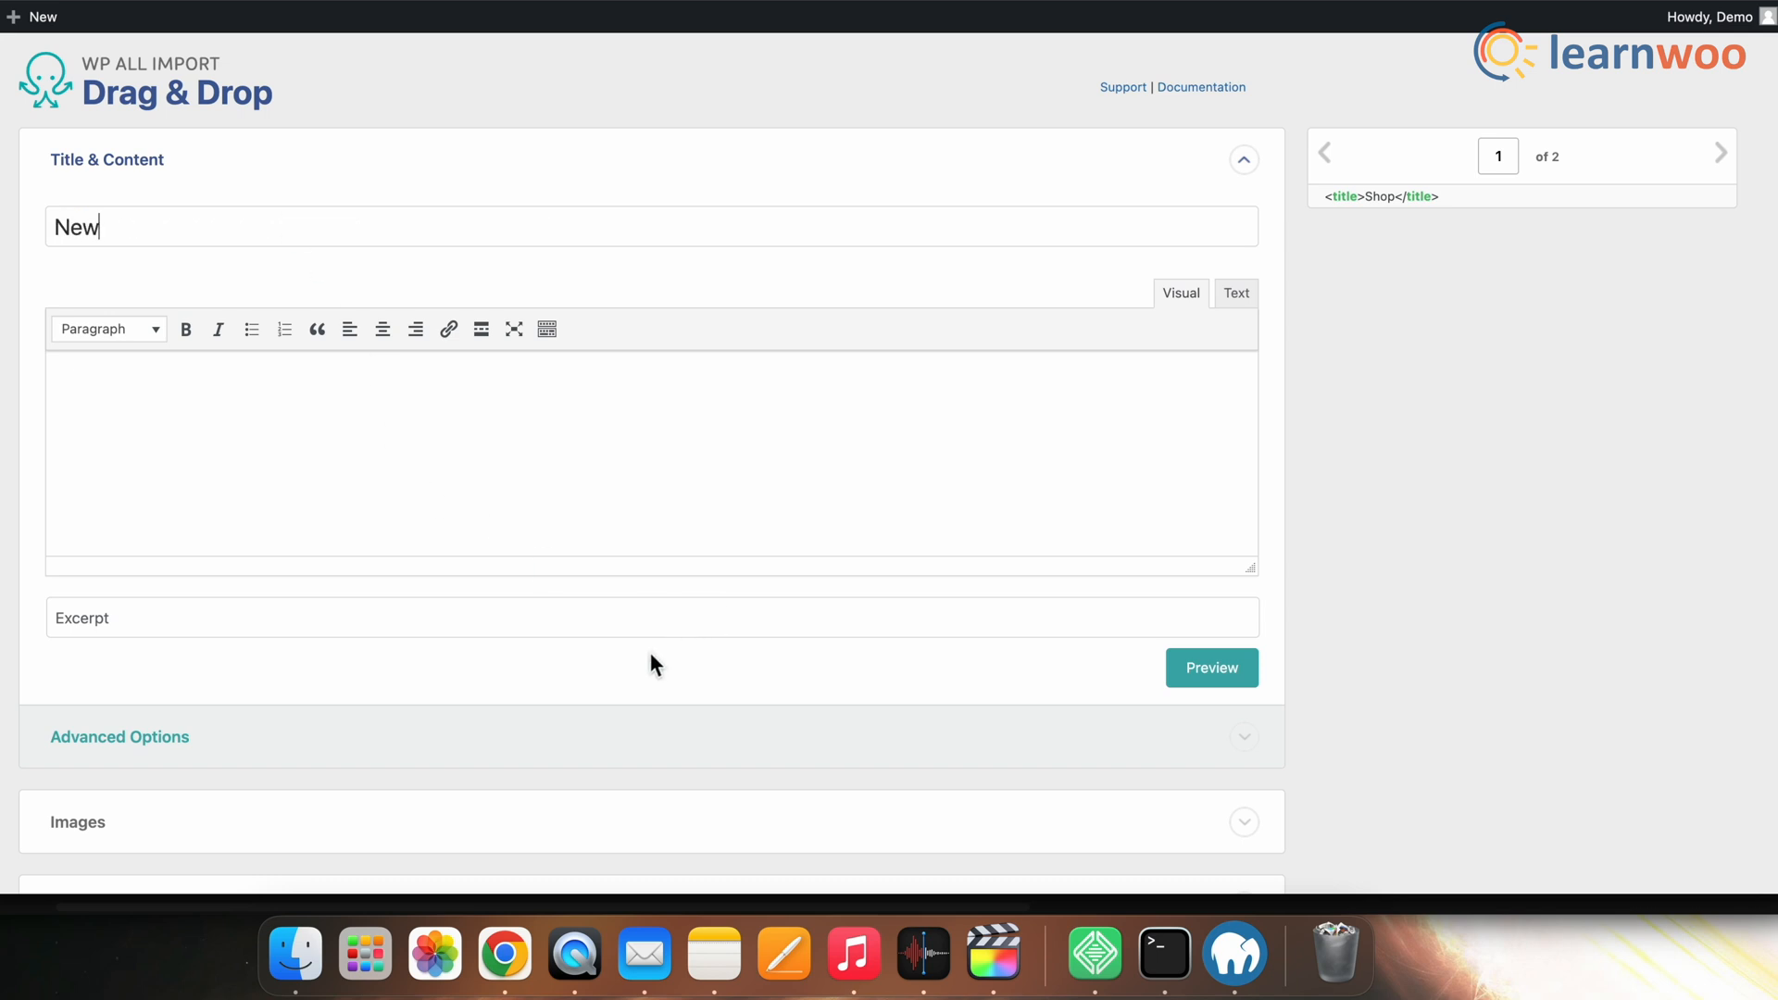
{"action": "scroll", "scroll_direction": "down", "scroll_amount": 3}
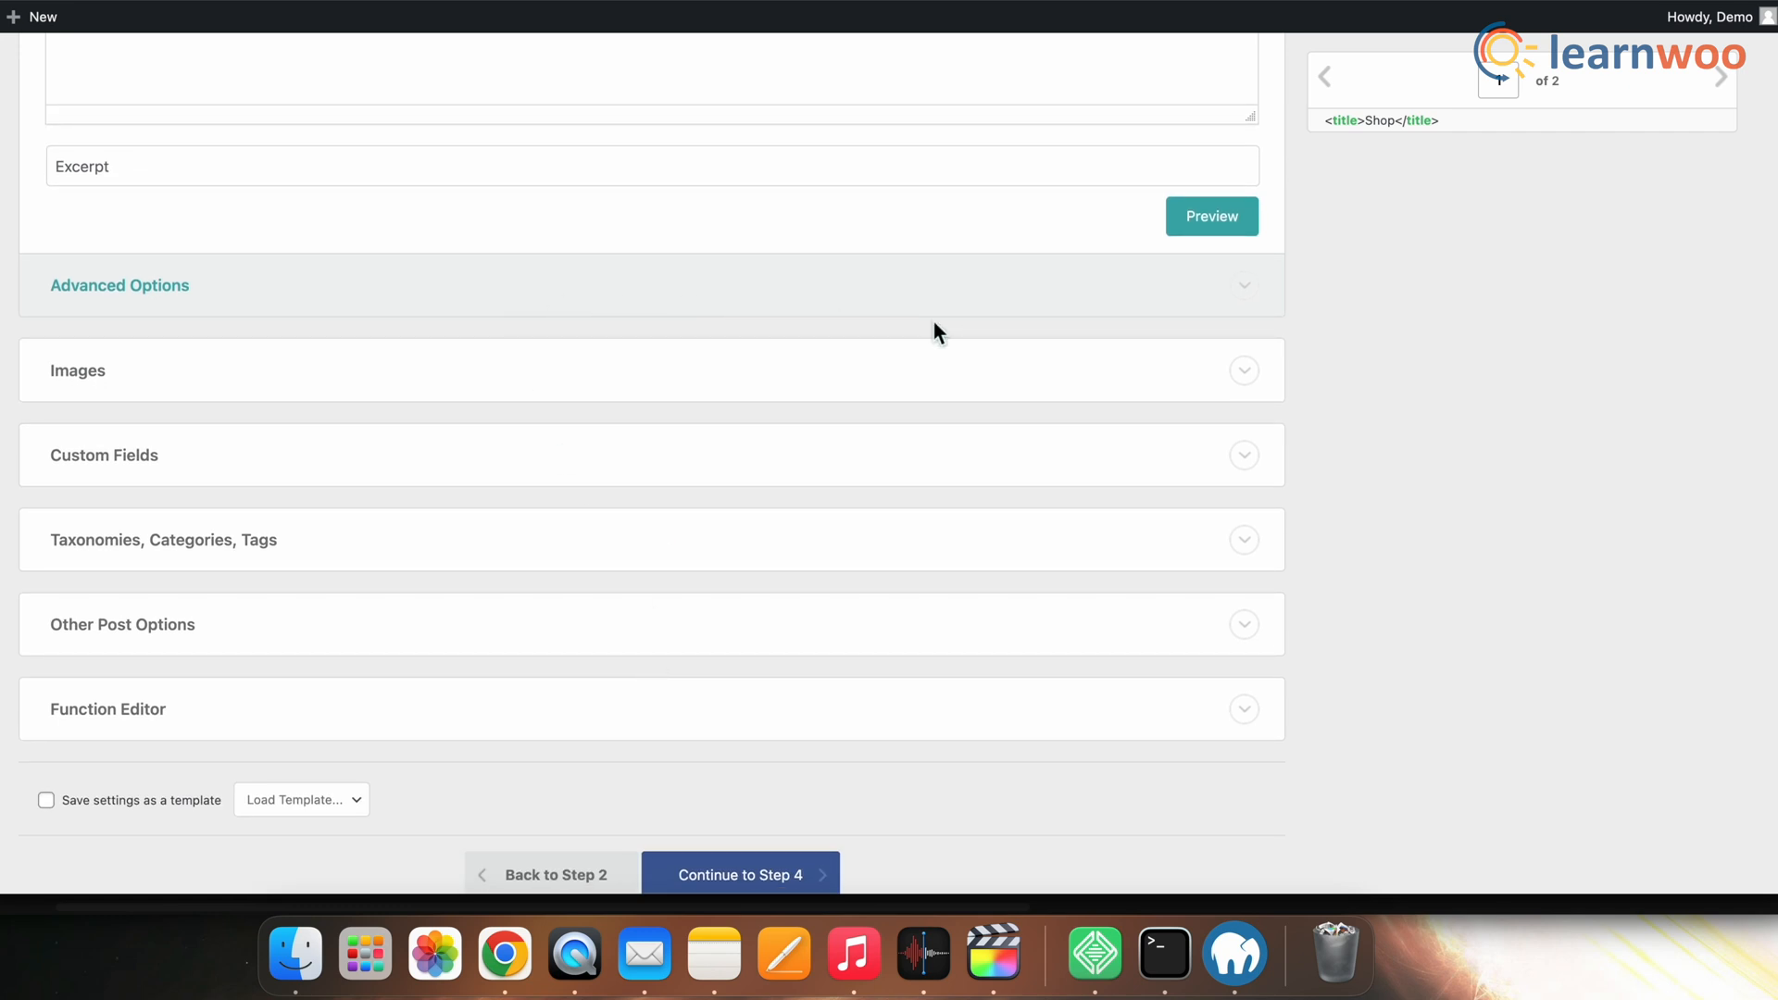
{"action": "mouse_move", "coordinate": [1247, 304]}
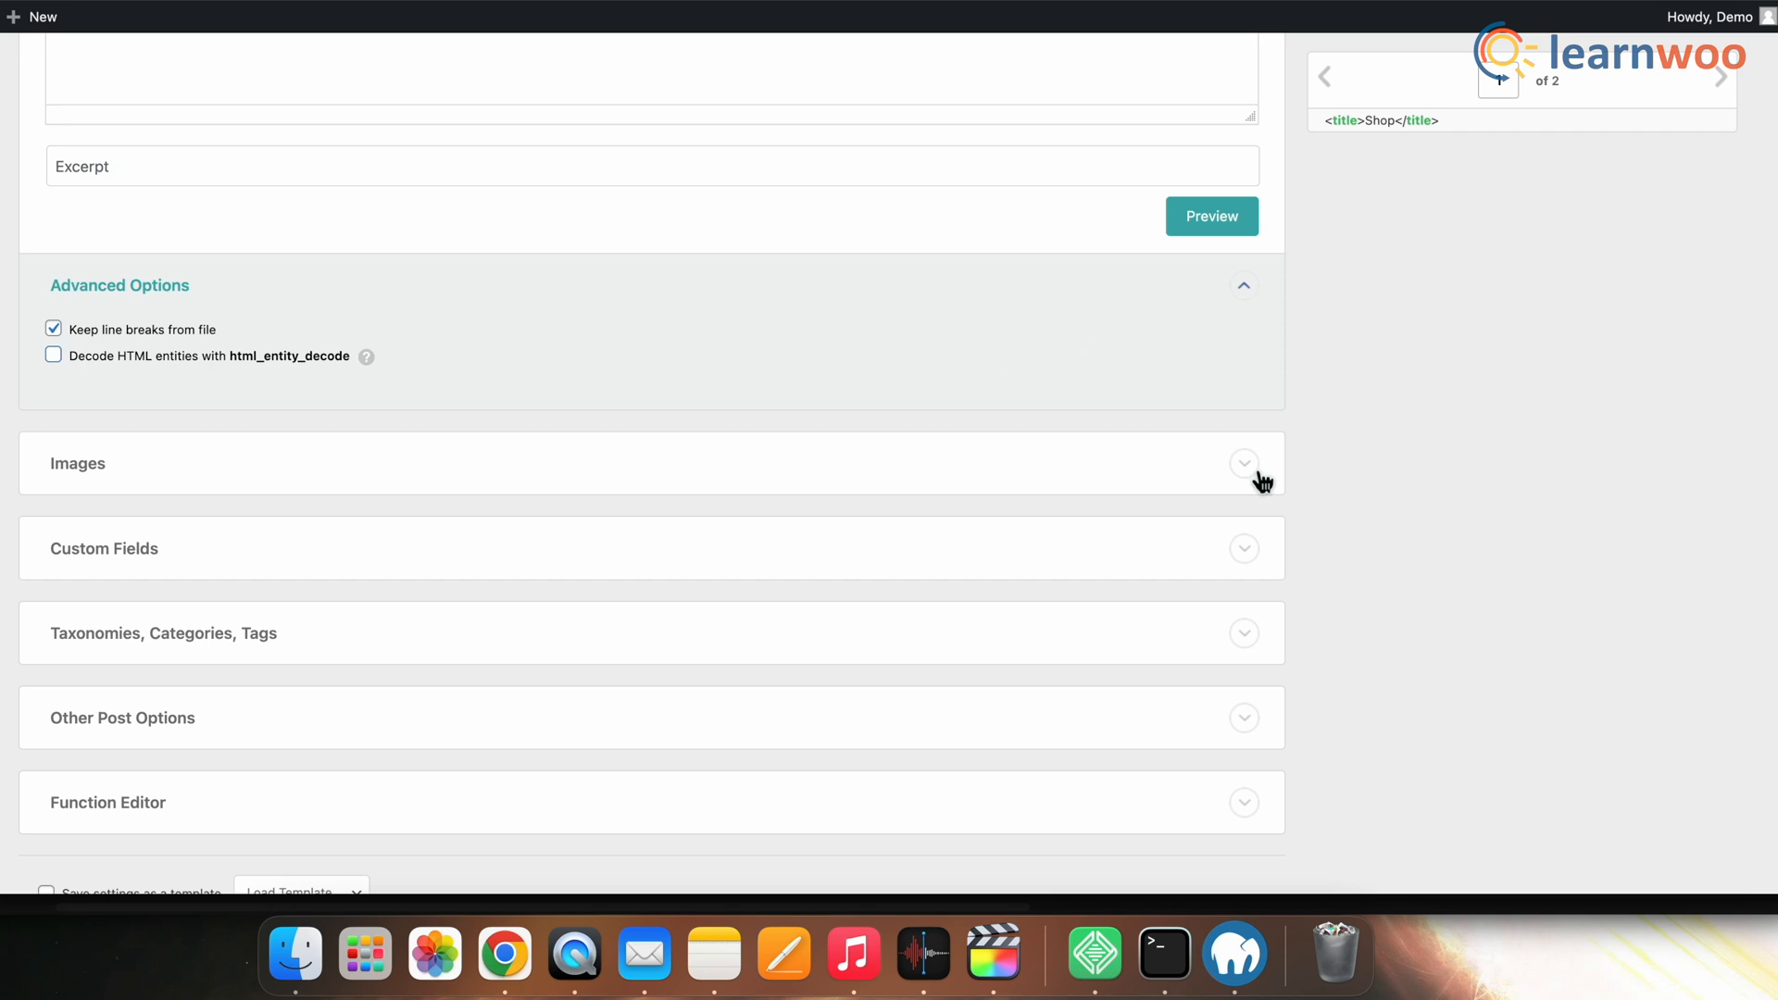
Step: Review the Images import options and advance to Step 4, Import Settings
{"action": "left_click", "coordinate": [1243, 463]}
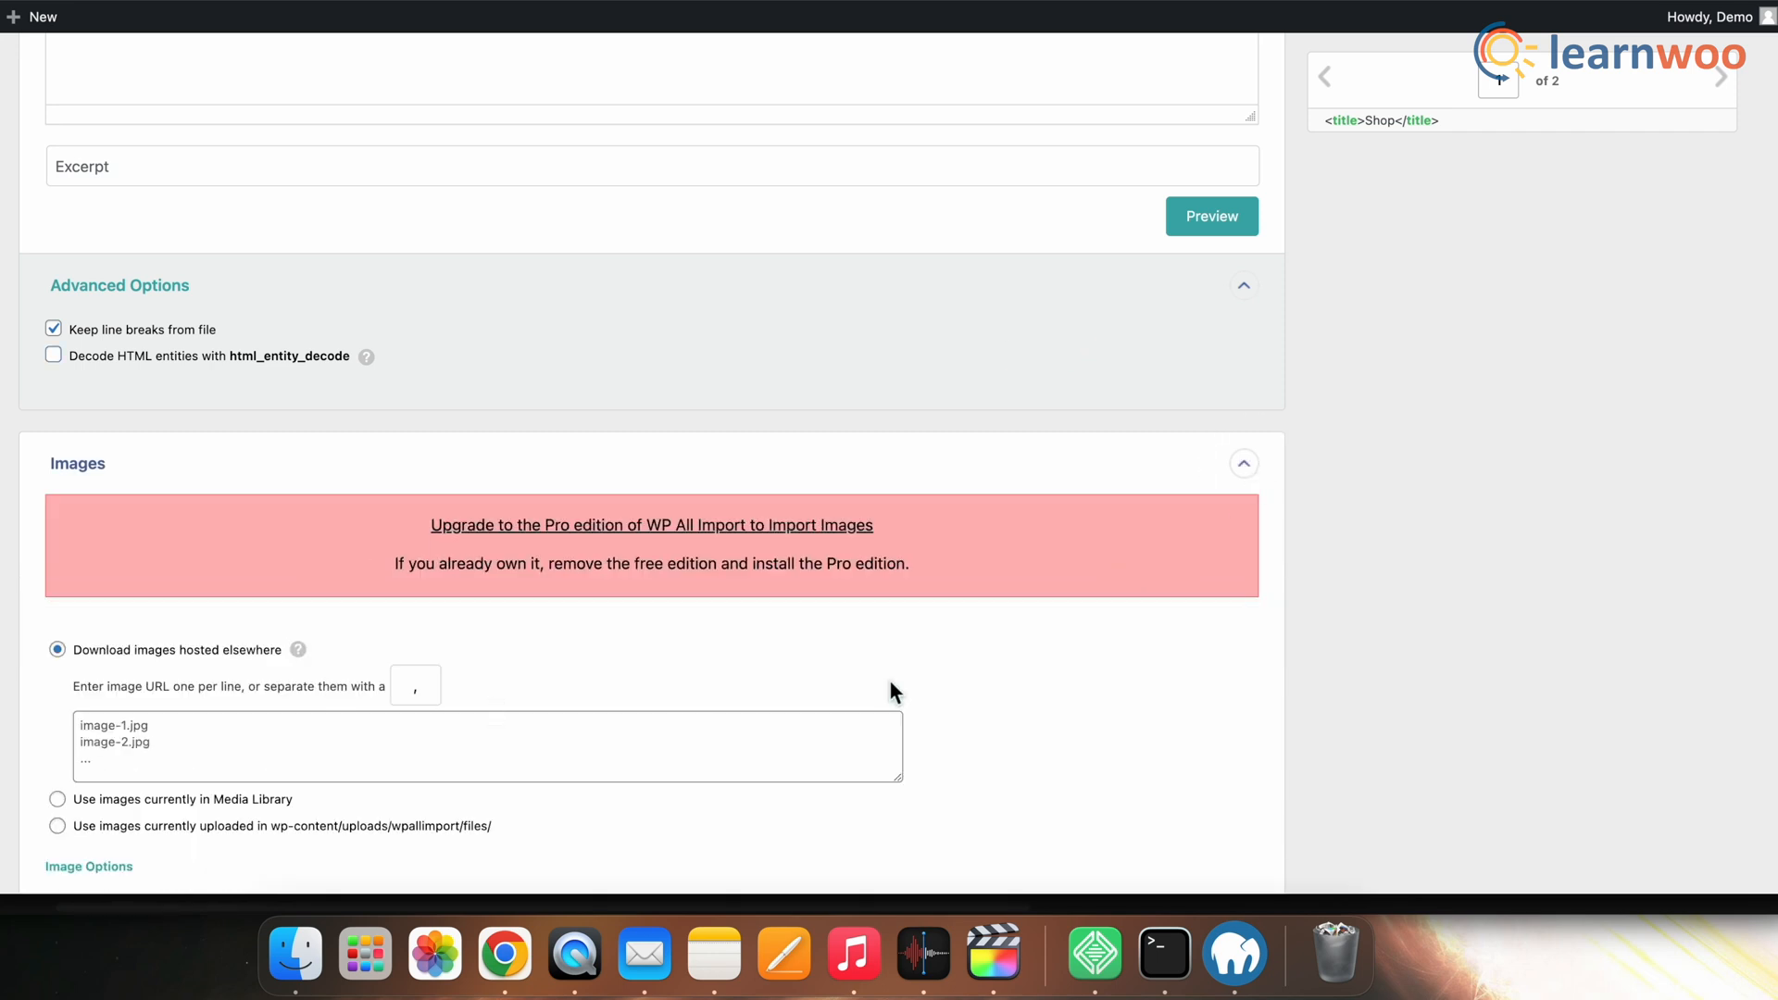
{"action": "mouse_move", "coordinate": [897, 641]}
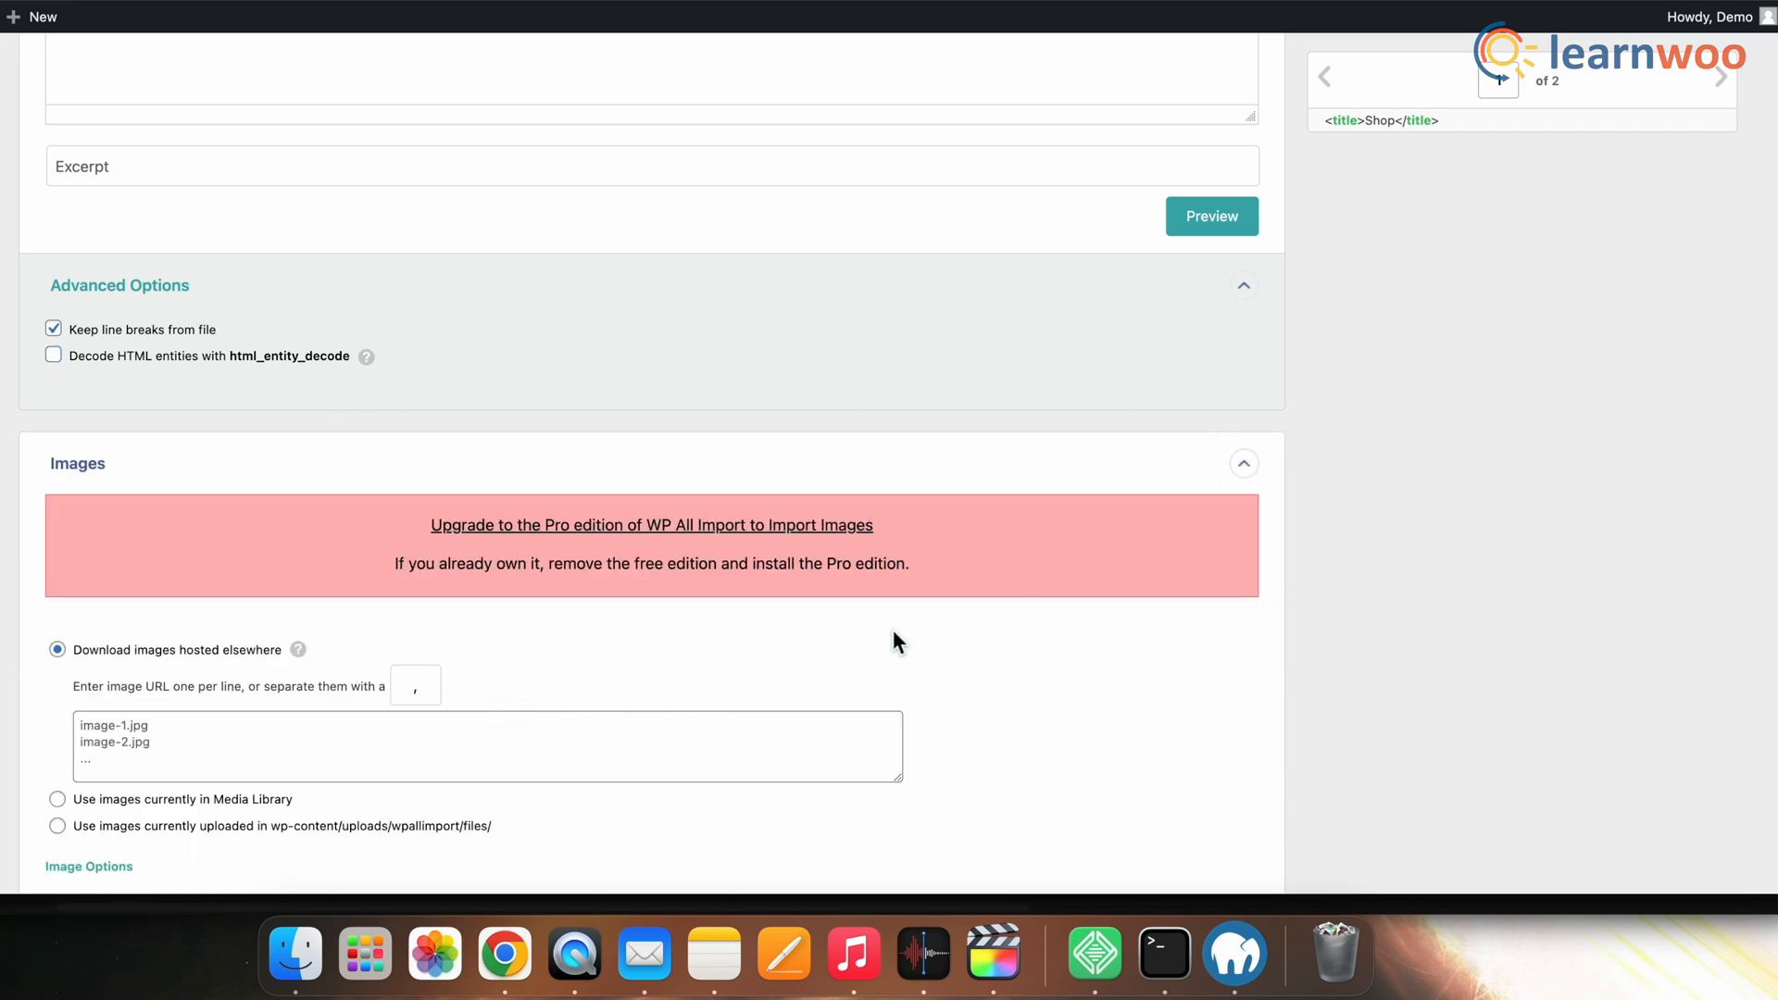
{"action": "scroll", "scroll_direction": "down", "scroll_amount": 3}
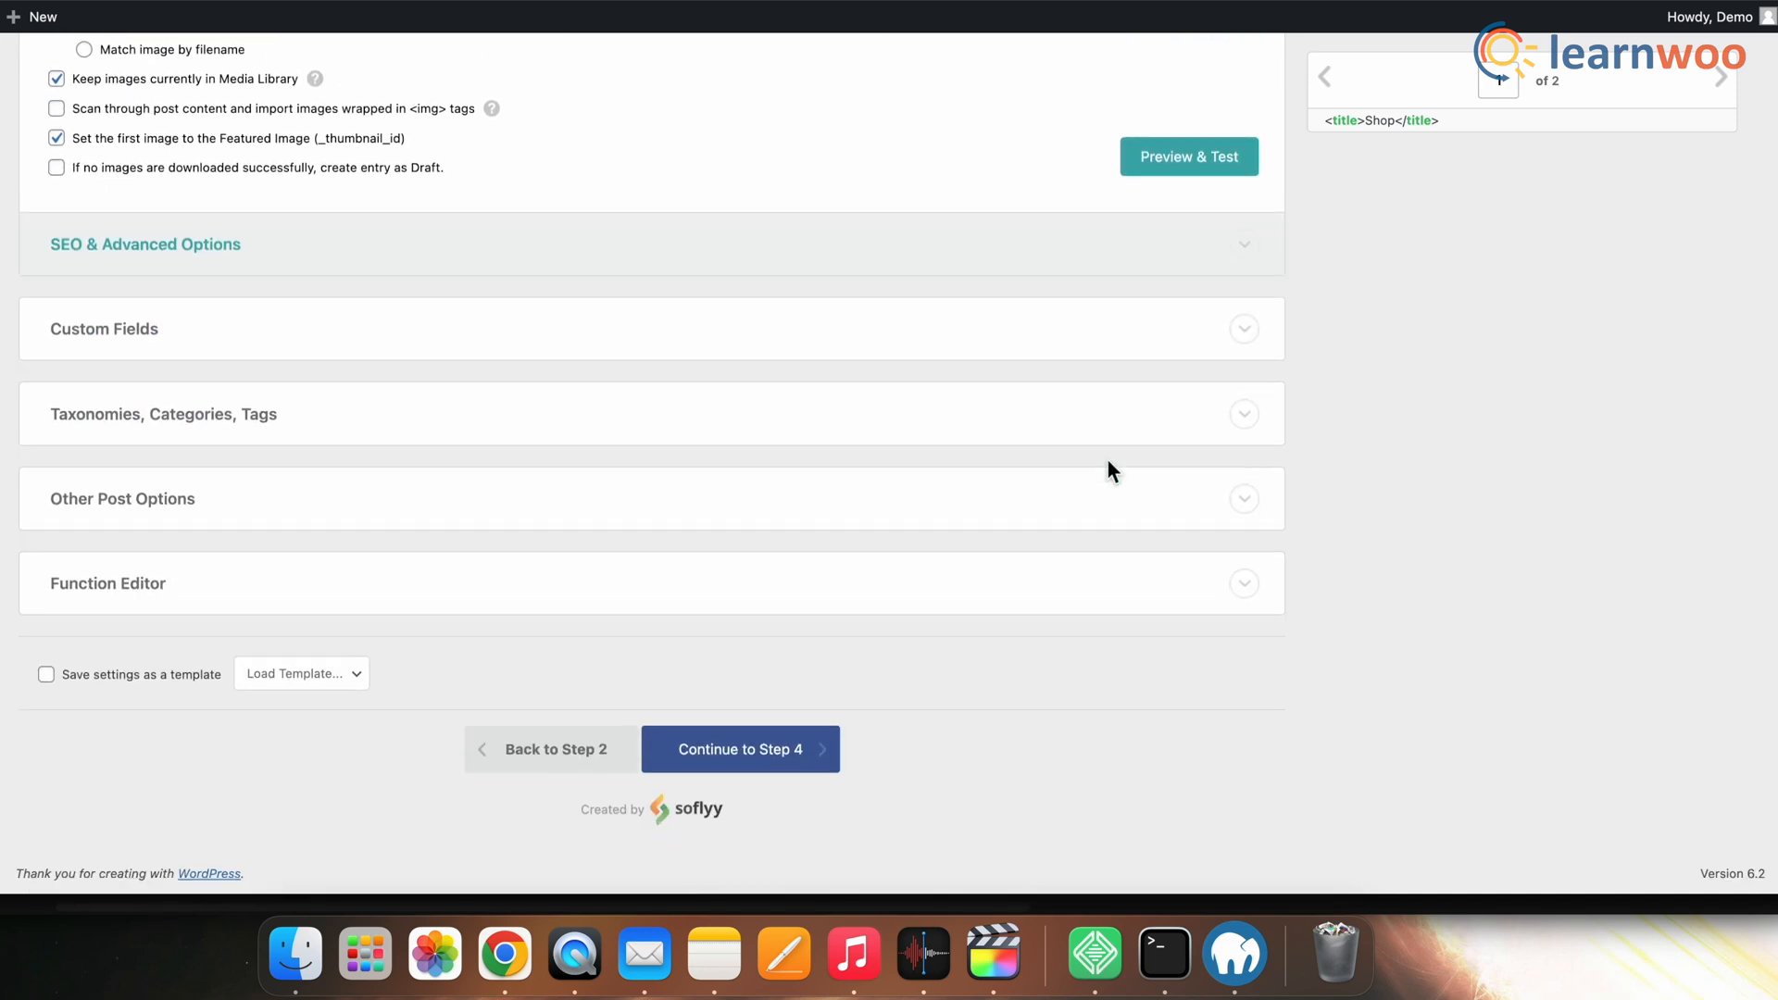
{"action": "mouse_move", "coordinate": [760, 758]}
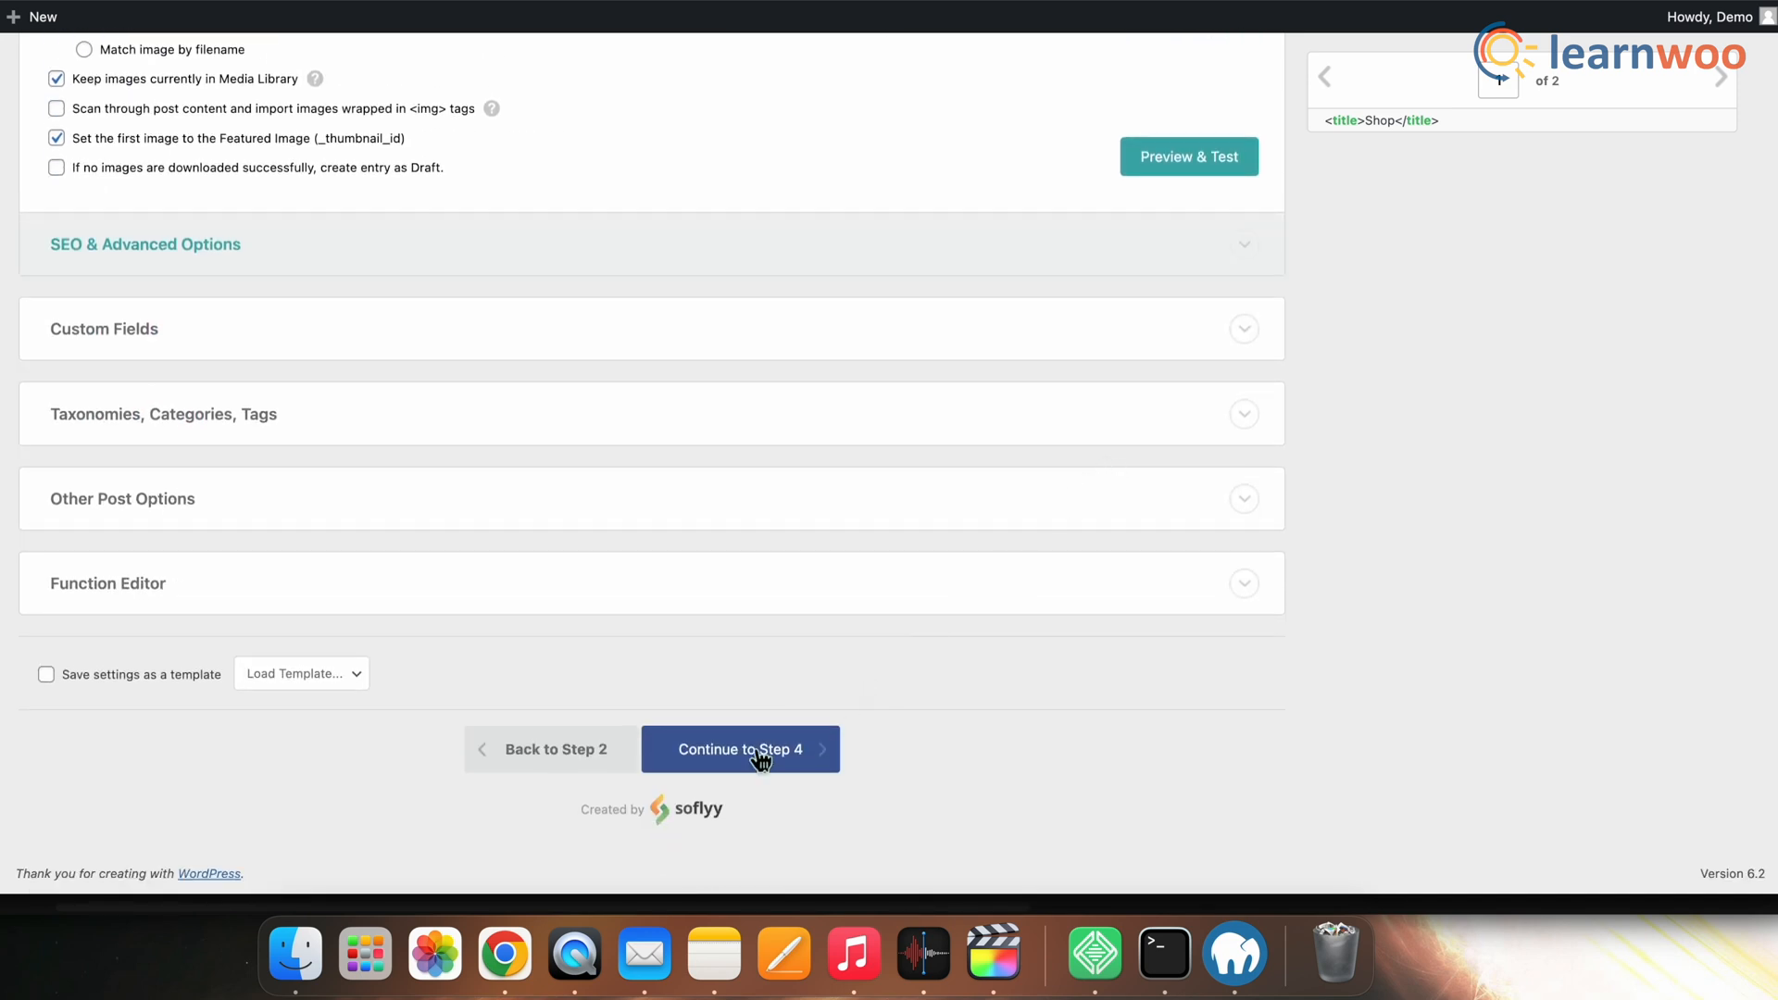
{"action": "left_click", "coordinate": [739, 749]}
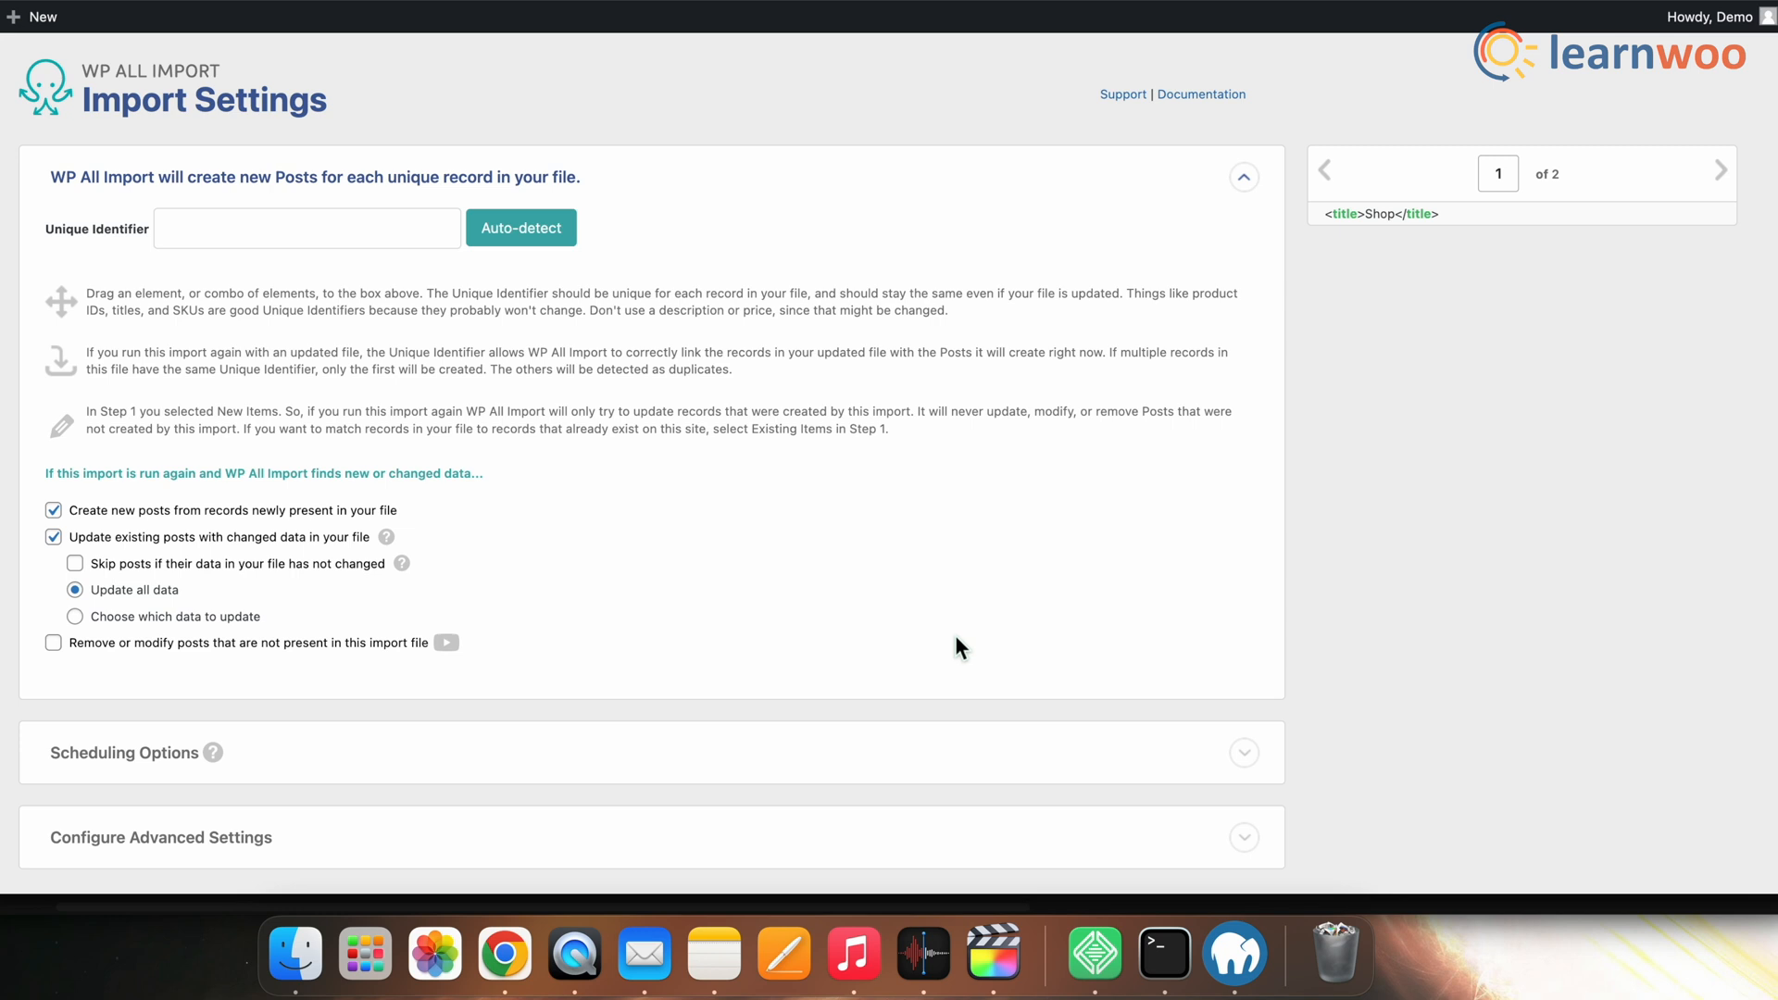
{"action": "mouse_move", "coordinate": [576, 198]}
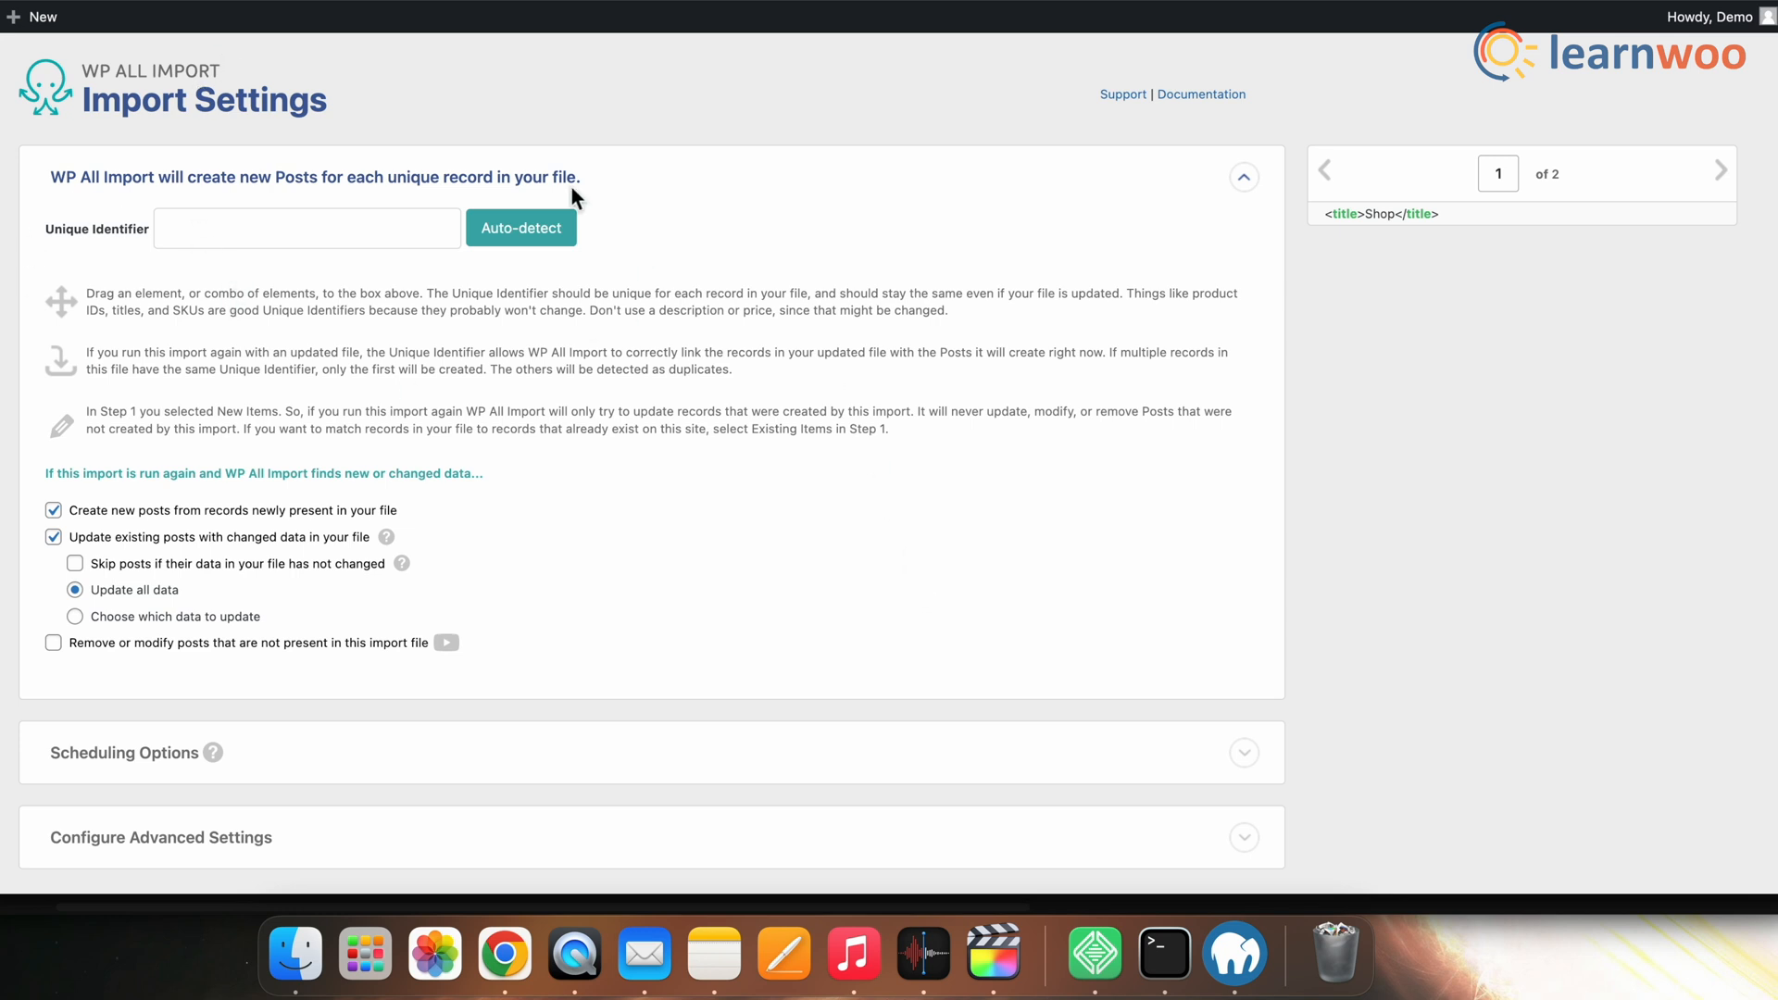
{"action": "mouse_move", "coordinate": [408, 300]}
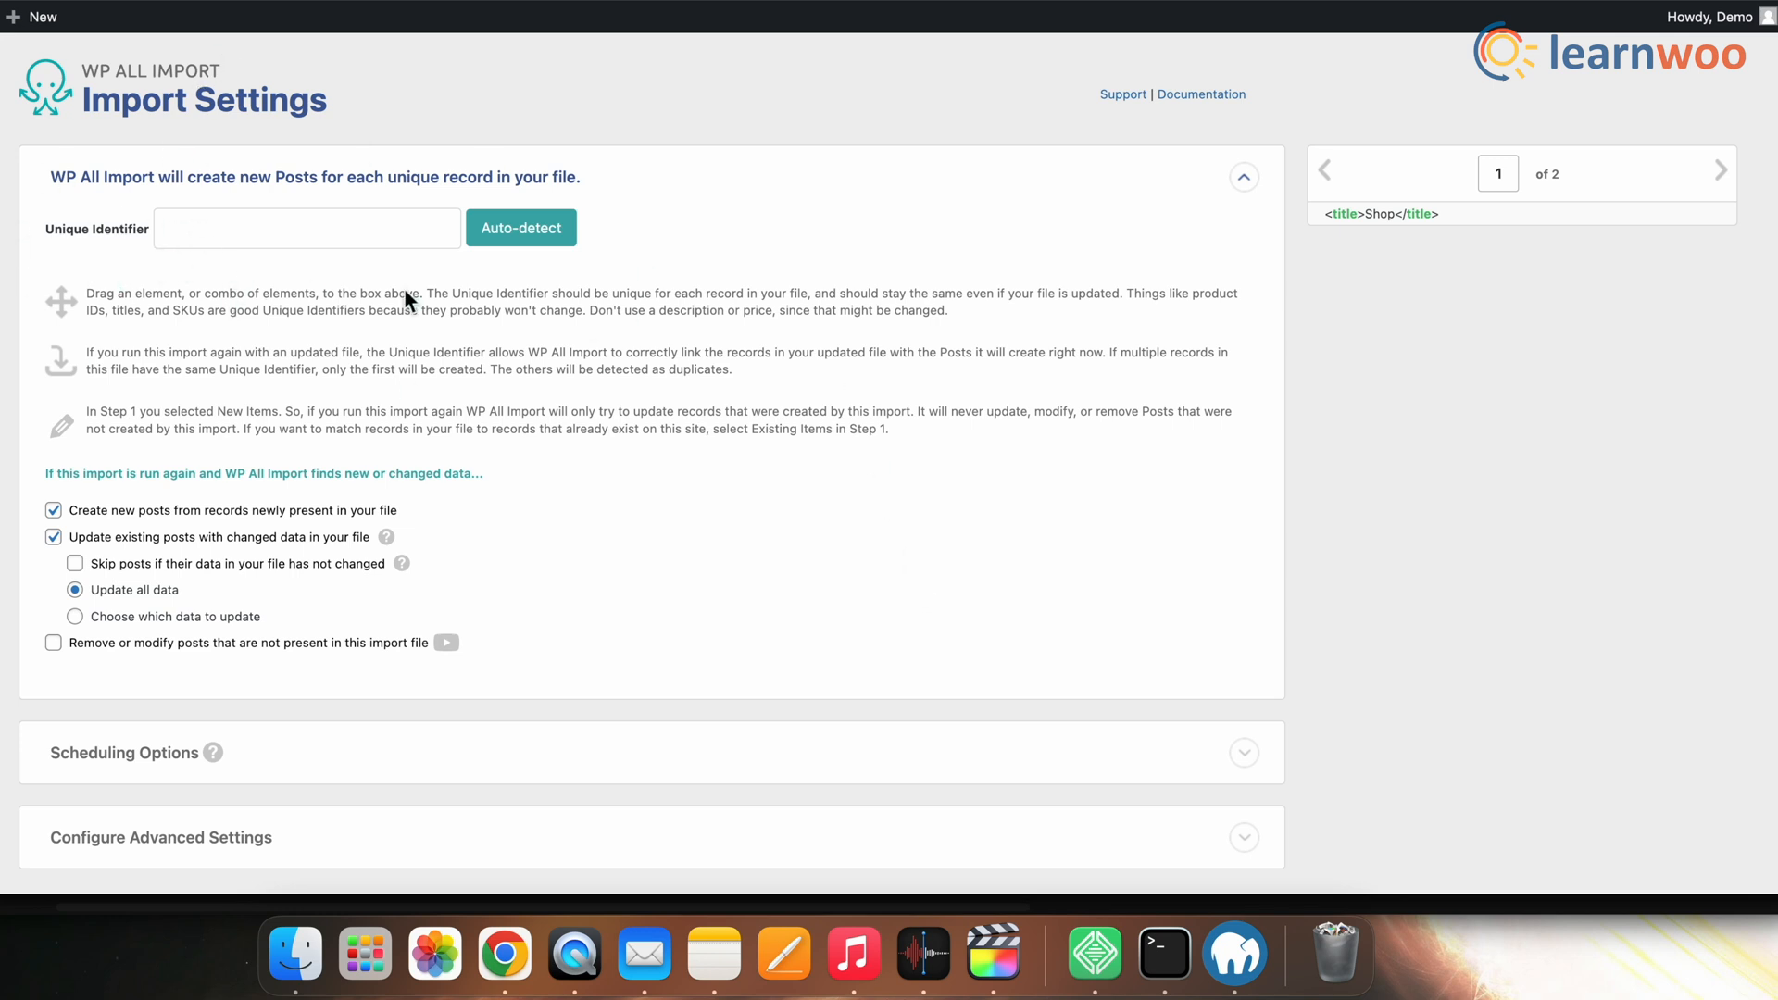
Step: Set the unique identifier to 'New', with create-new and update-existing posts left enabled
{"action": "type", "text": "New"}
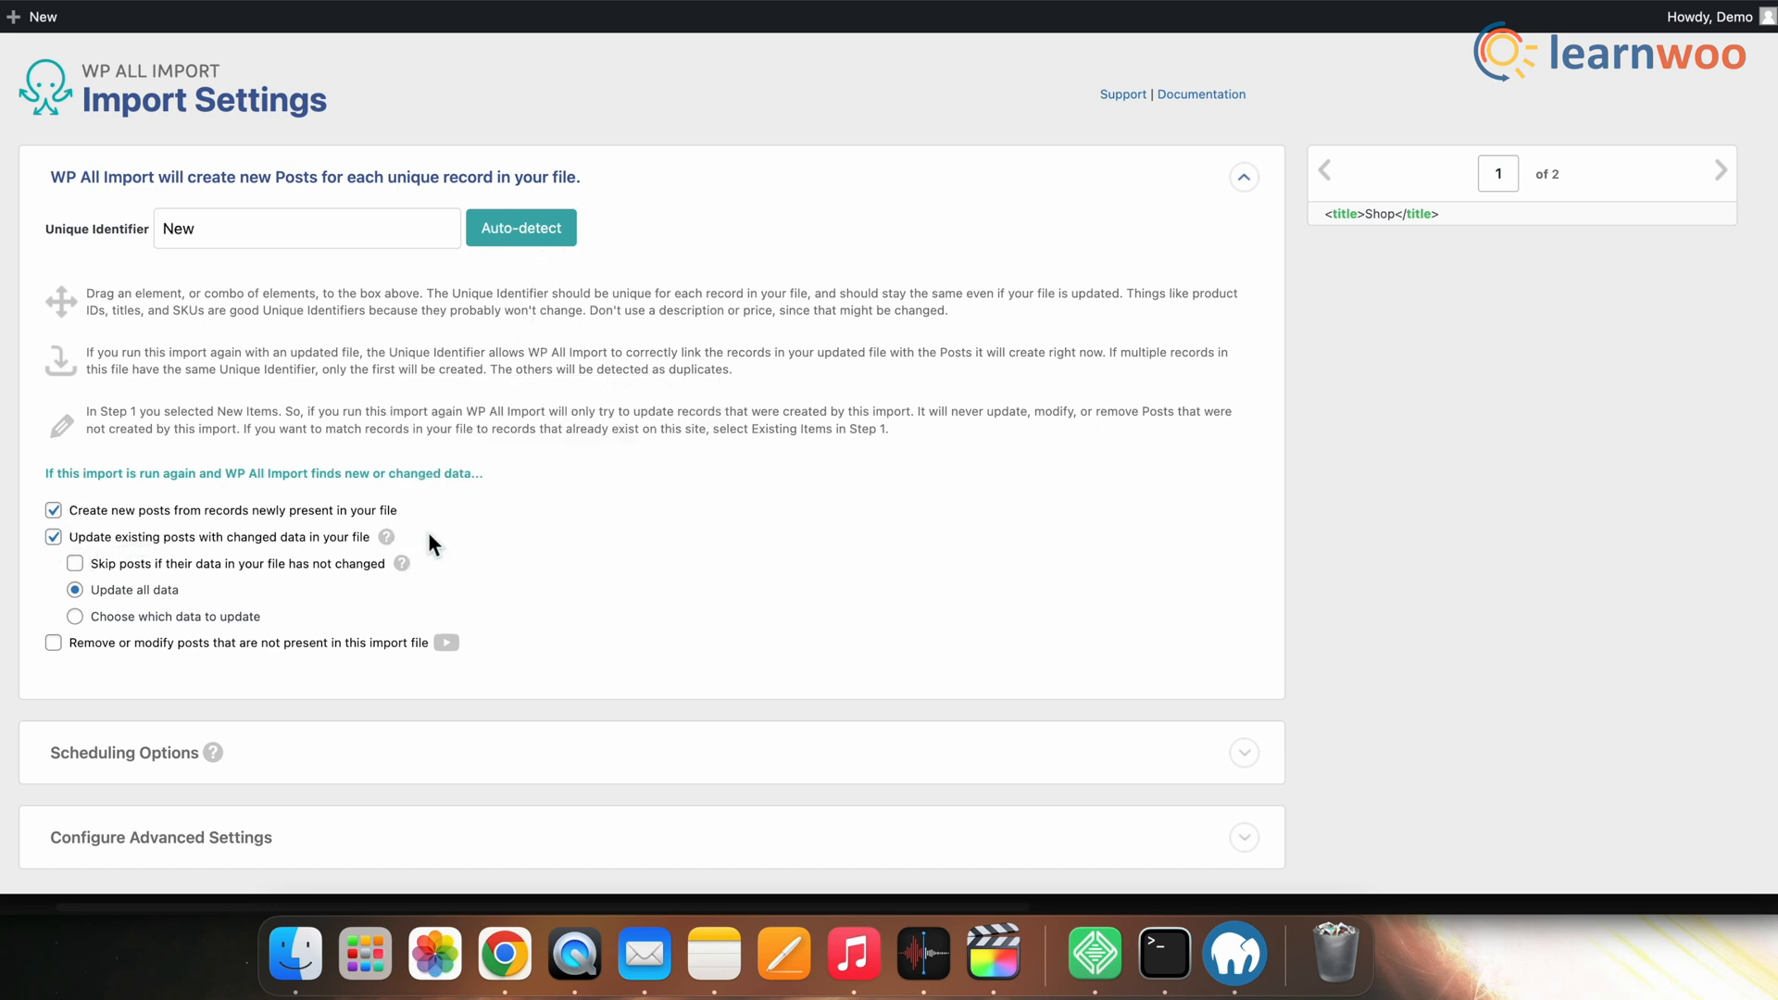
{"action": "mouse_move", "coordinate": [127, 533]}
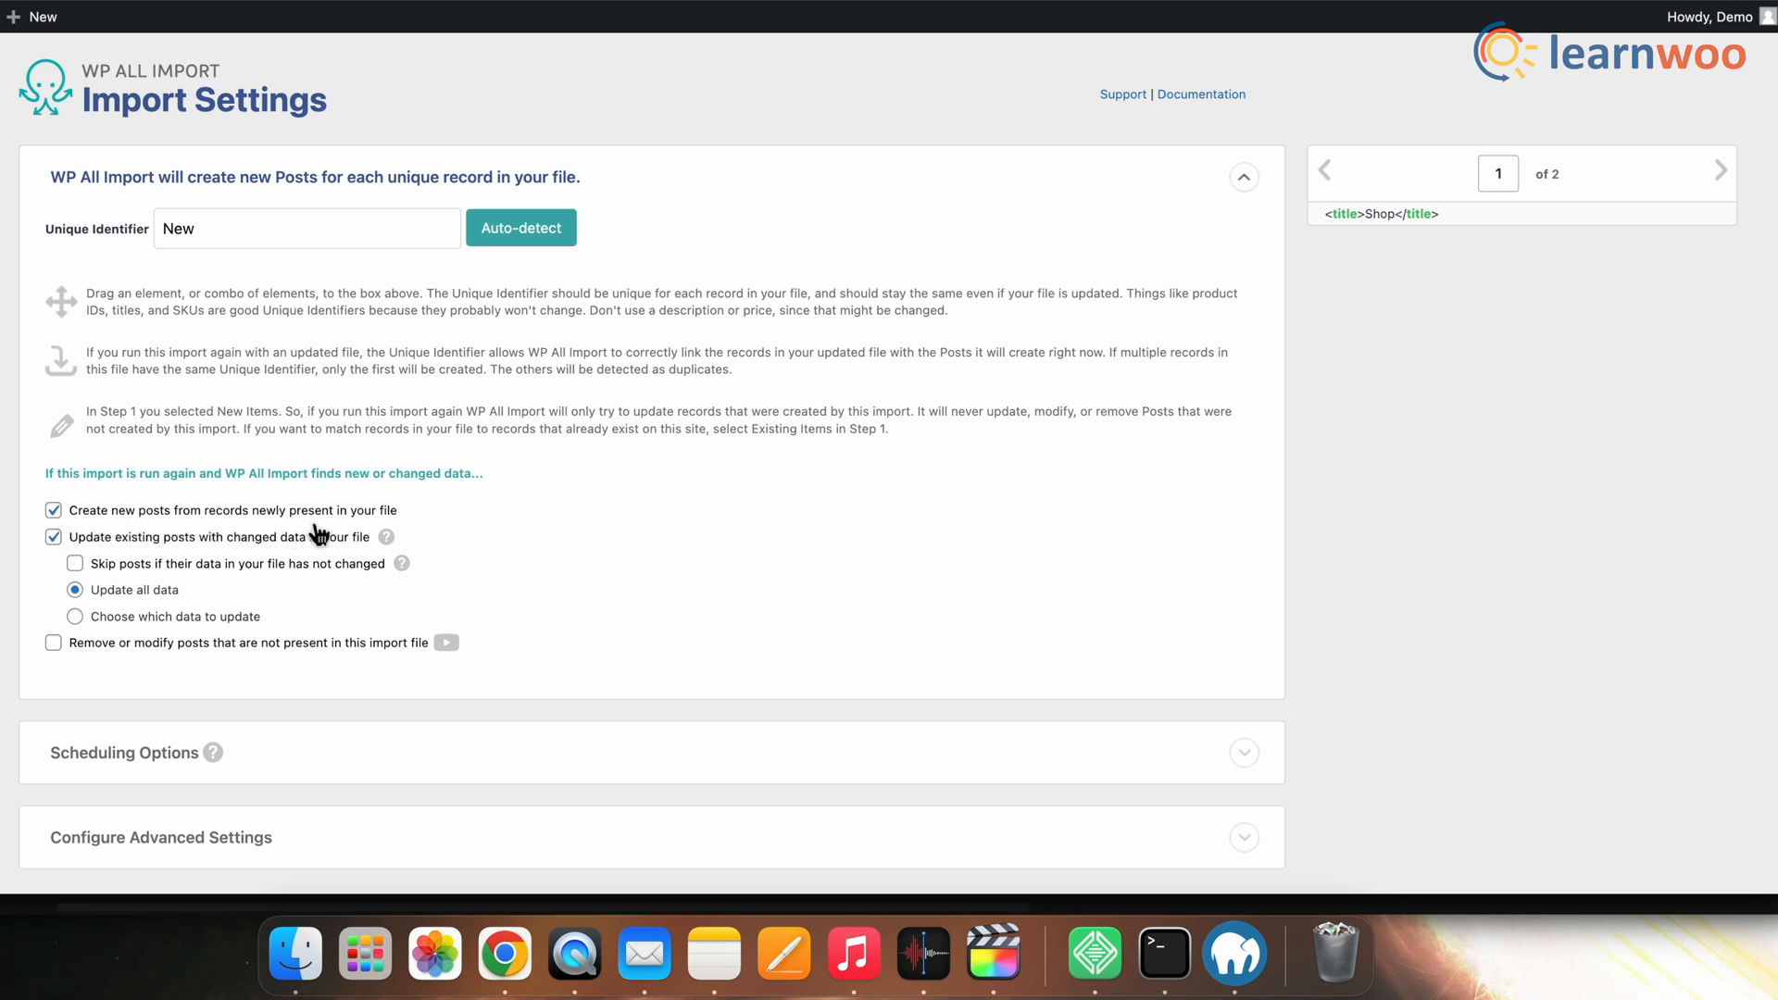
{"action": "mouse_move", "coordinate": [406, 531]}
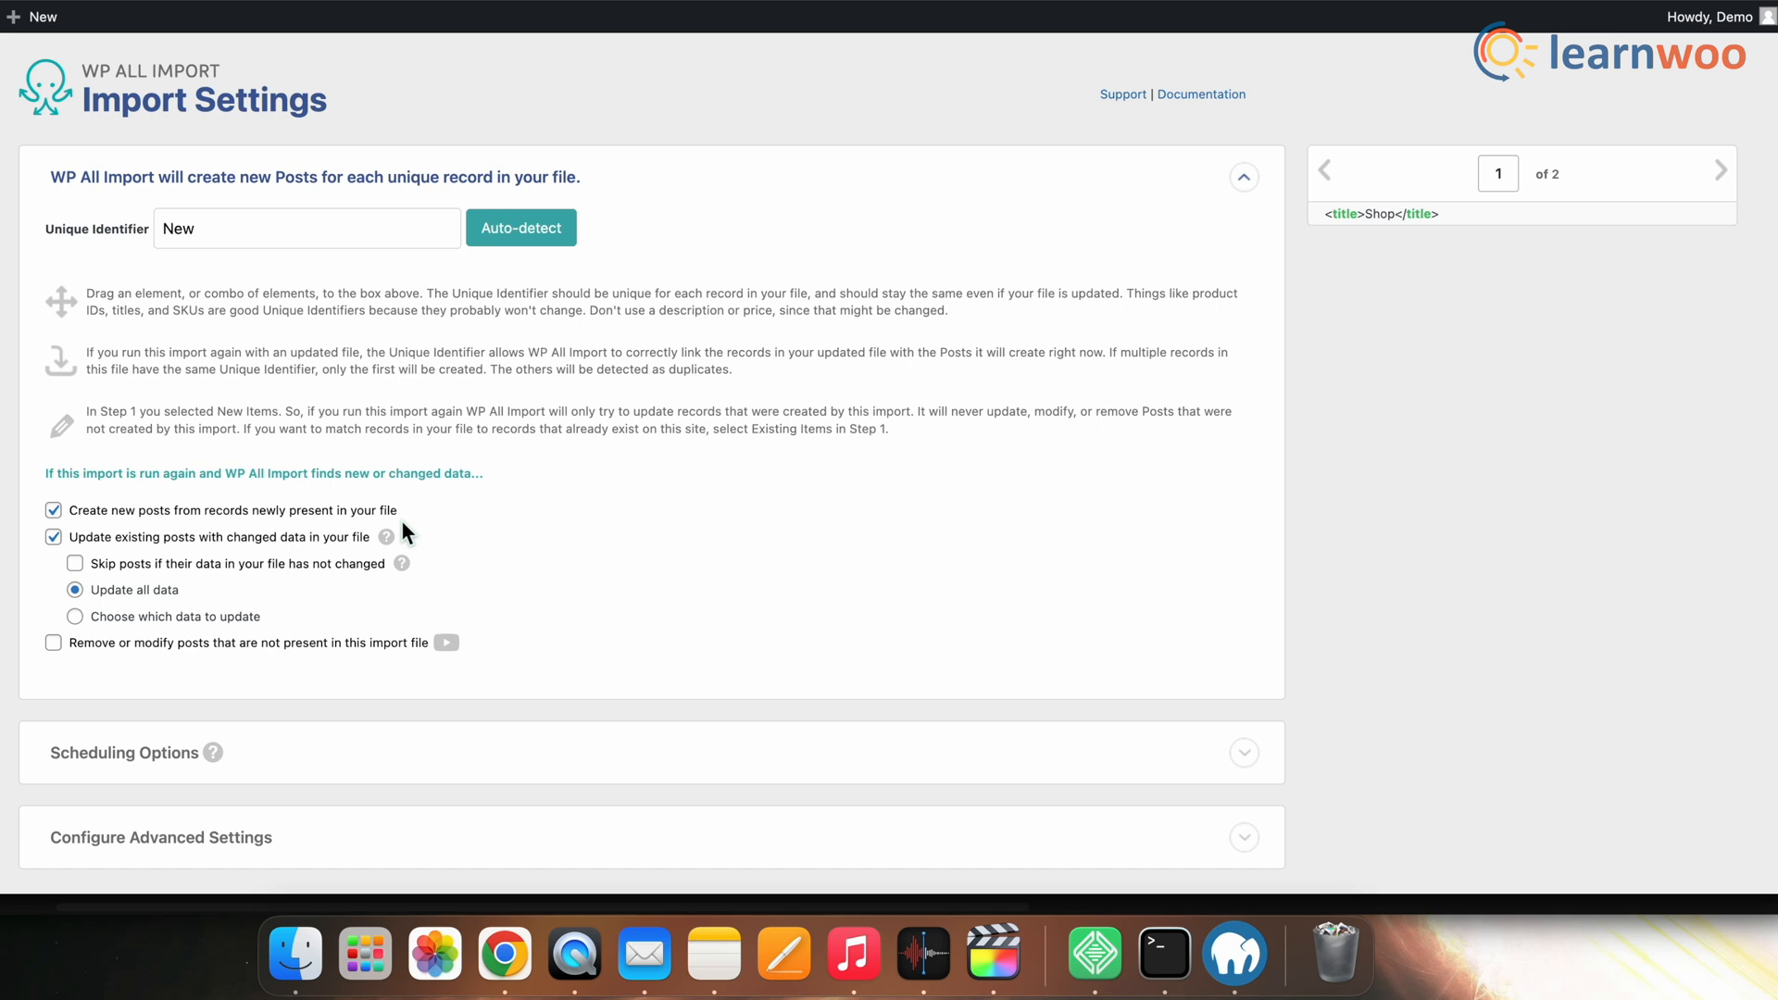
{"action": "mouse_move", "coordinate": [60, 560]}
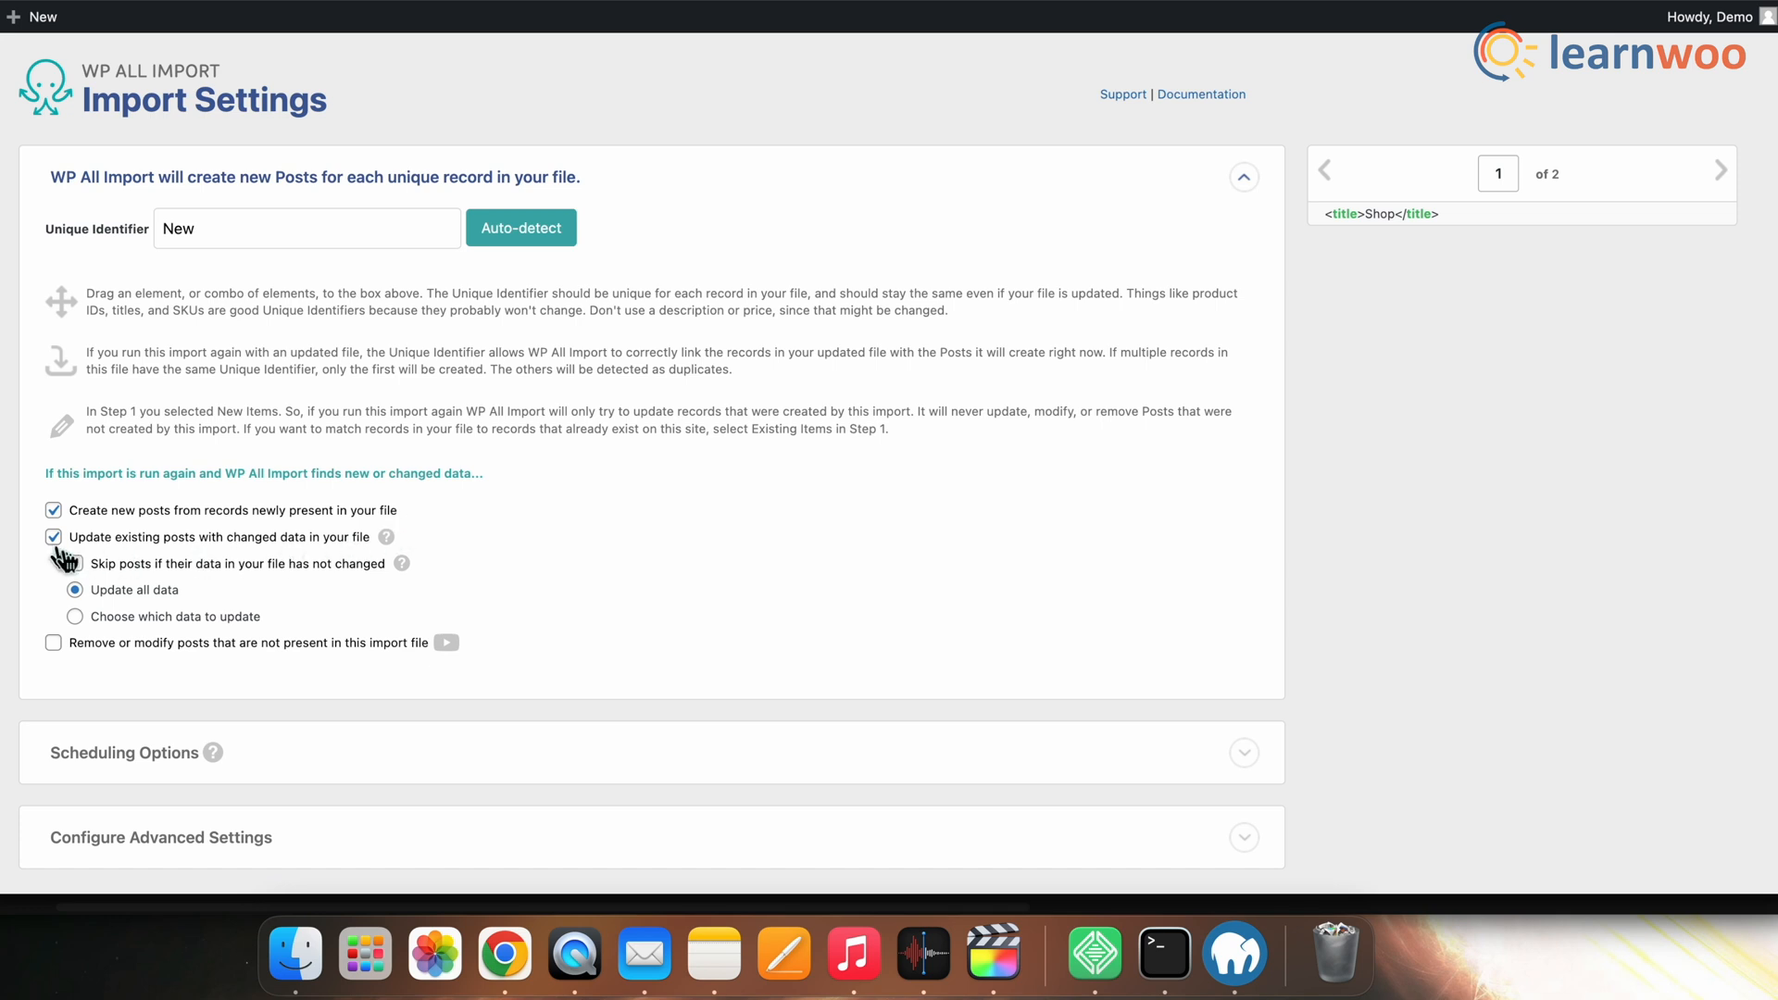
{"action": "left_click", "coordinate": [74, 562]}
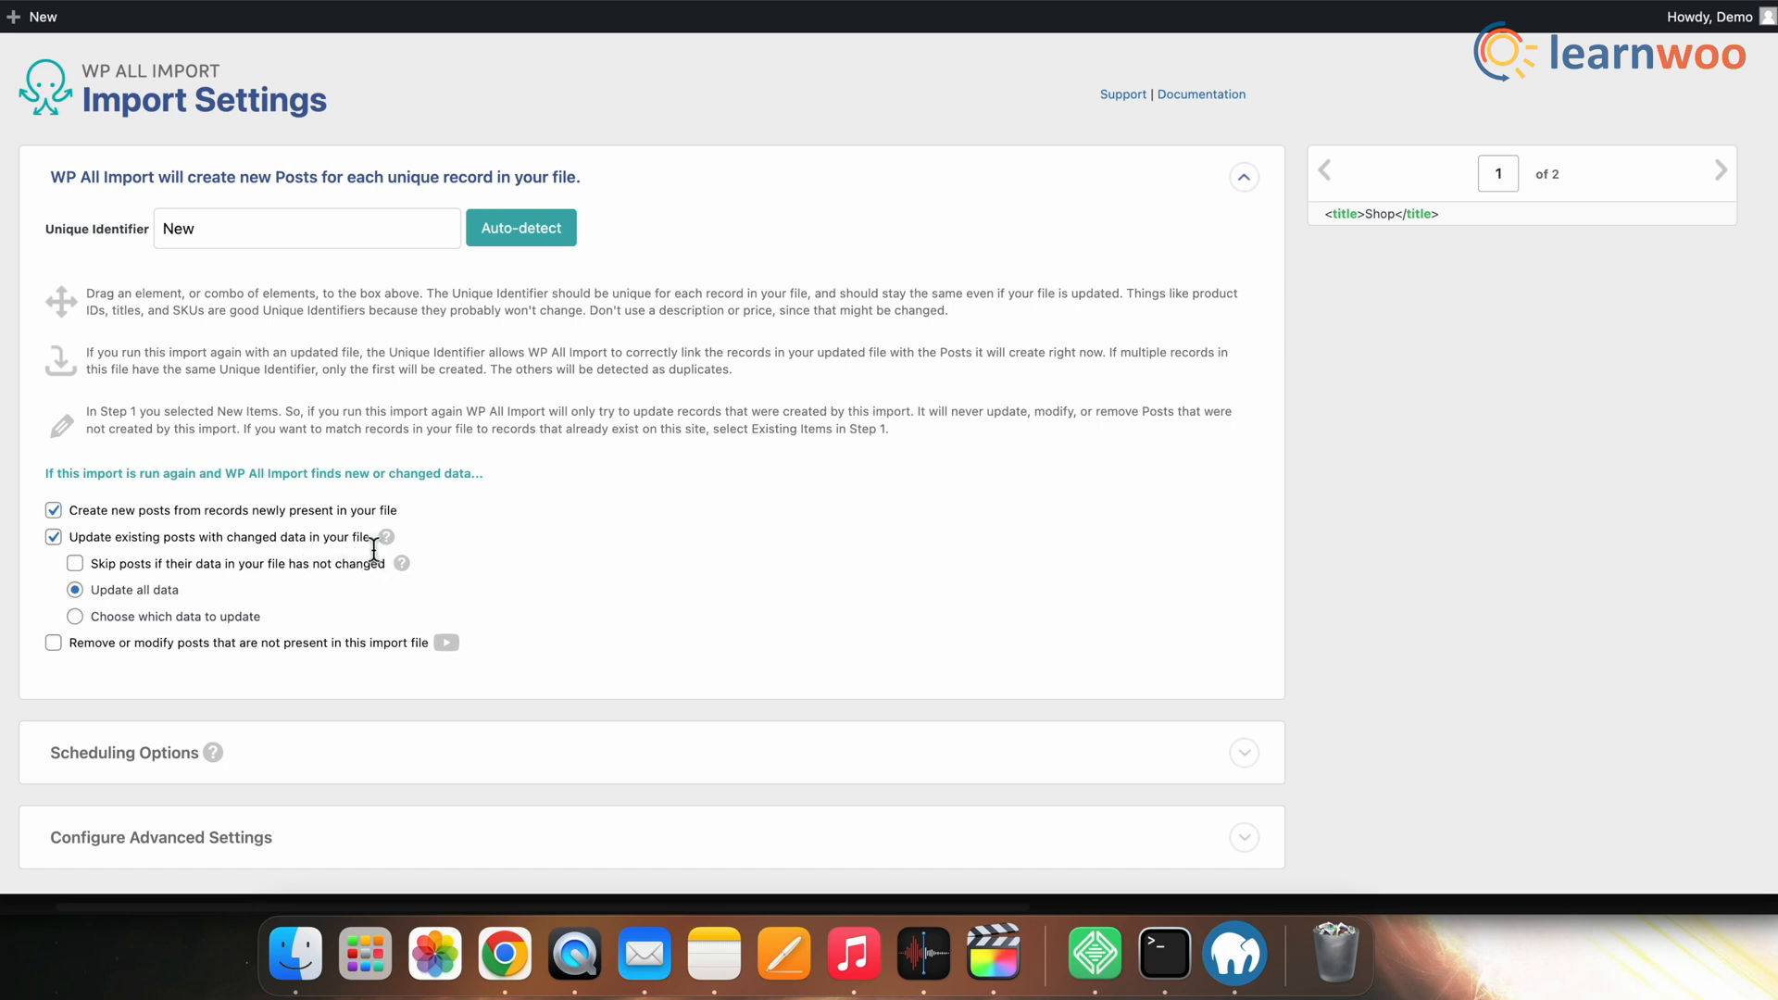
{"action": "mouse_move", "coordinate": [368, 562]}
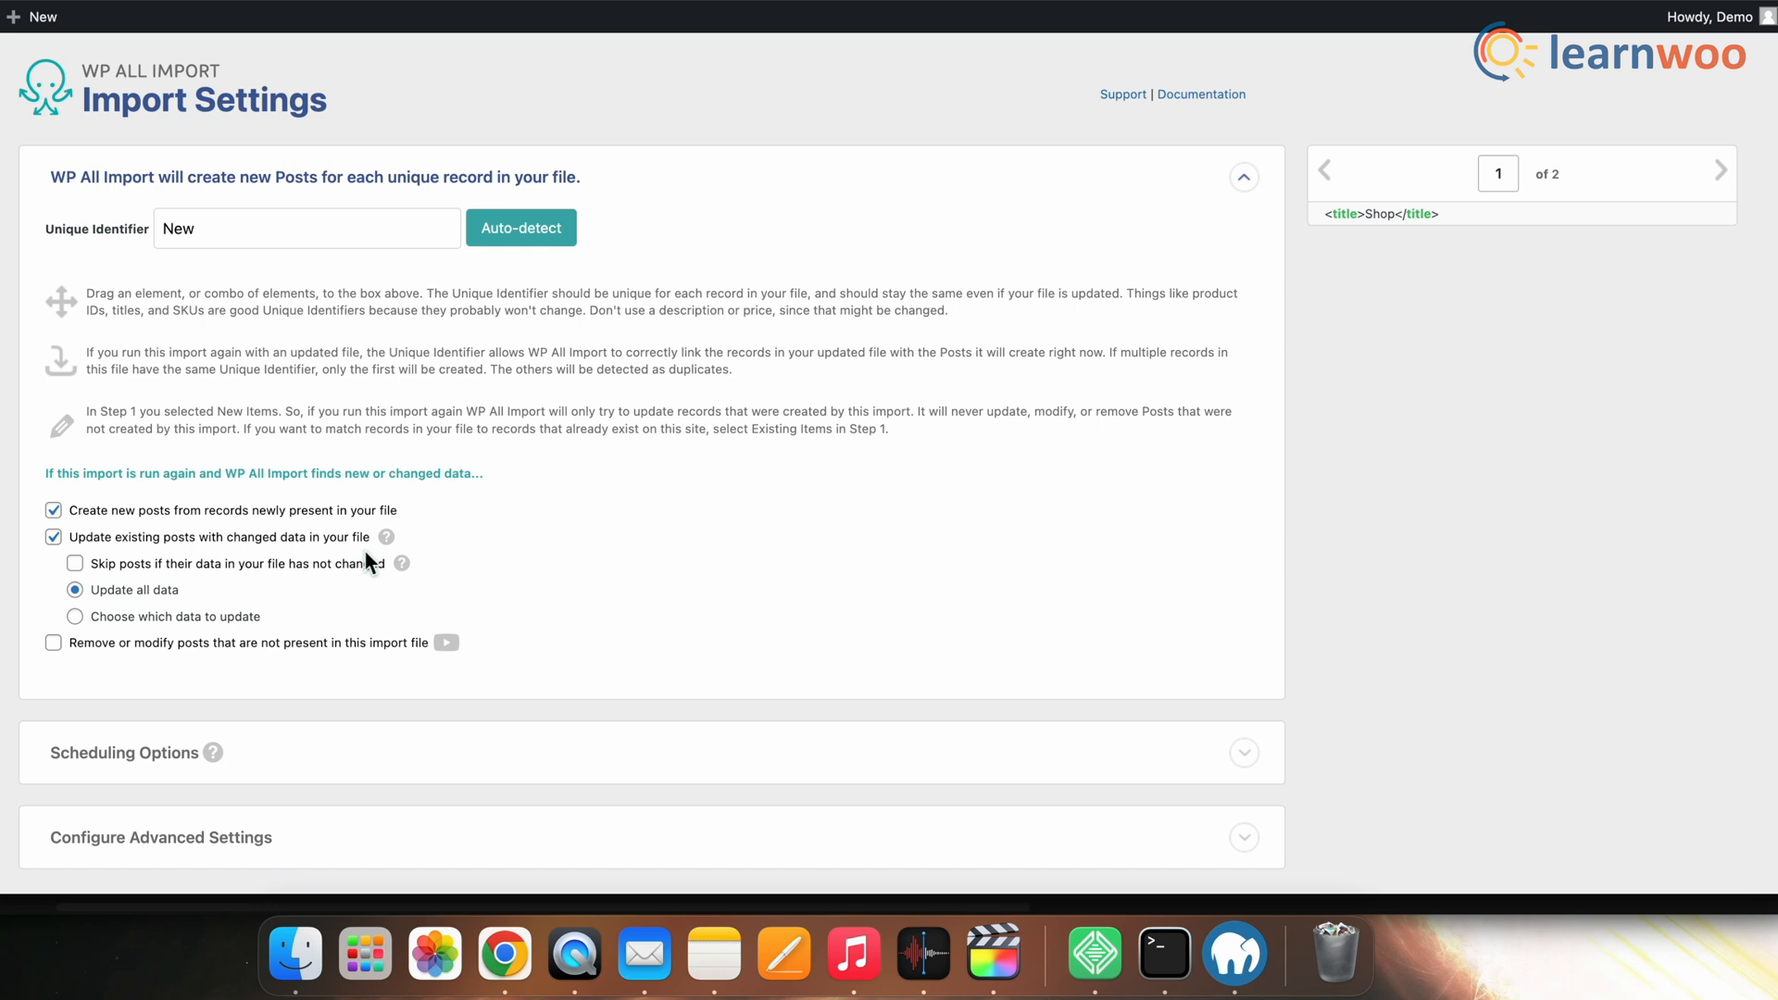
{"action": "scroll", "scroll_direction": "down", "scroll_amount": 3}
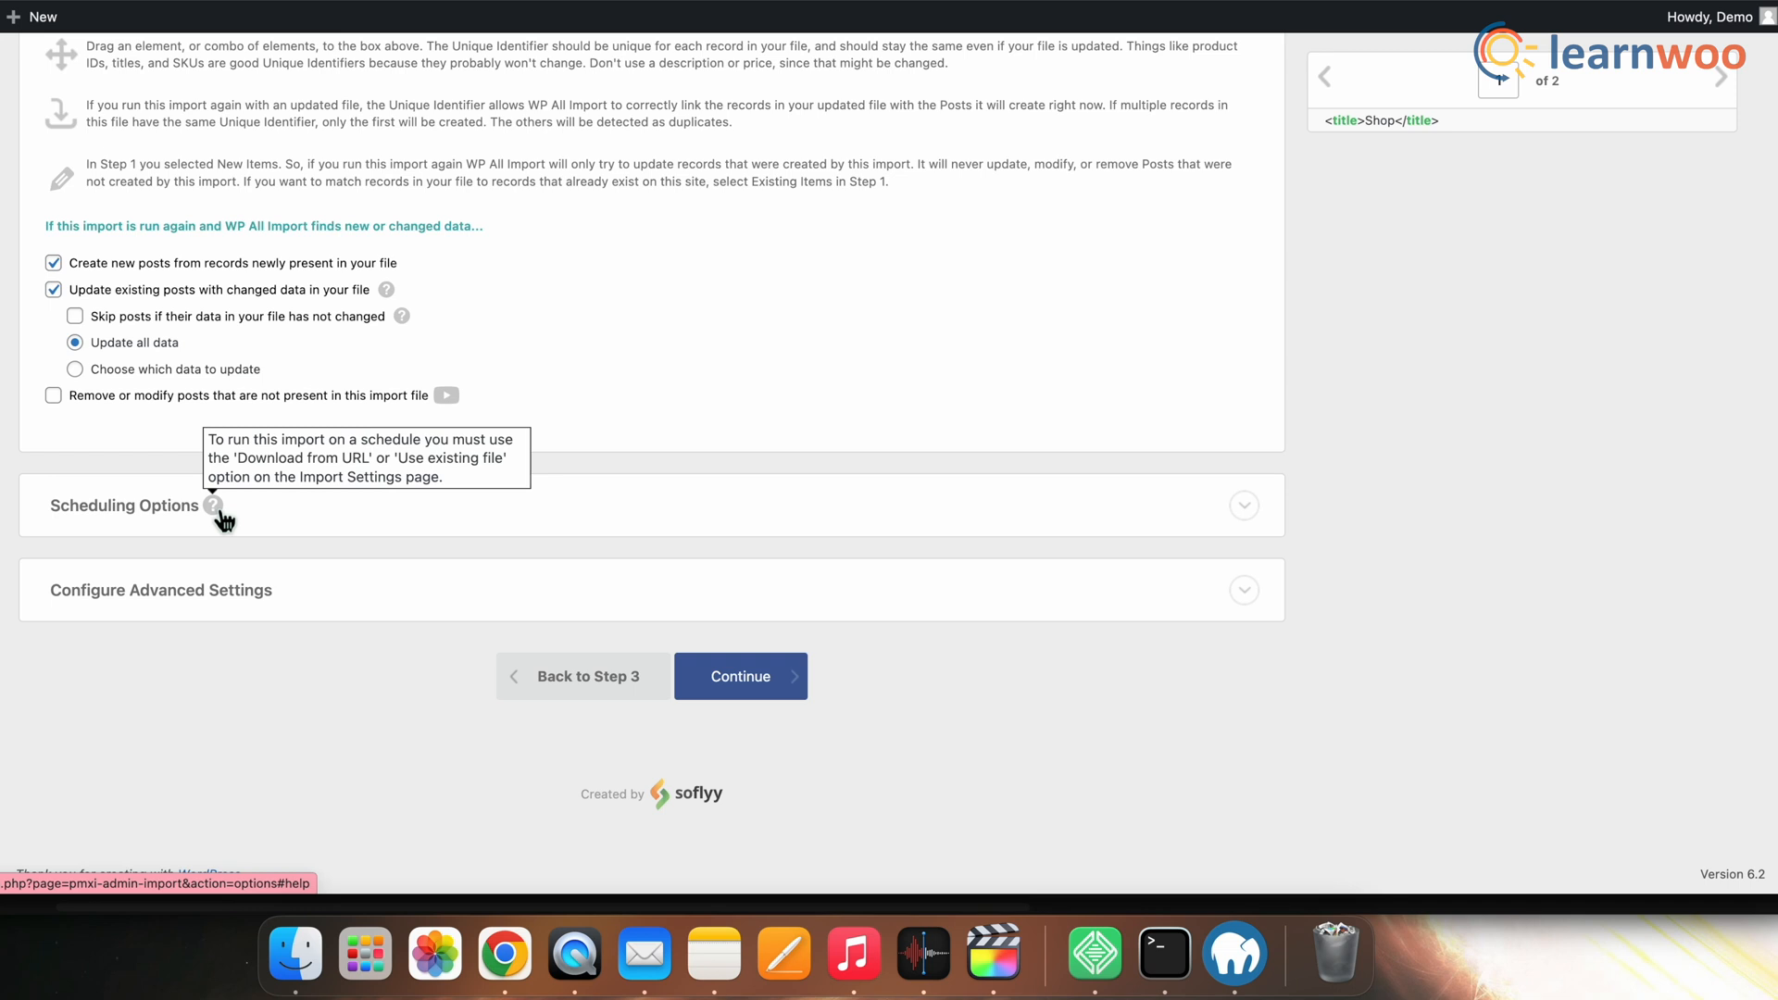
{"action": "mouse_move", "coordinate": [346, 631]}
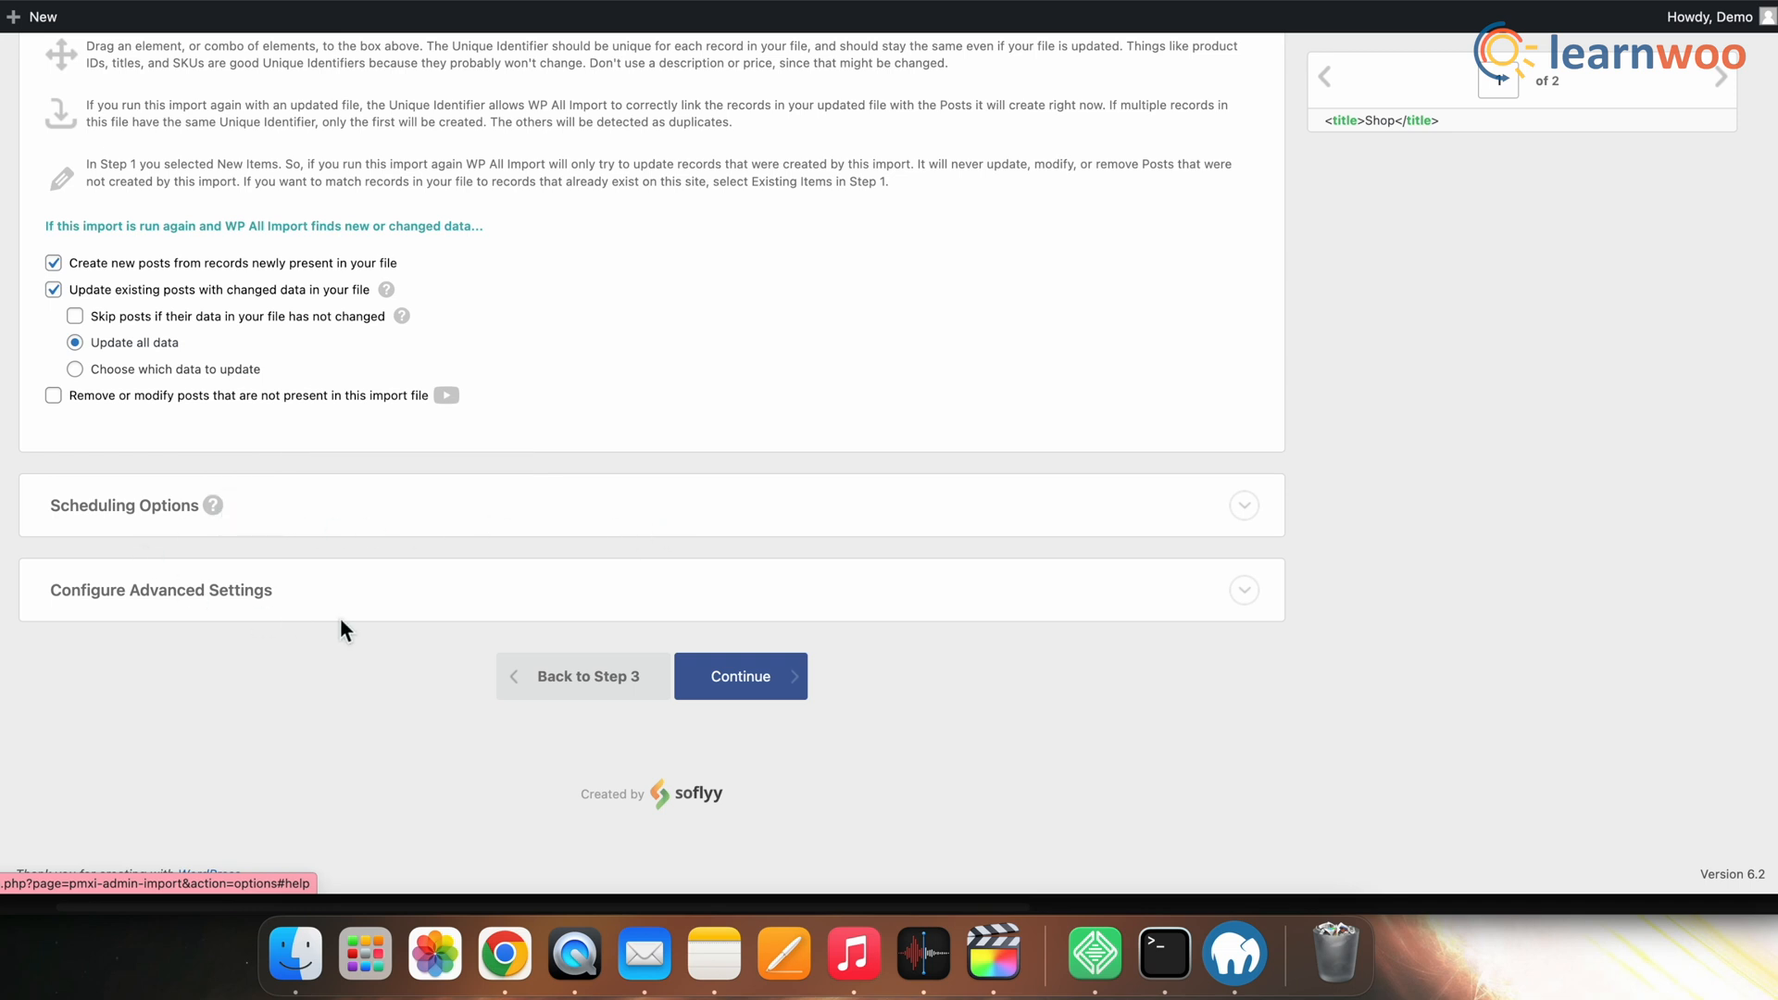
Step: Look over the advanced import speed settings and reach the Confirm & Run screen
{"action": "left_click", "coordinate": [160, 589]}
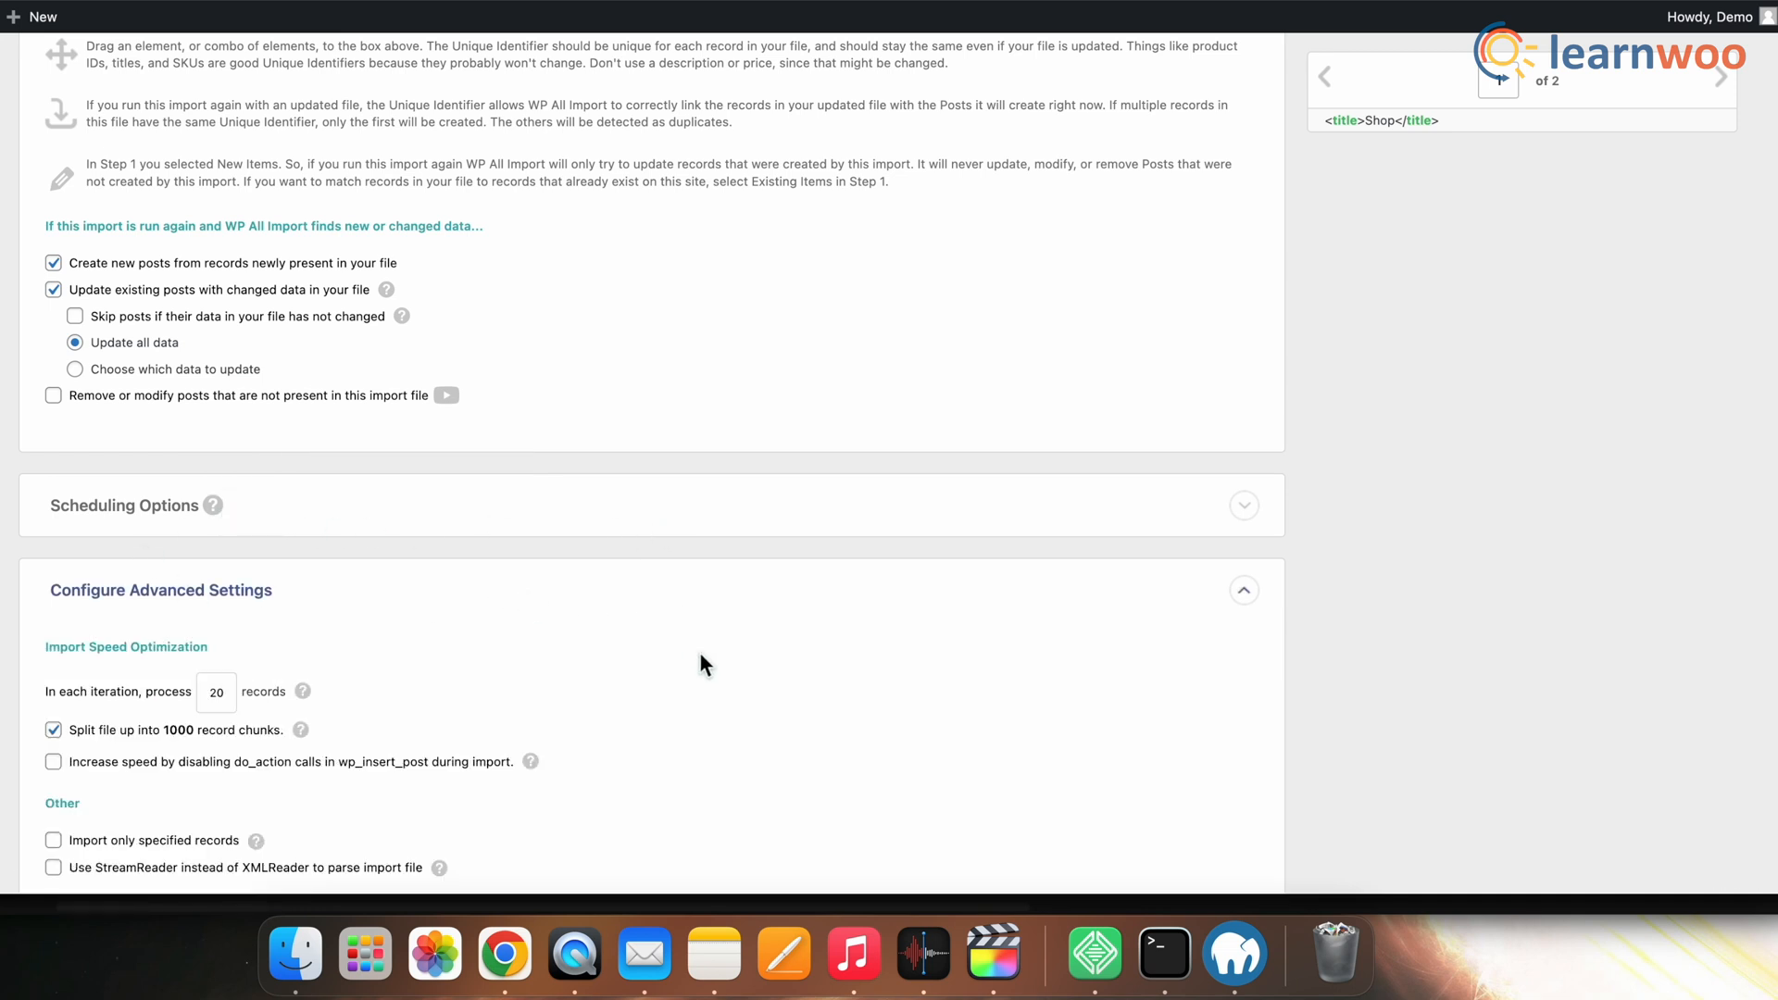
{"action": "scroll", "scroll_direction": "down", "scroll_amount": 3}
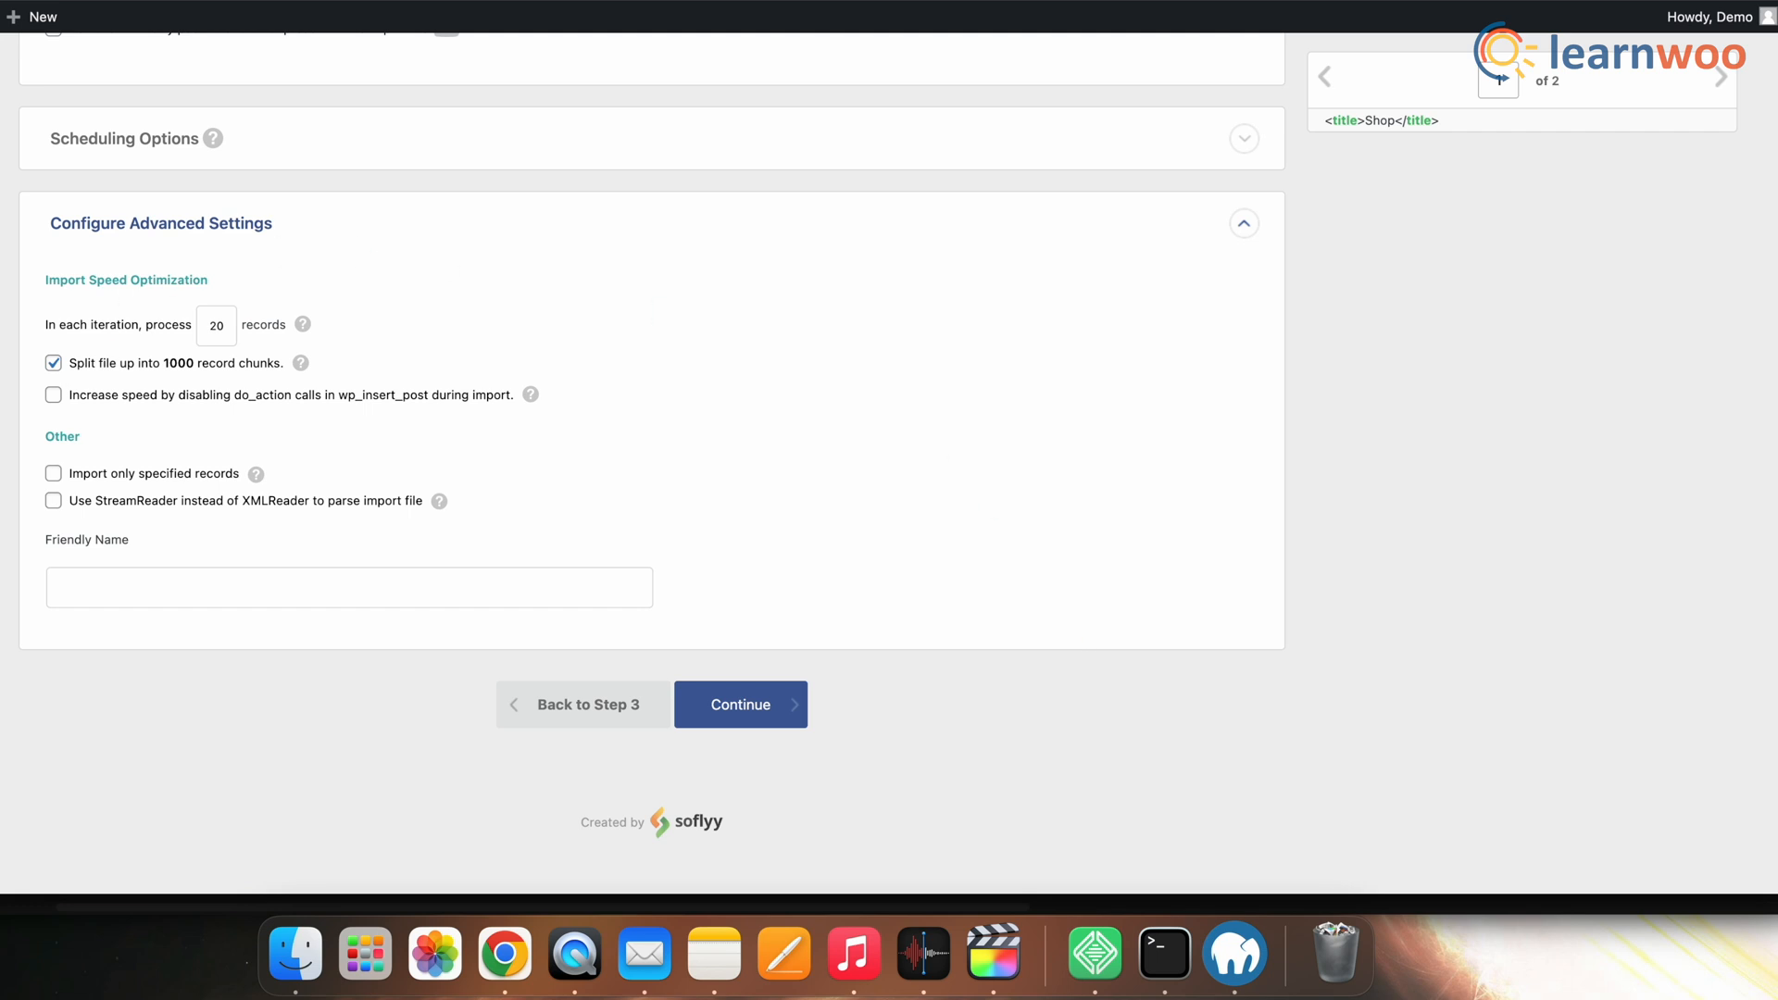
{"action": "mouse_move", "coordinate": [657, 780]}
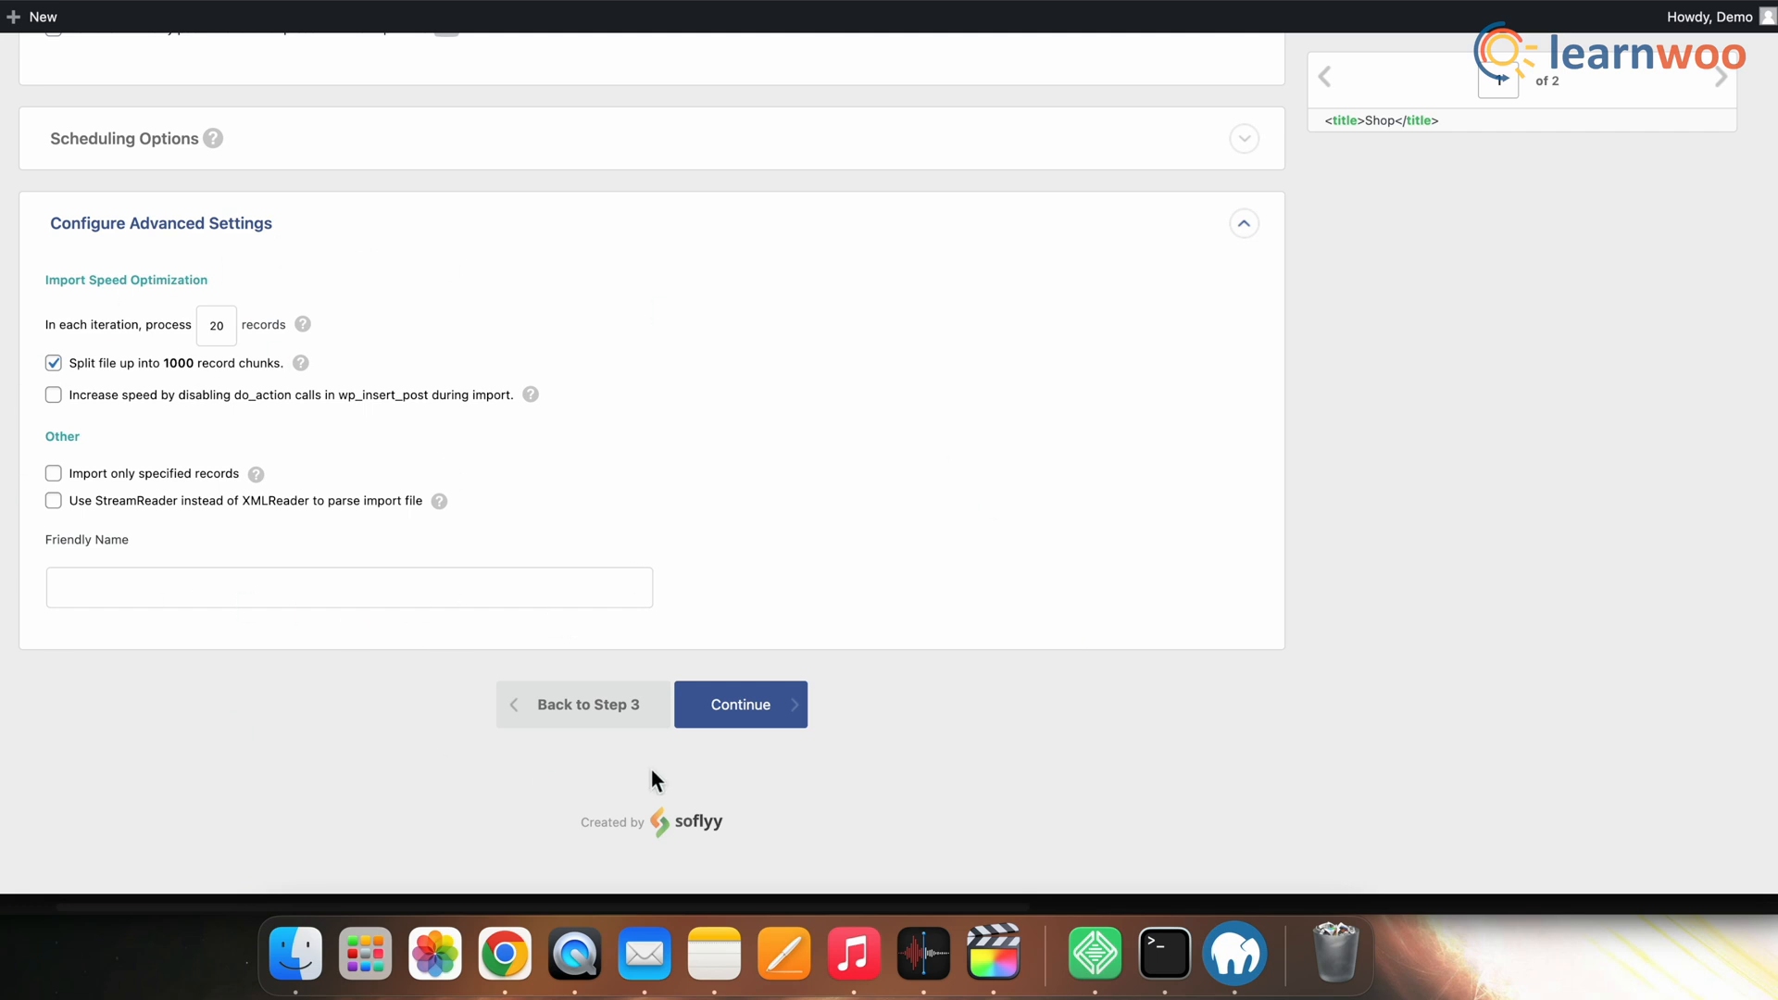
{"action": "left_click", "coordinate": [739, 704]}
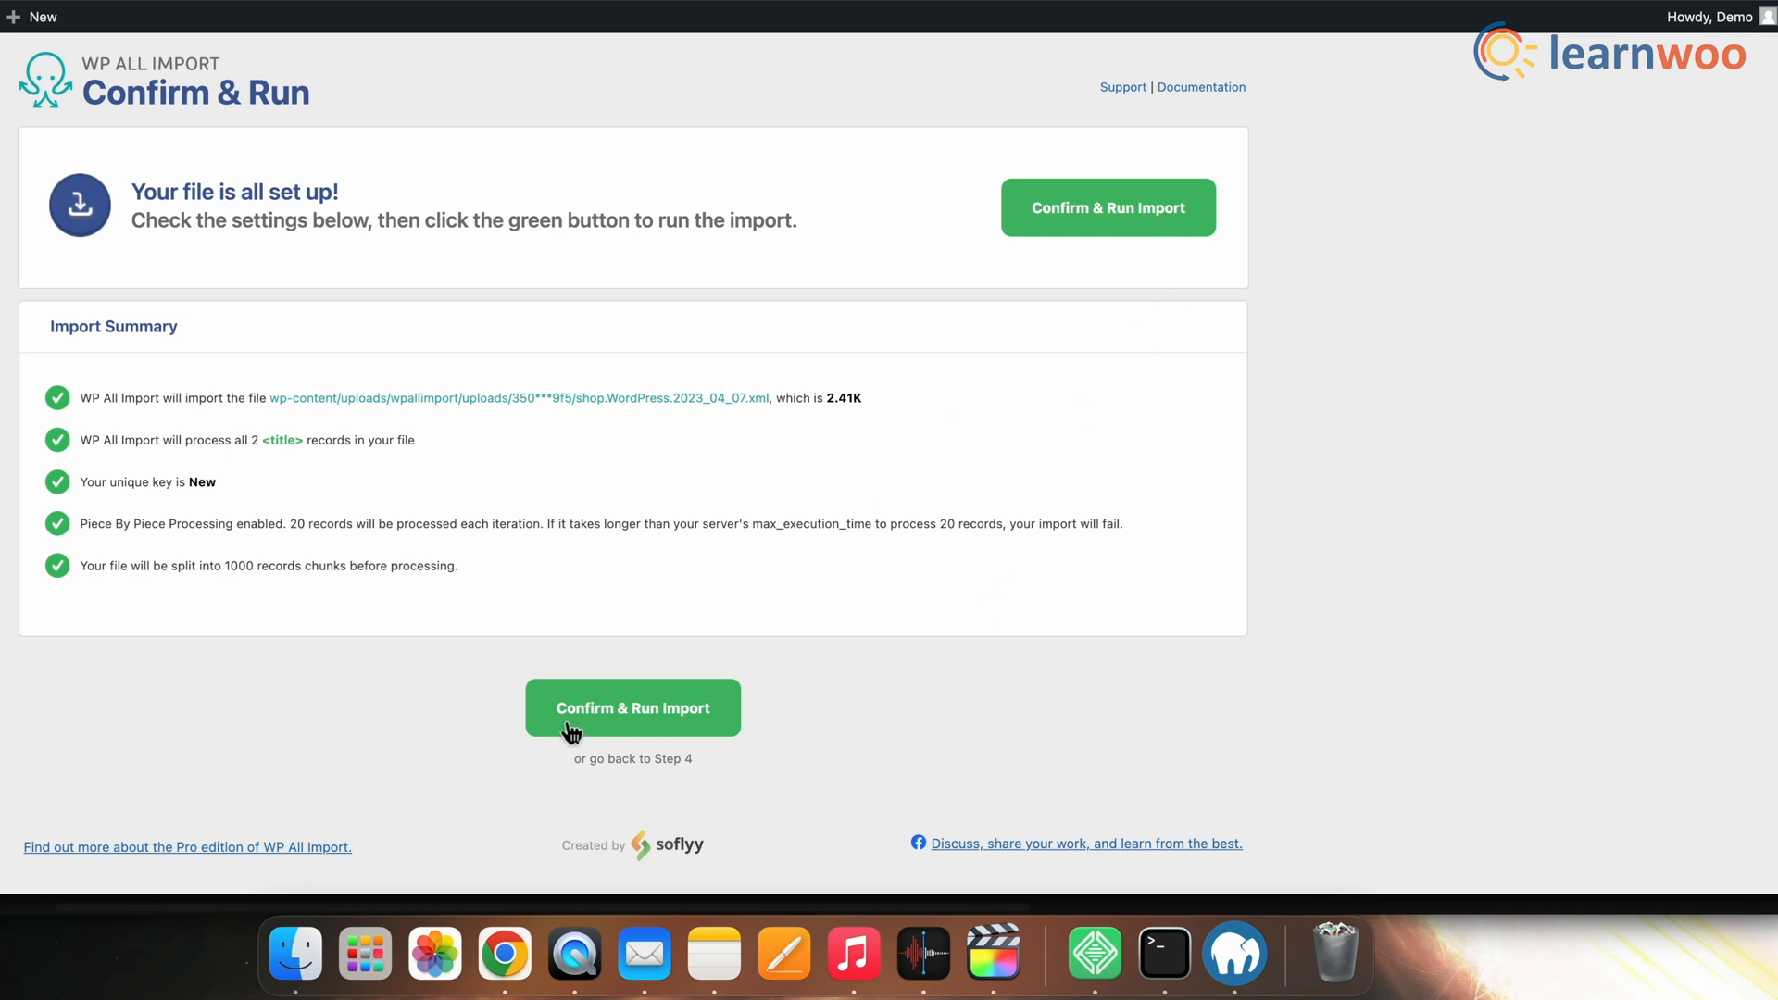
Step: Run the import to 100%: 2 of 2 records, 1 created and 1 updated
{"action": "left_click", "coordinate": [633, 708]}
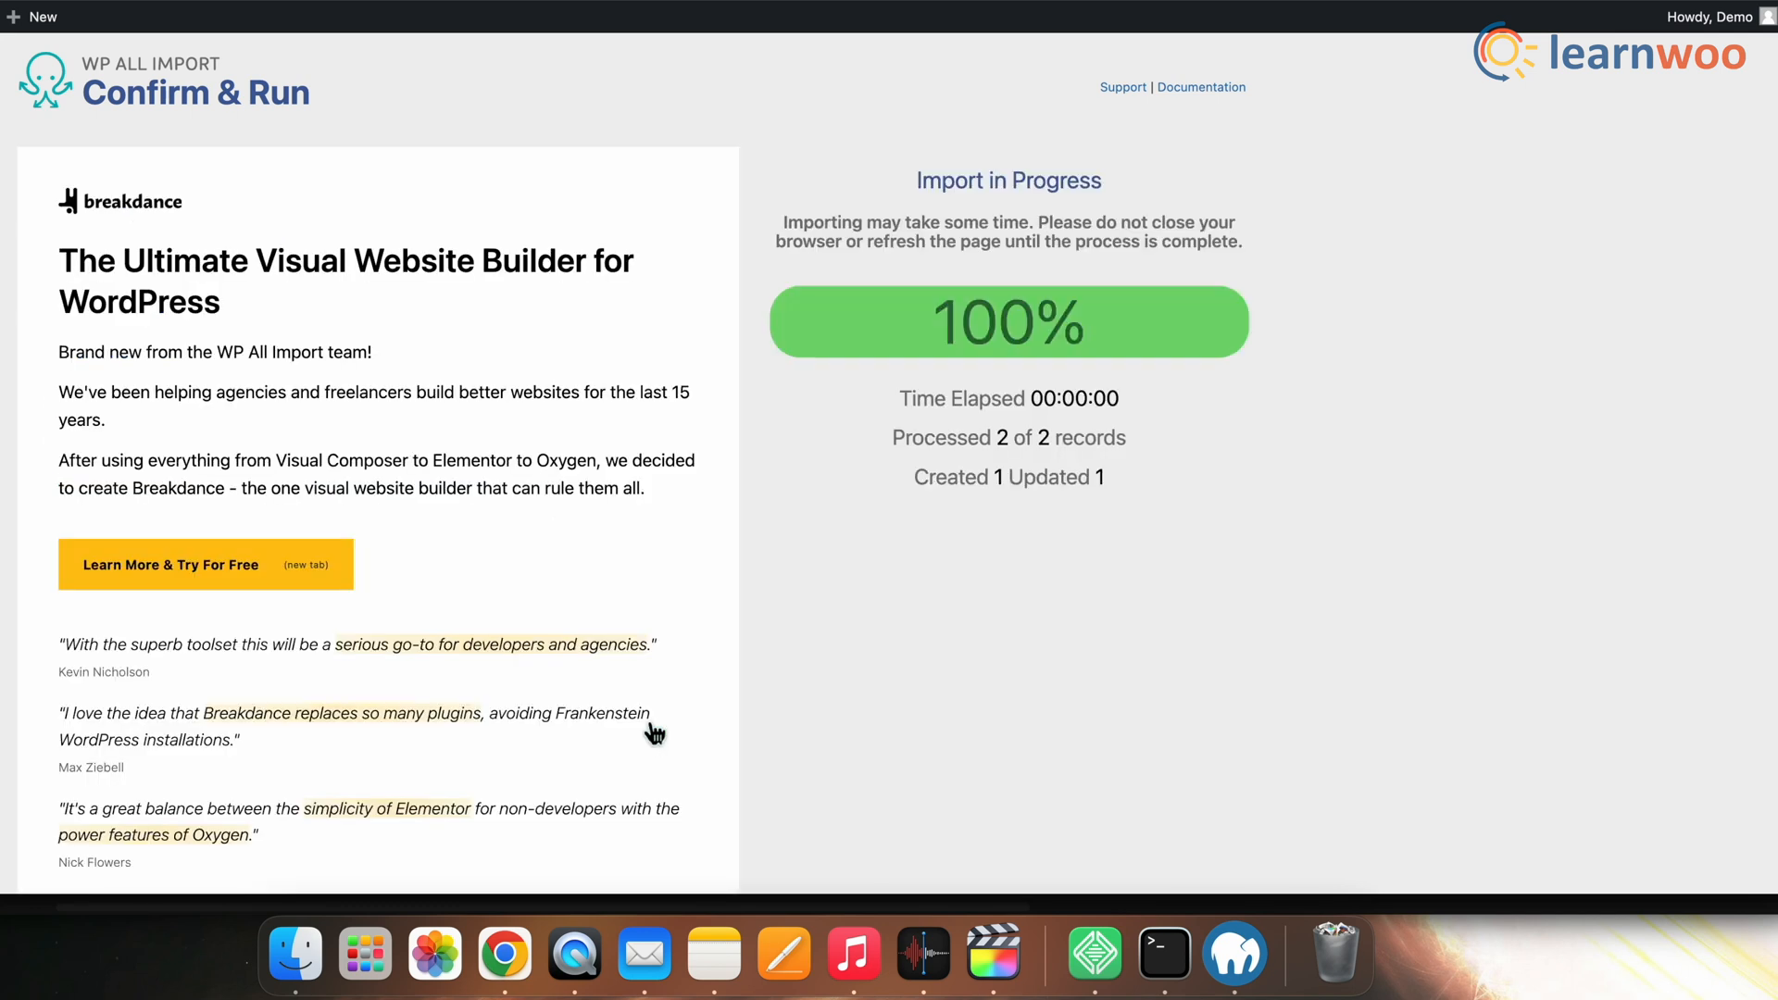